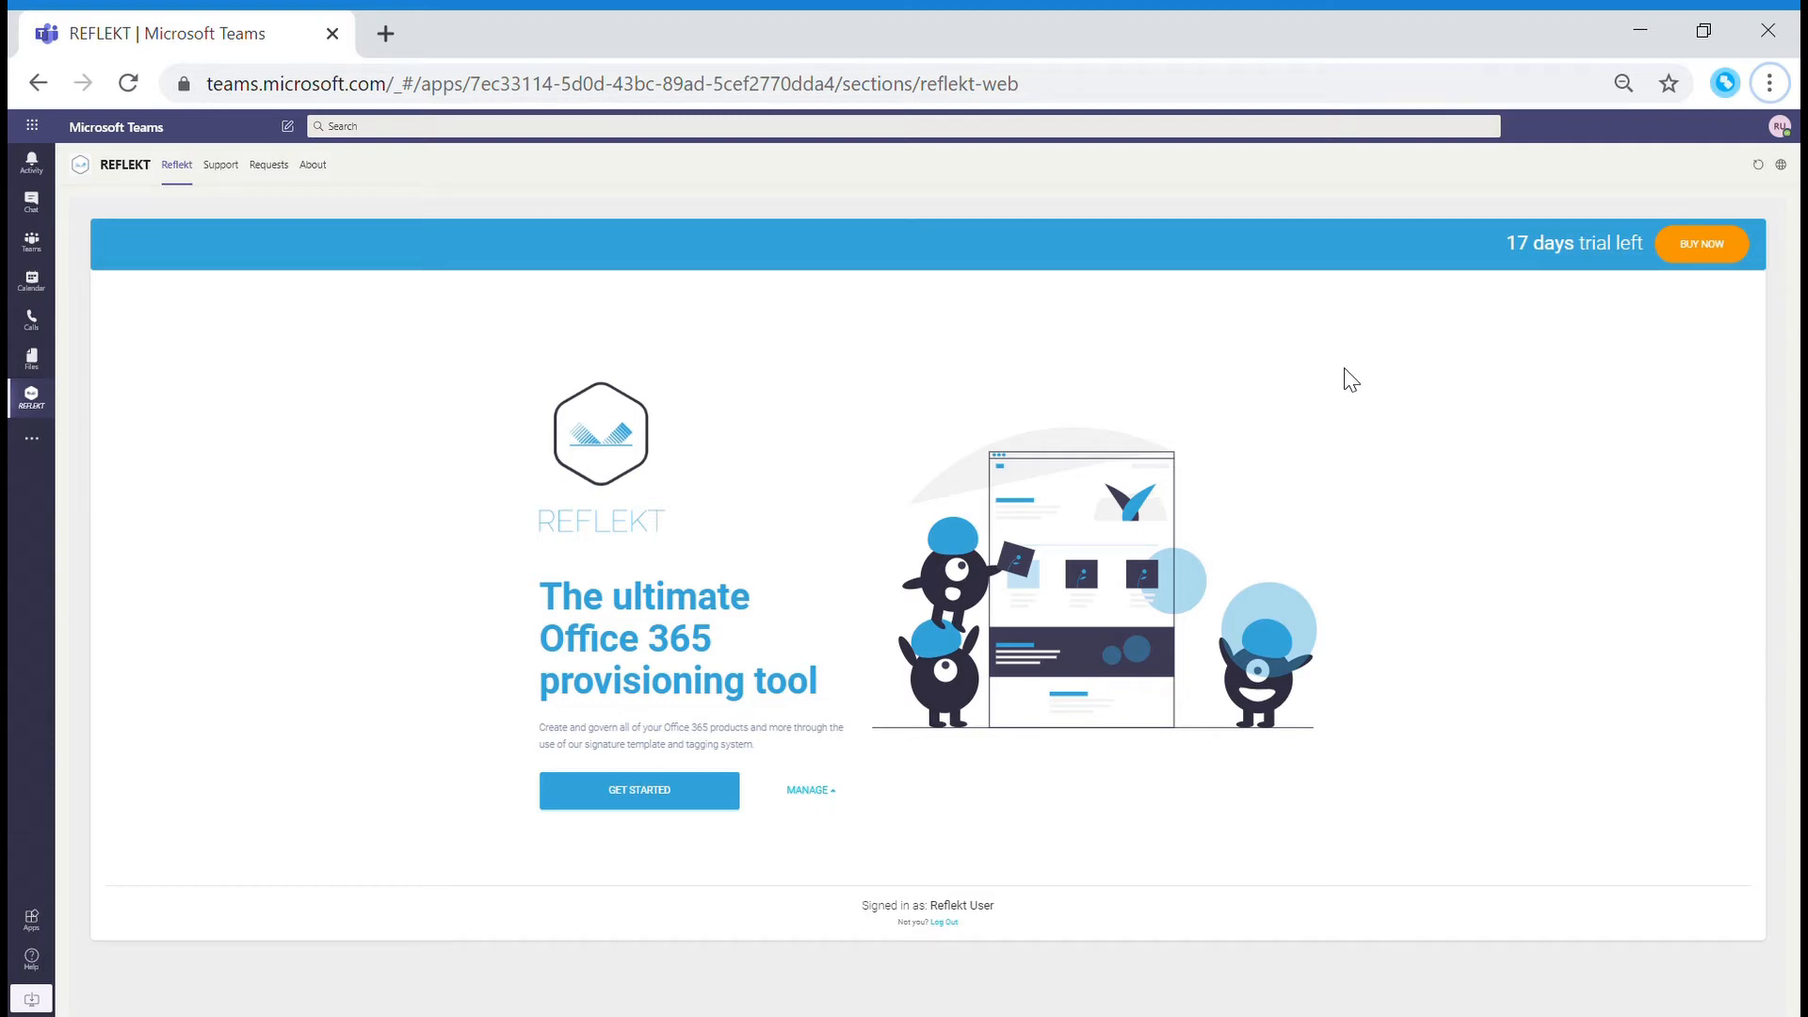
pyautogui.moveTo(883, 648)
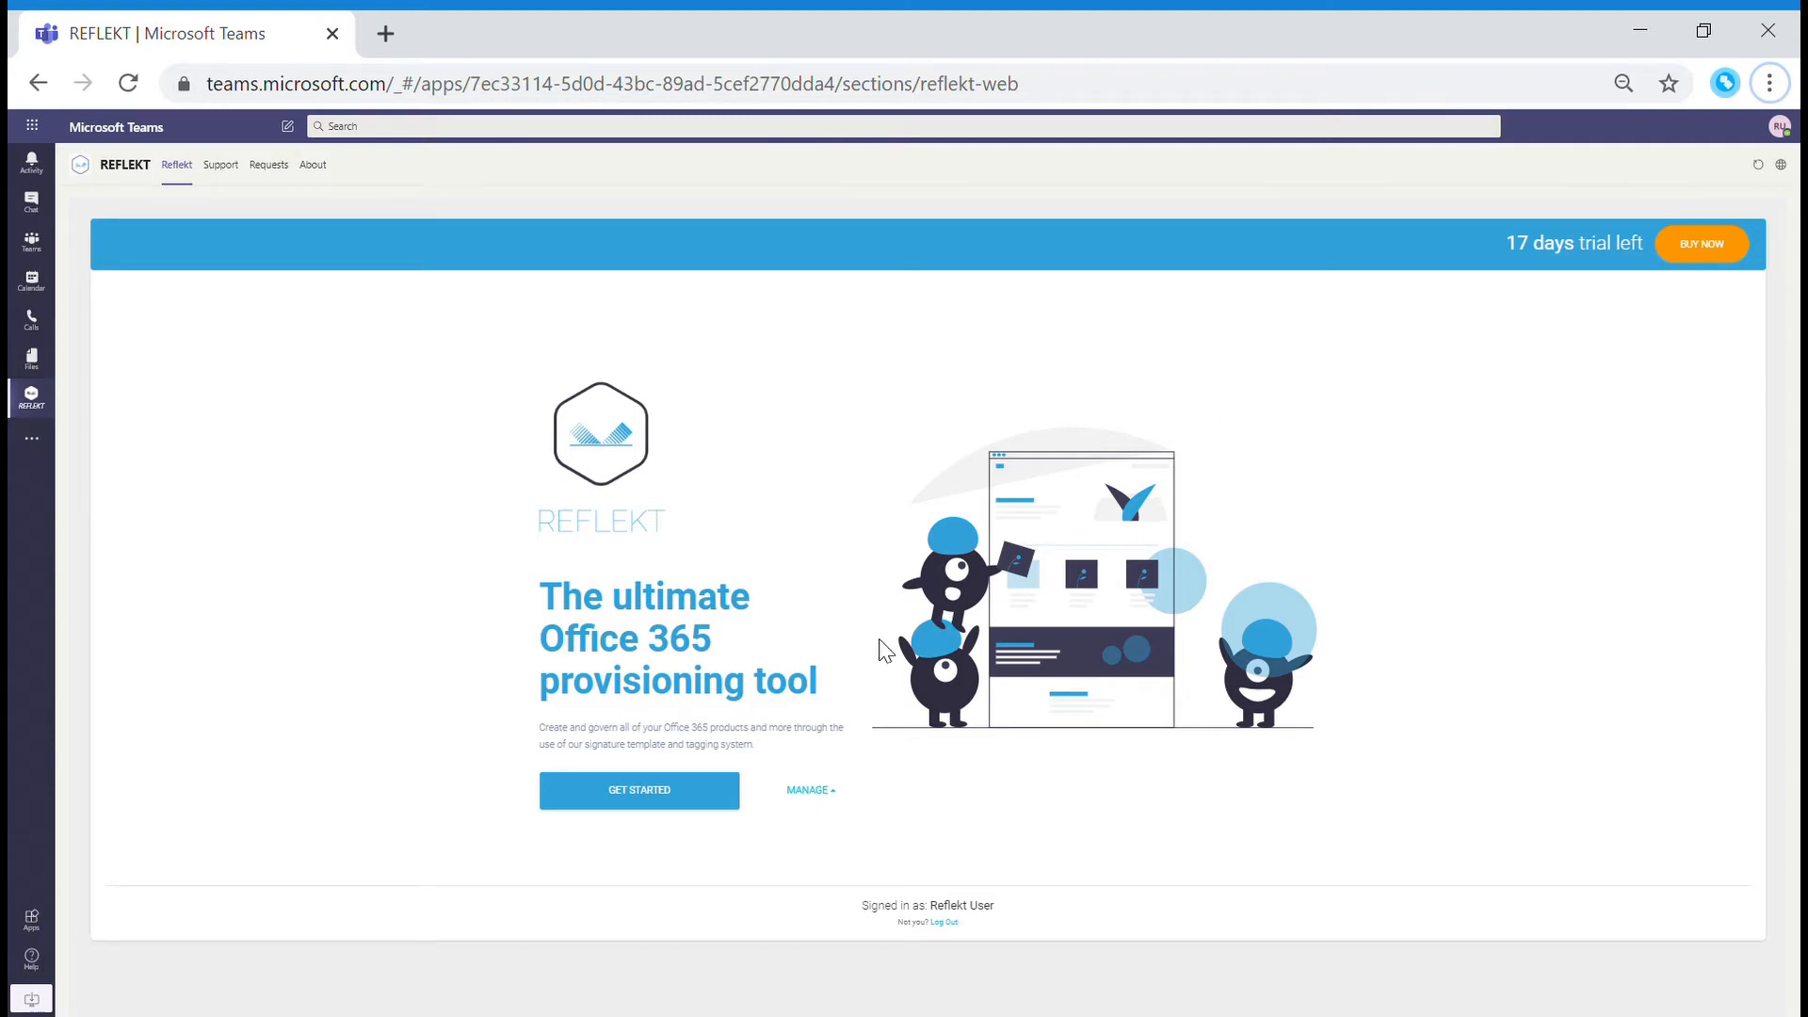
# Answer the REFLEKT questionnaire with Project Collaboration, Clients and Video Conference, then submit.
pyautogui.click(639, 791)
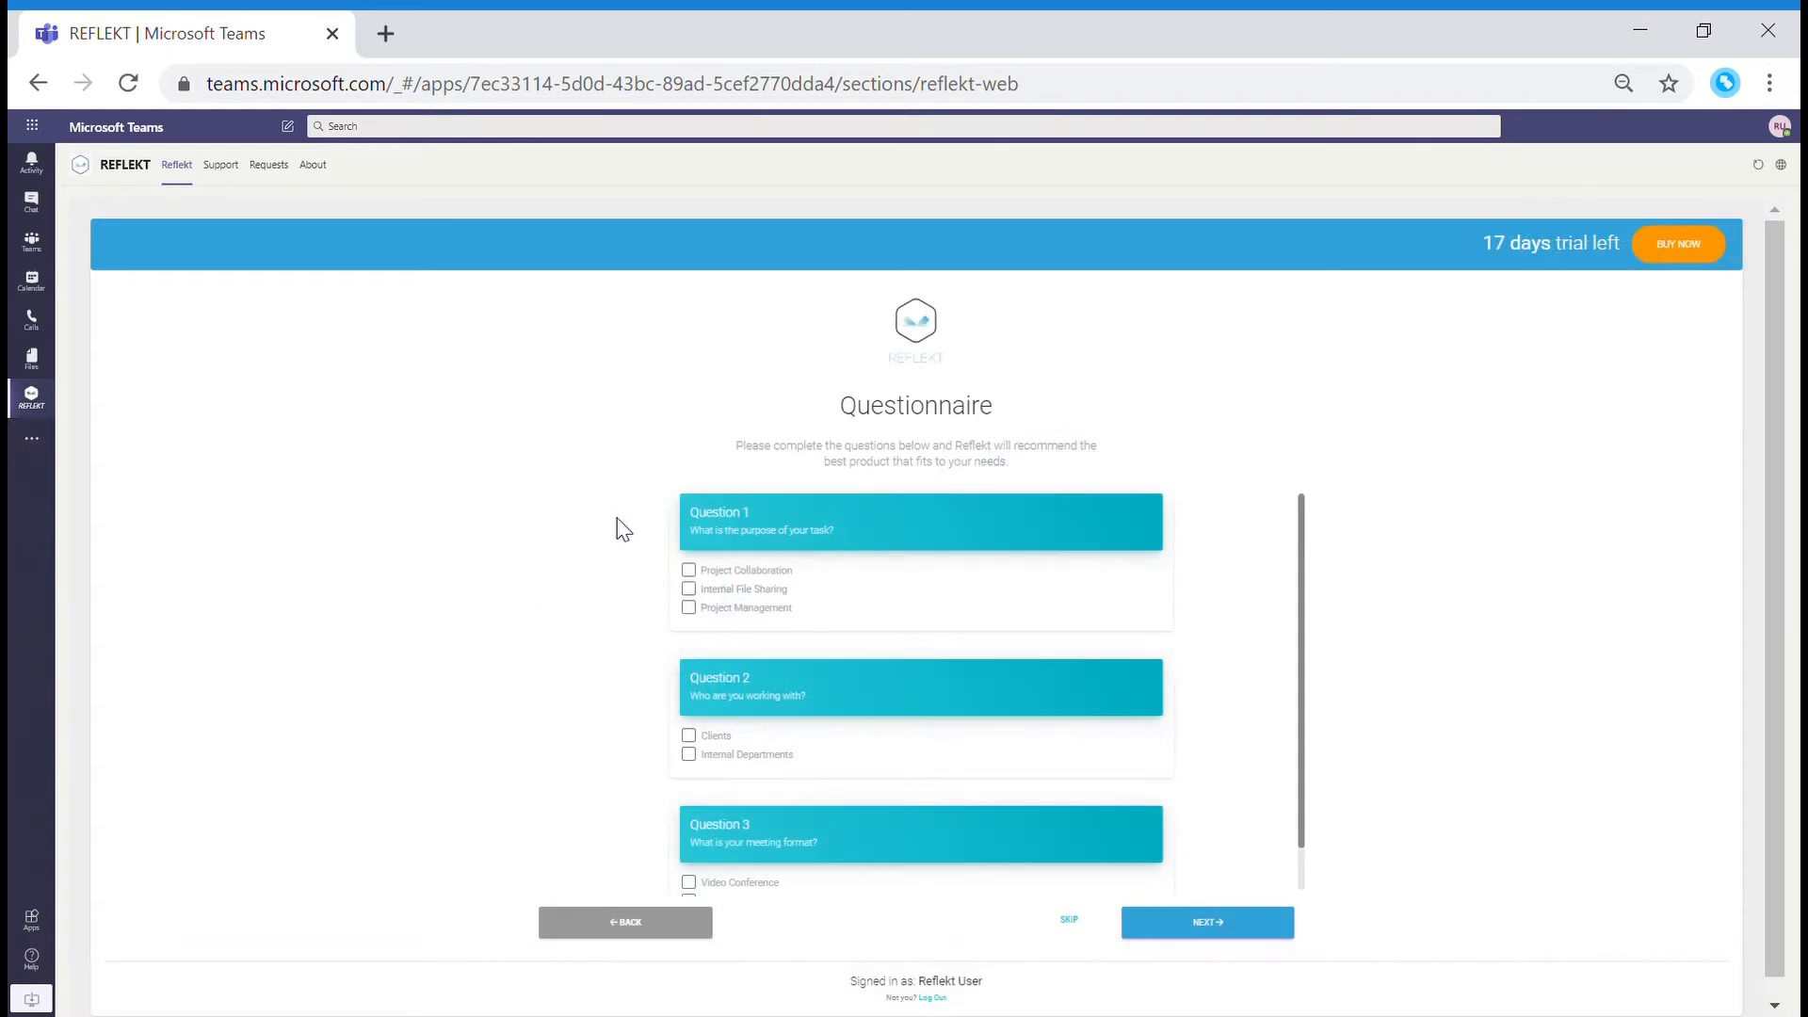
pyautogui.moveTo(689, 575)
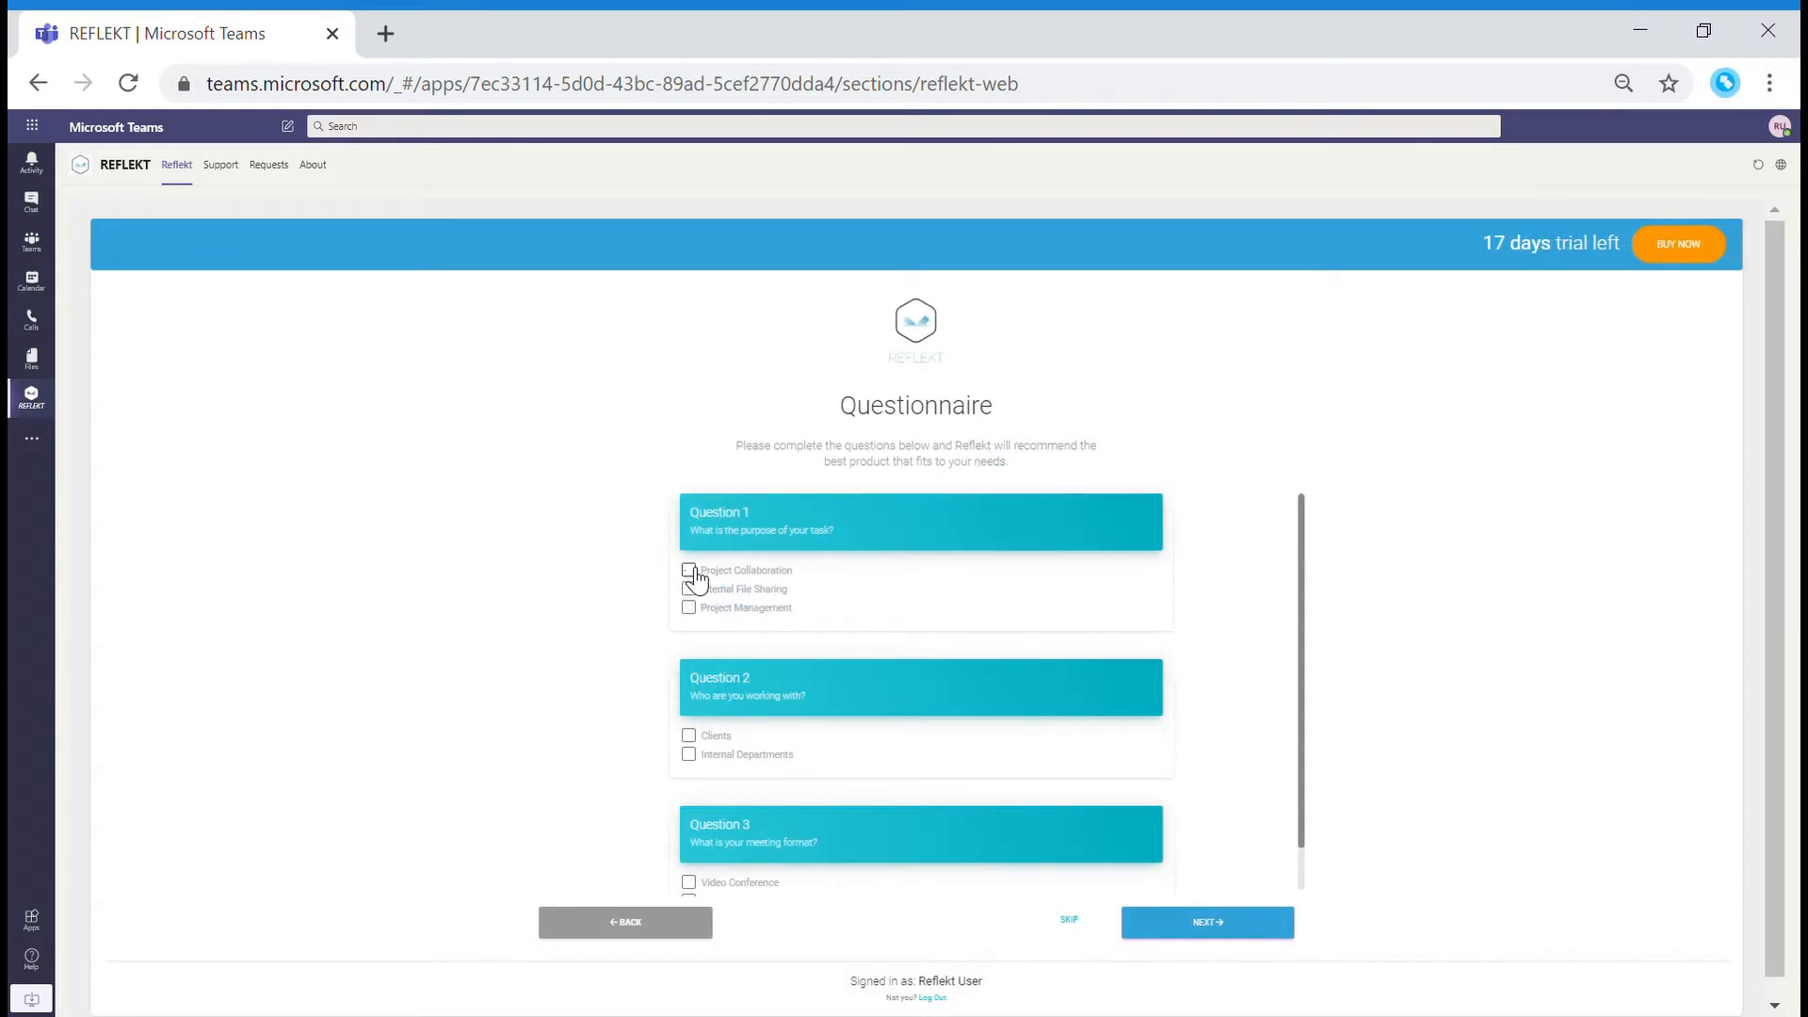
pyautogui.click(689, 570)
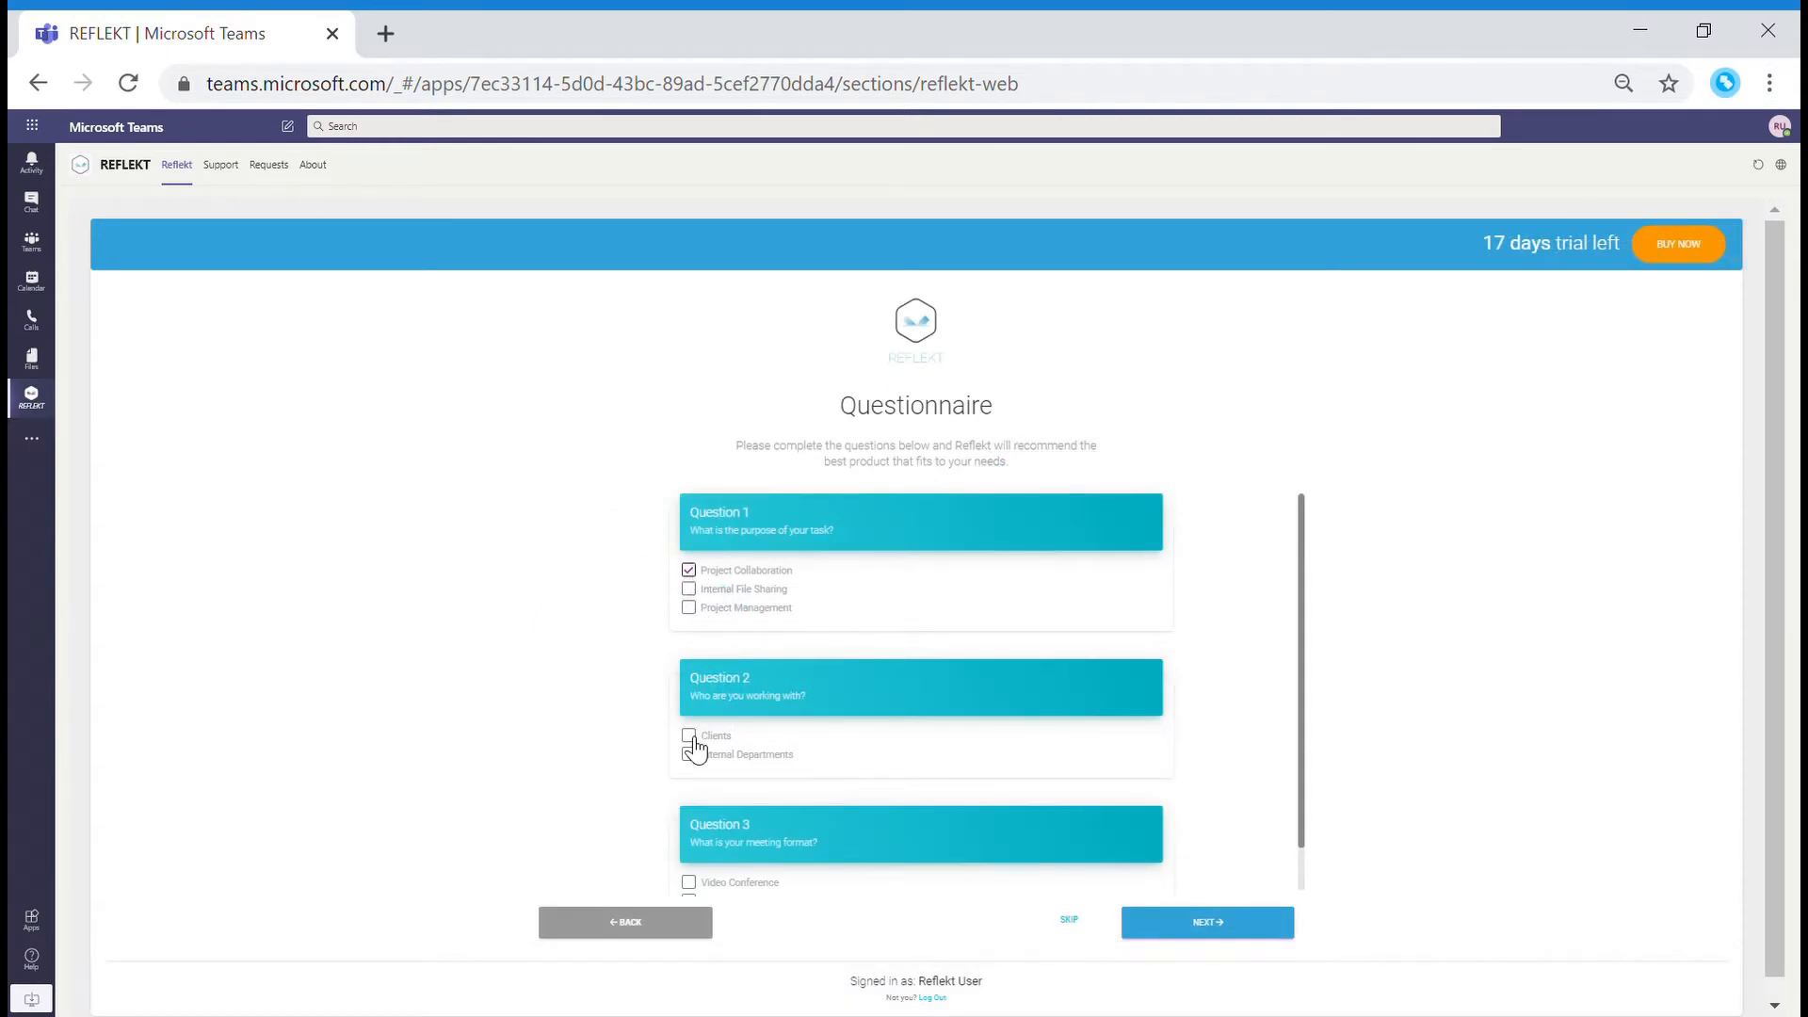
pyautogui.click(689, 736)
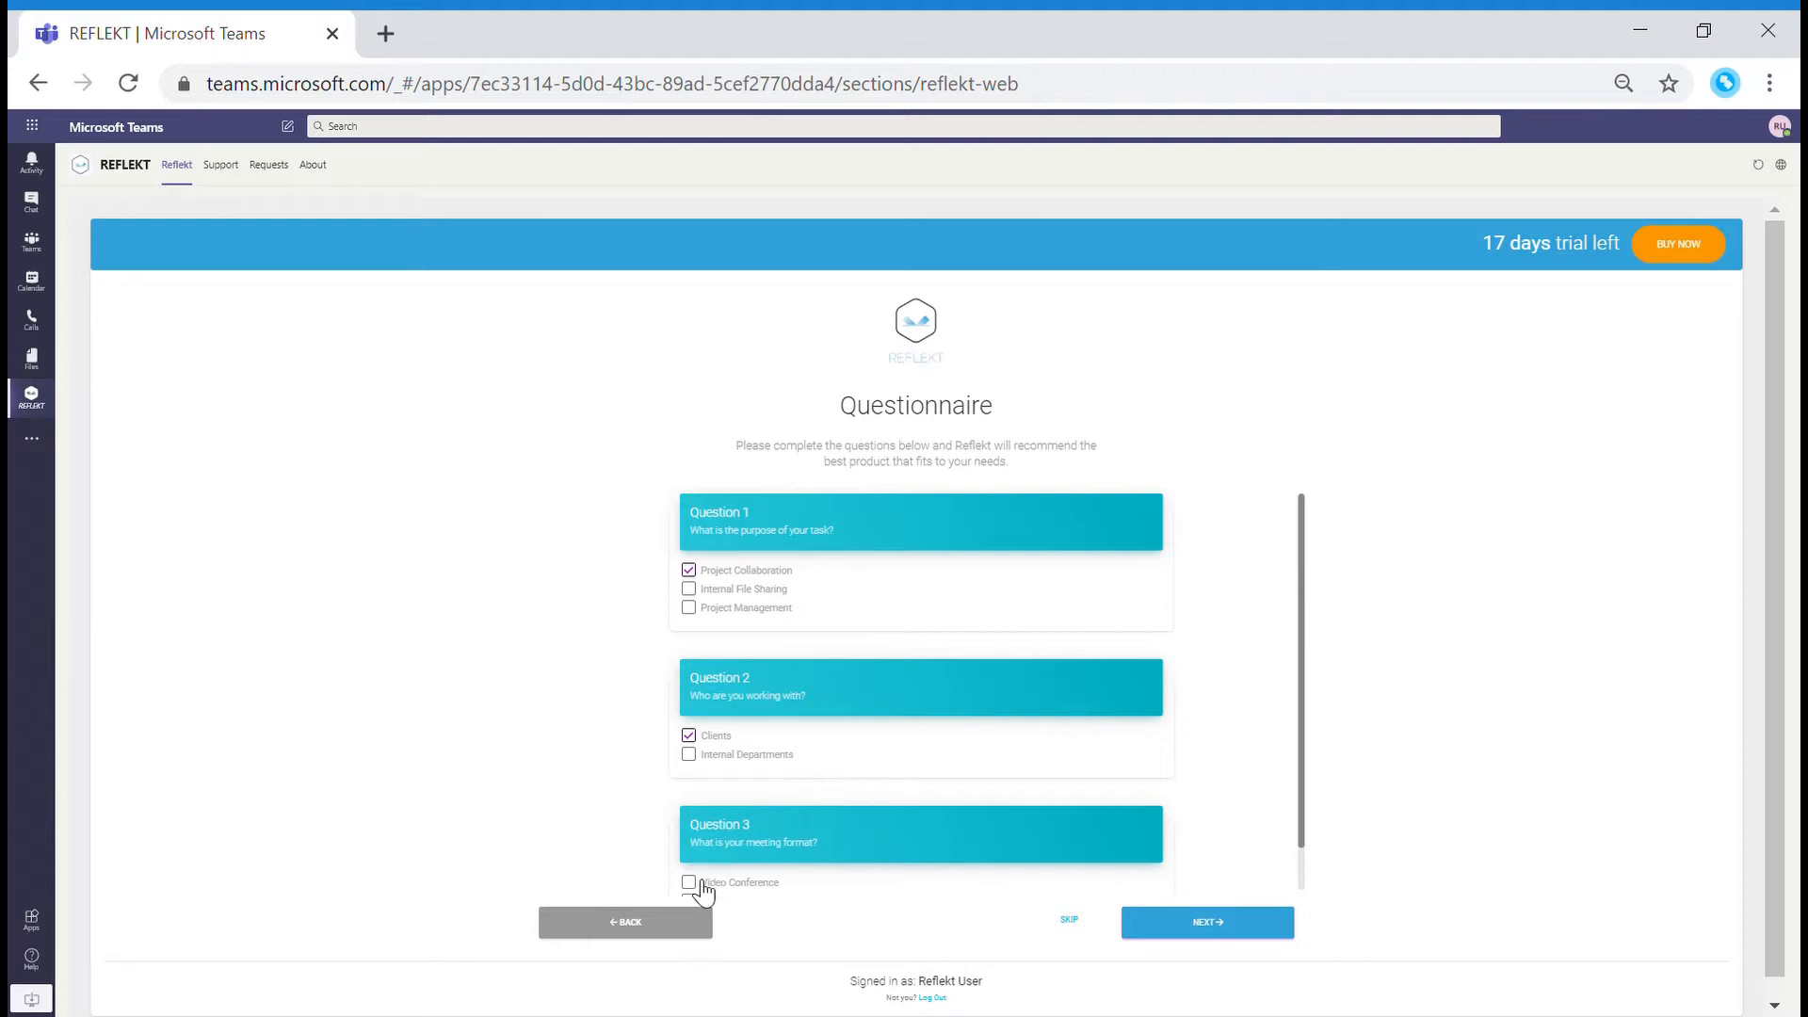
pyautogui.click(688, 883)
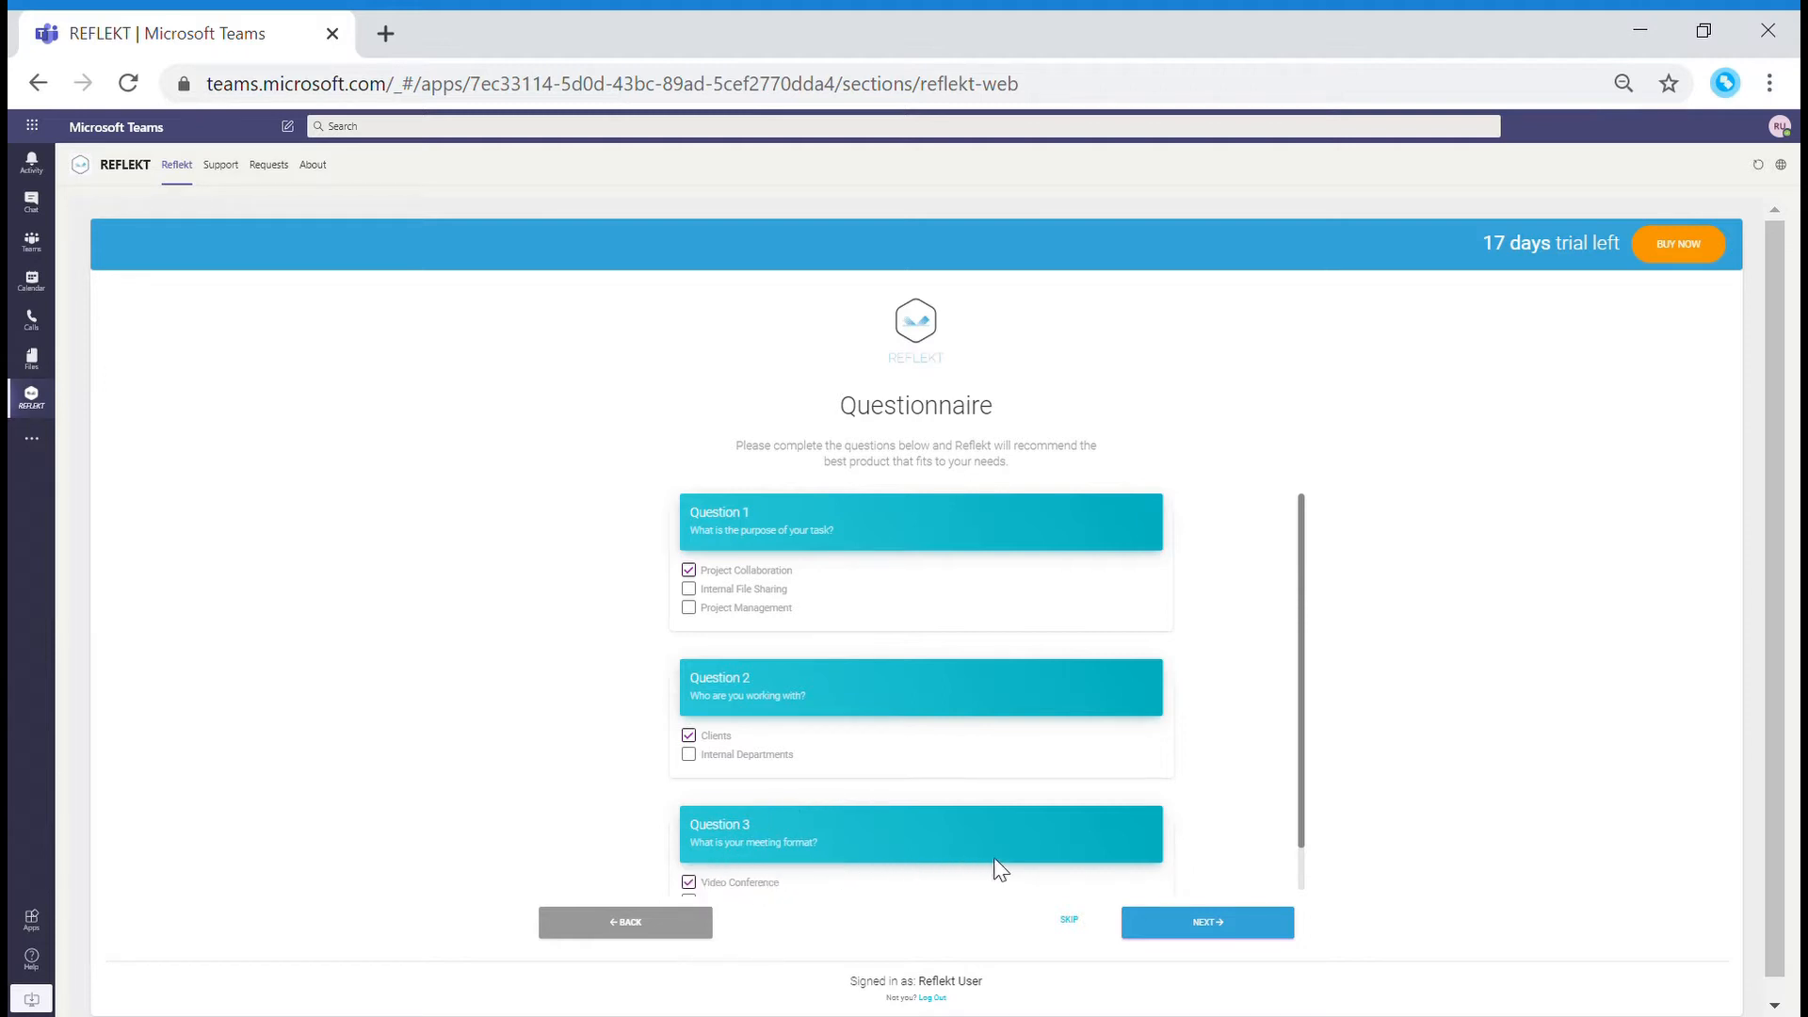
pyautogui.click(1207, 921)
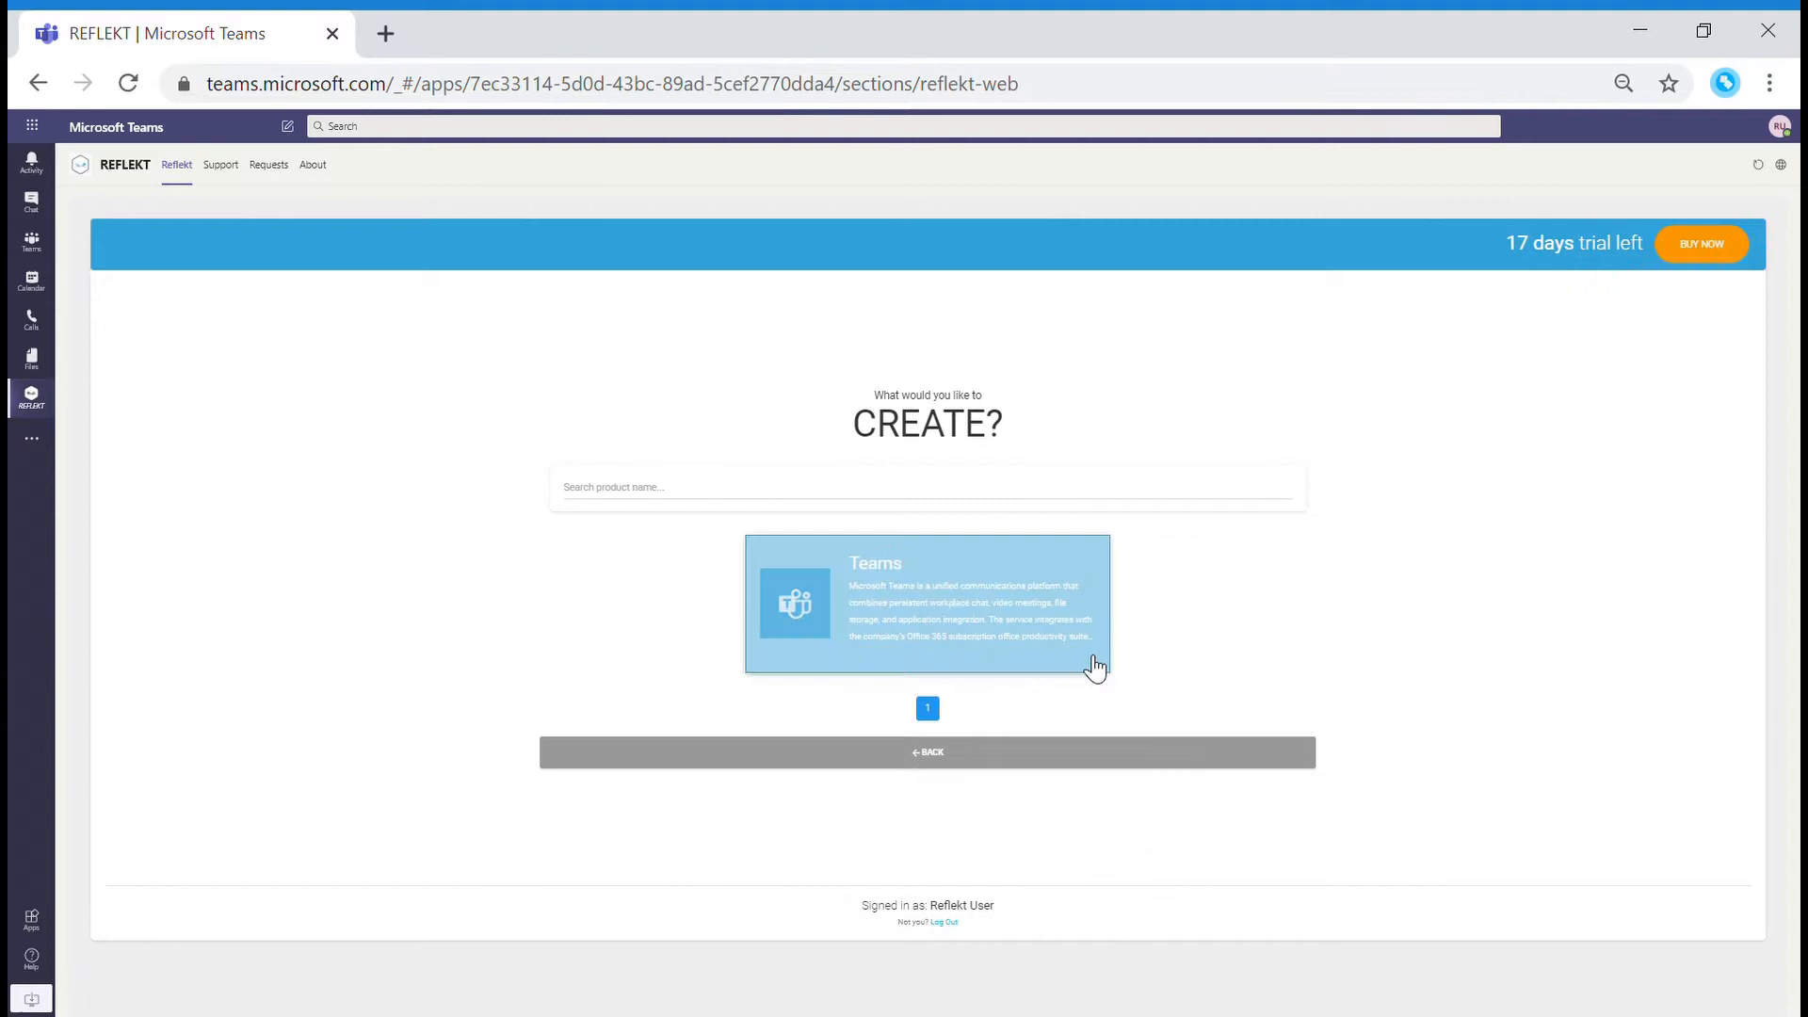
# Pick Teams and enter the team name CLOUD MIG.
pyautogui.click(926, 603)
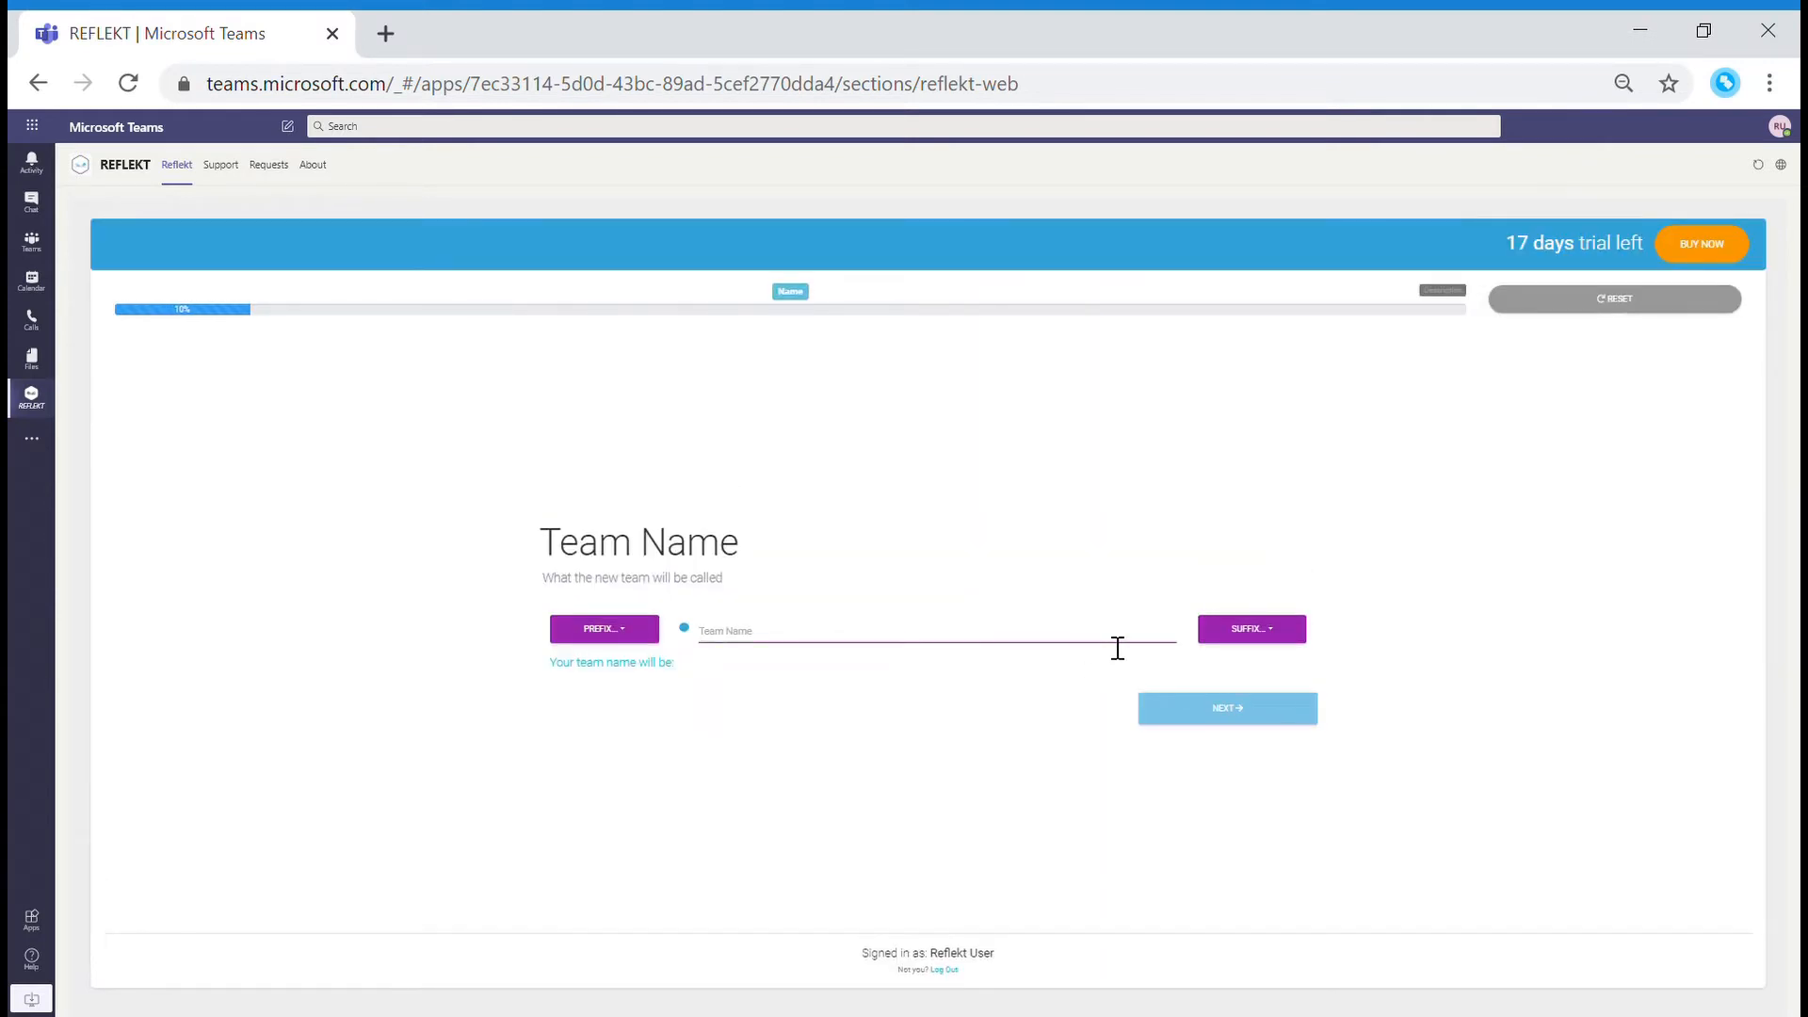
pyautogui.write('CLOUD')
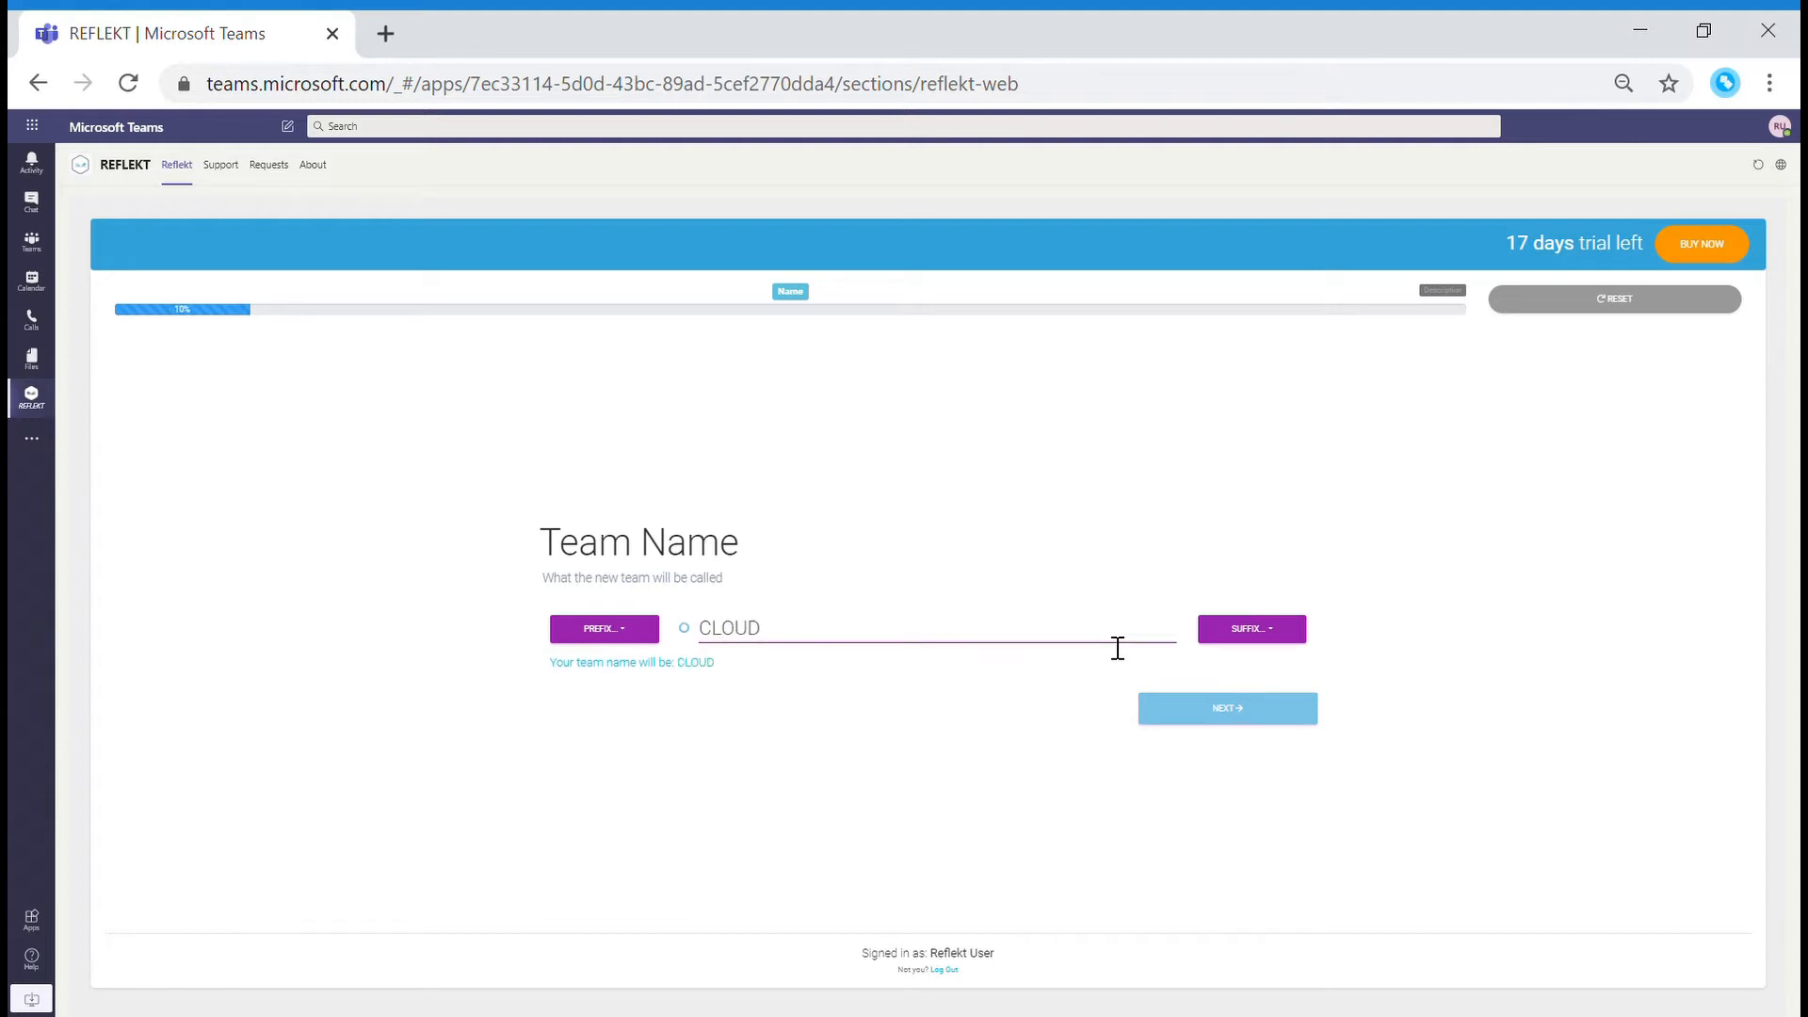
pyautogui.write('M')
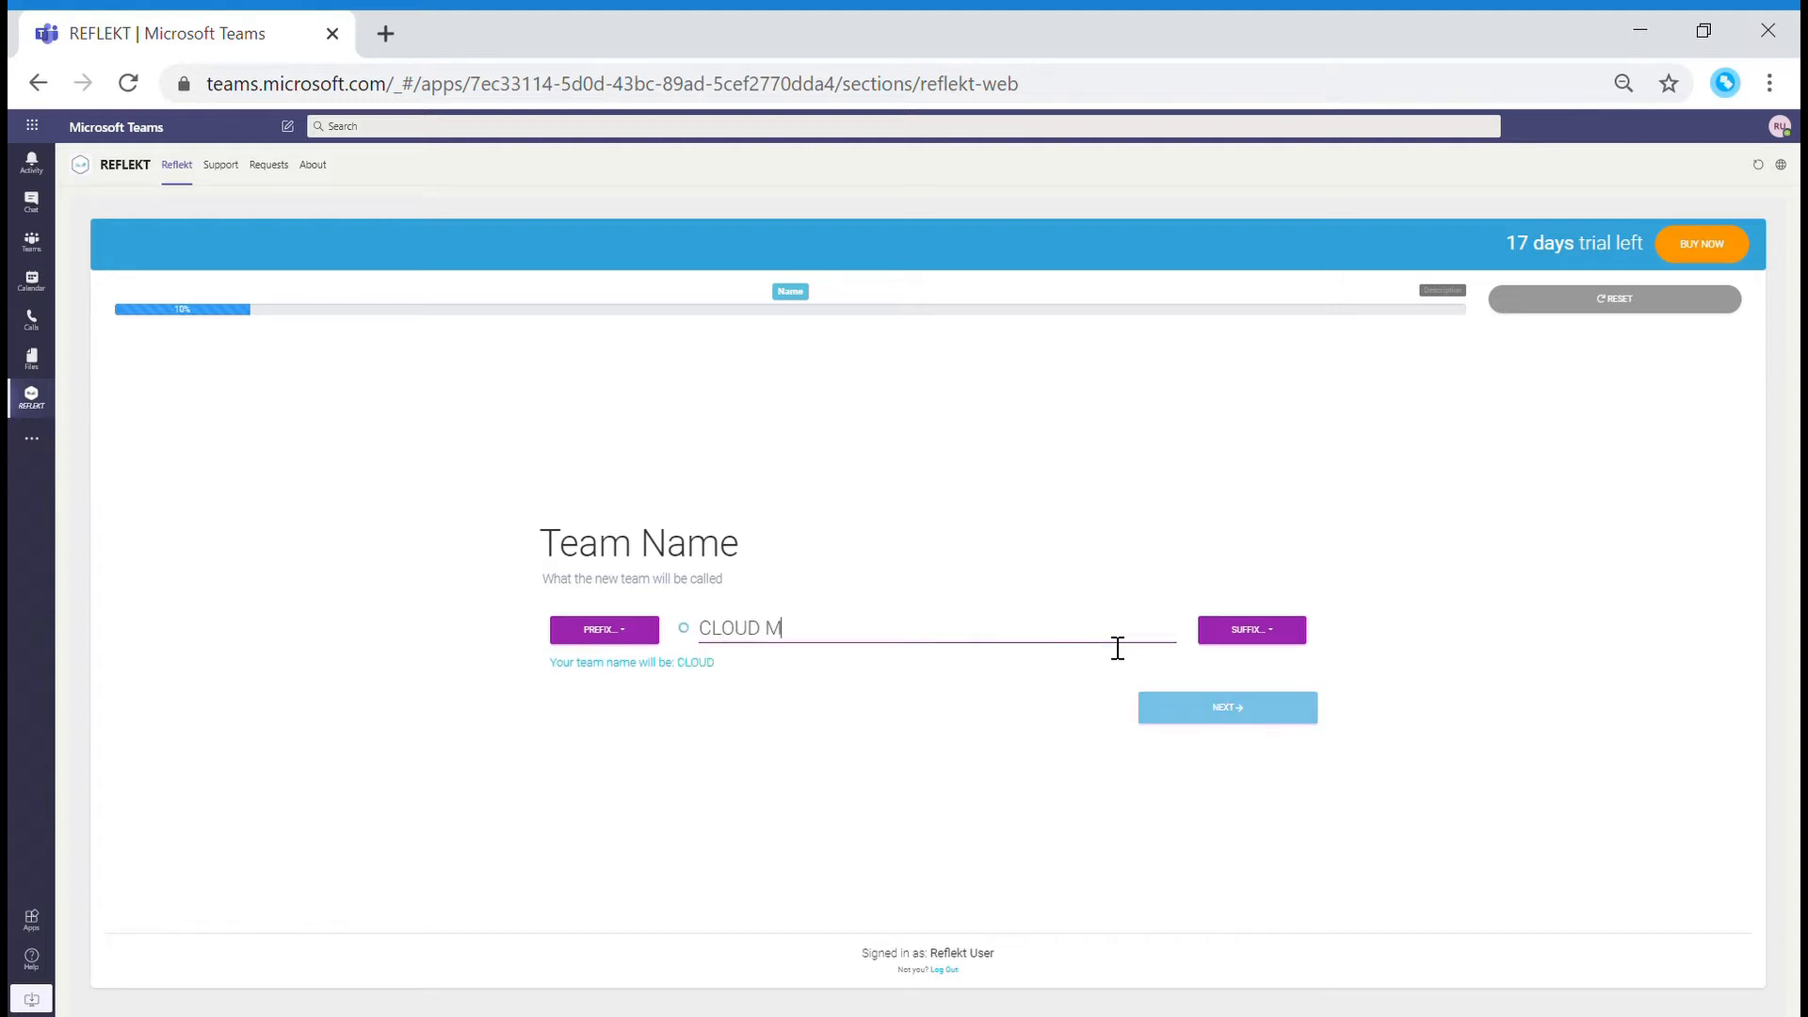
pyautogui.write('IG')
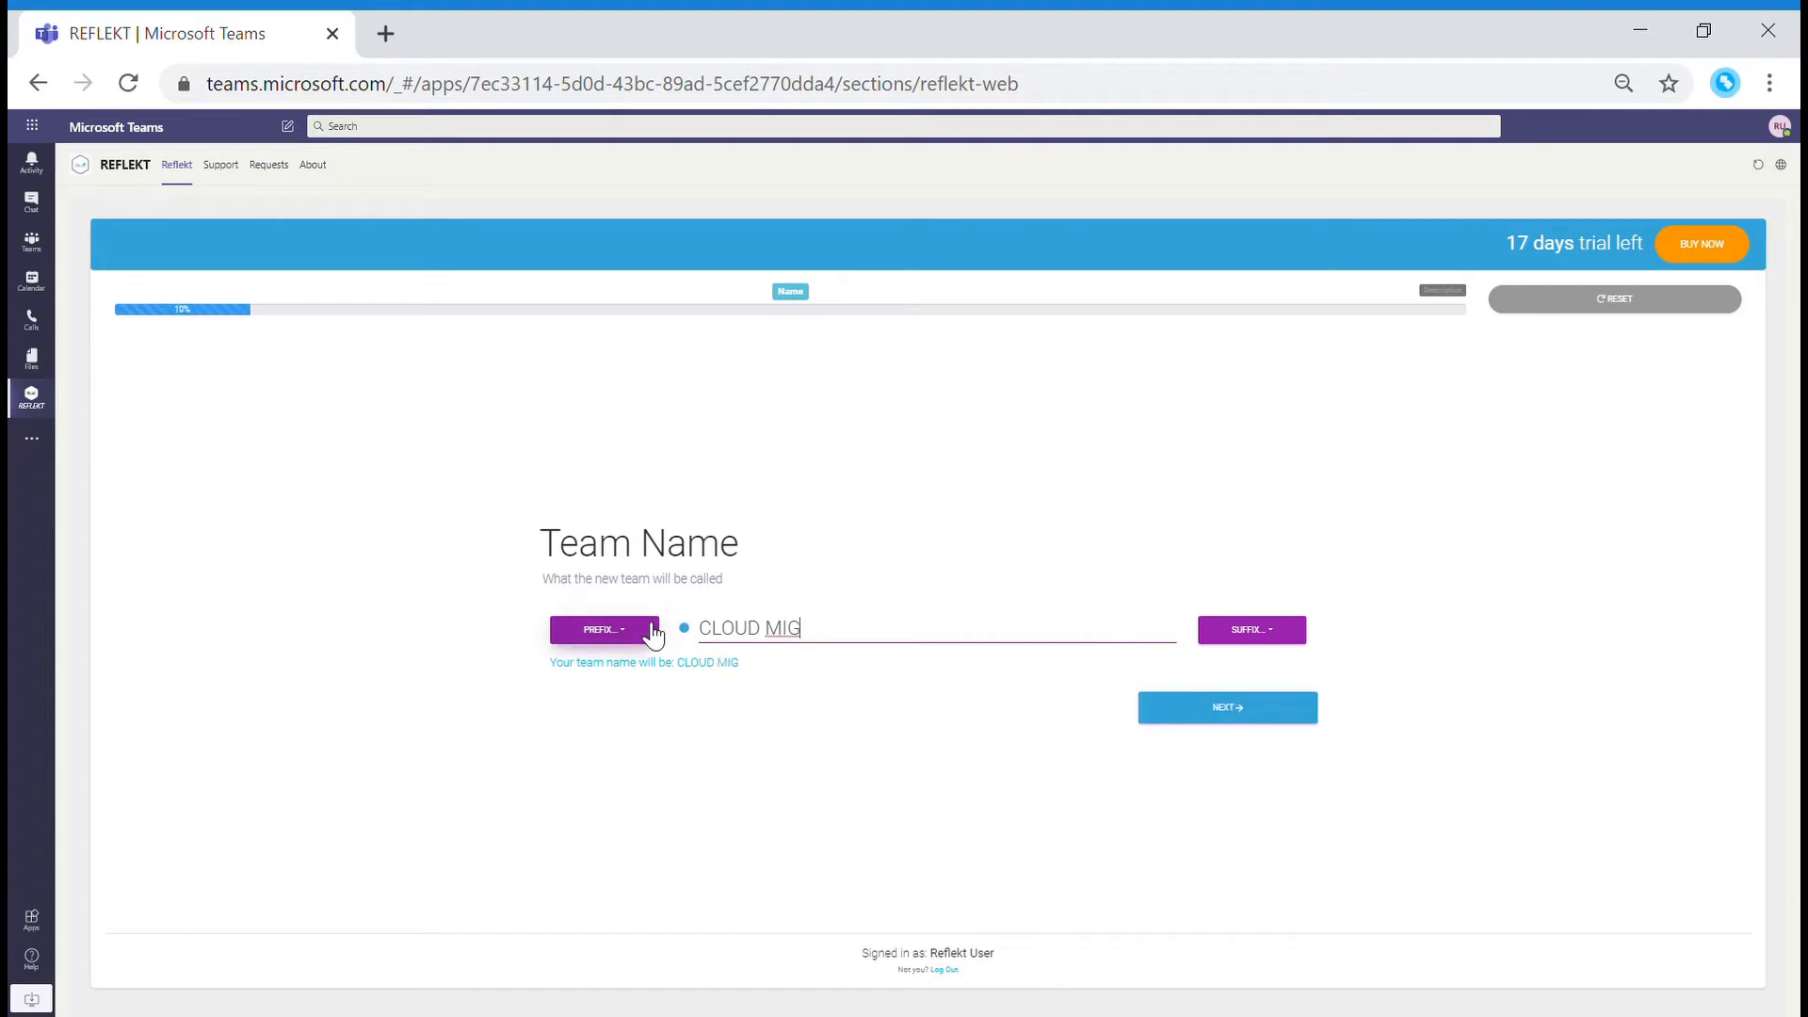
# Add the CLI- prefix and Project suffix to the team name.
pyautogui.click(601, 628)
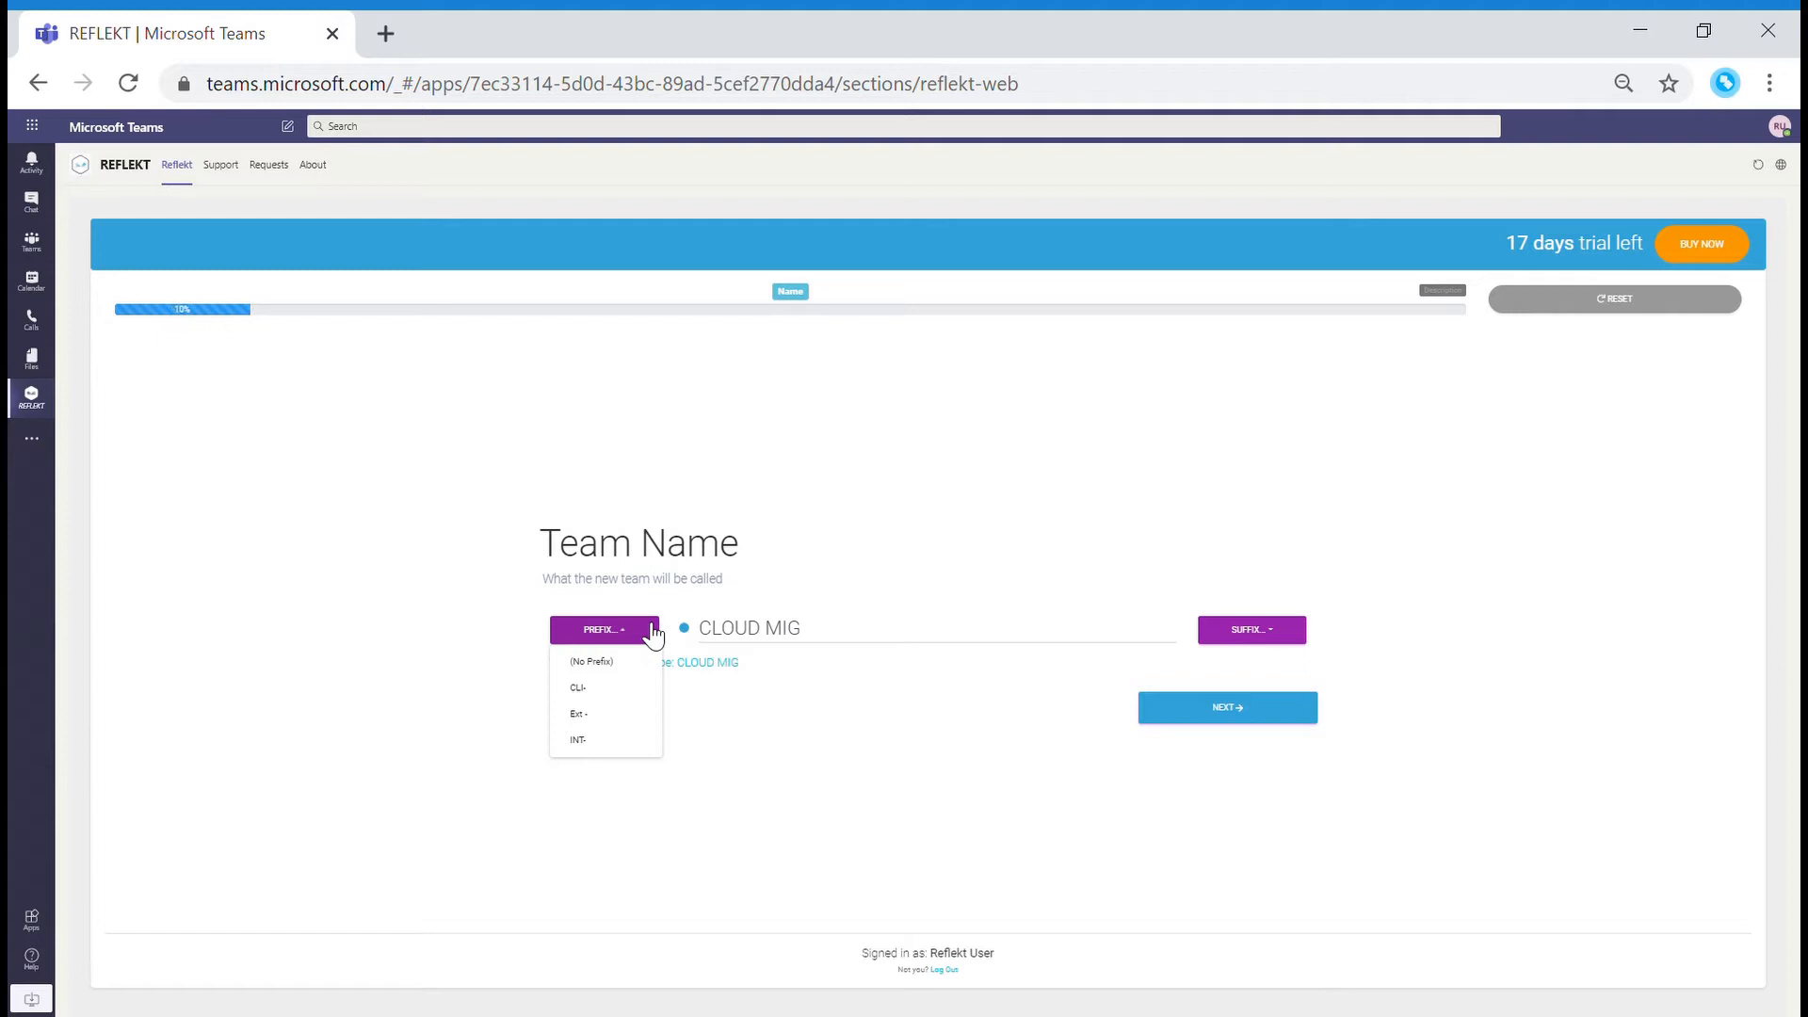
pyautogui.click(1250, 630)
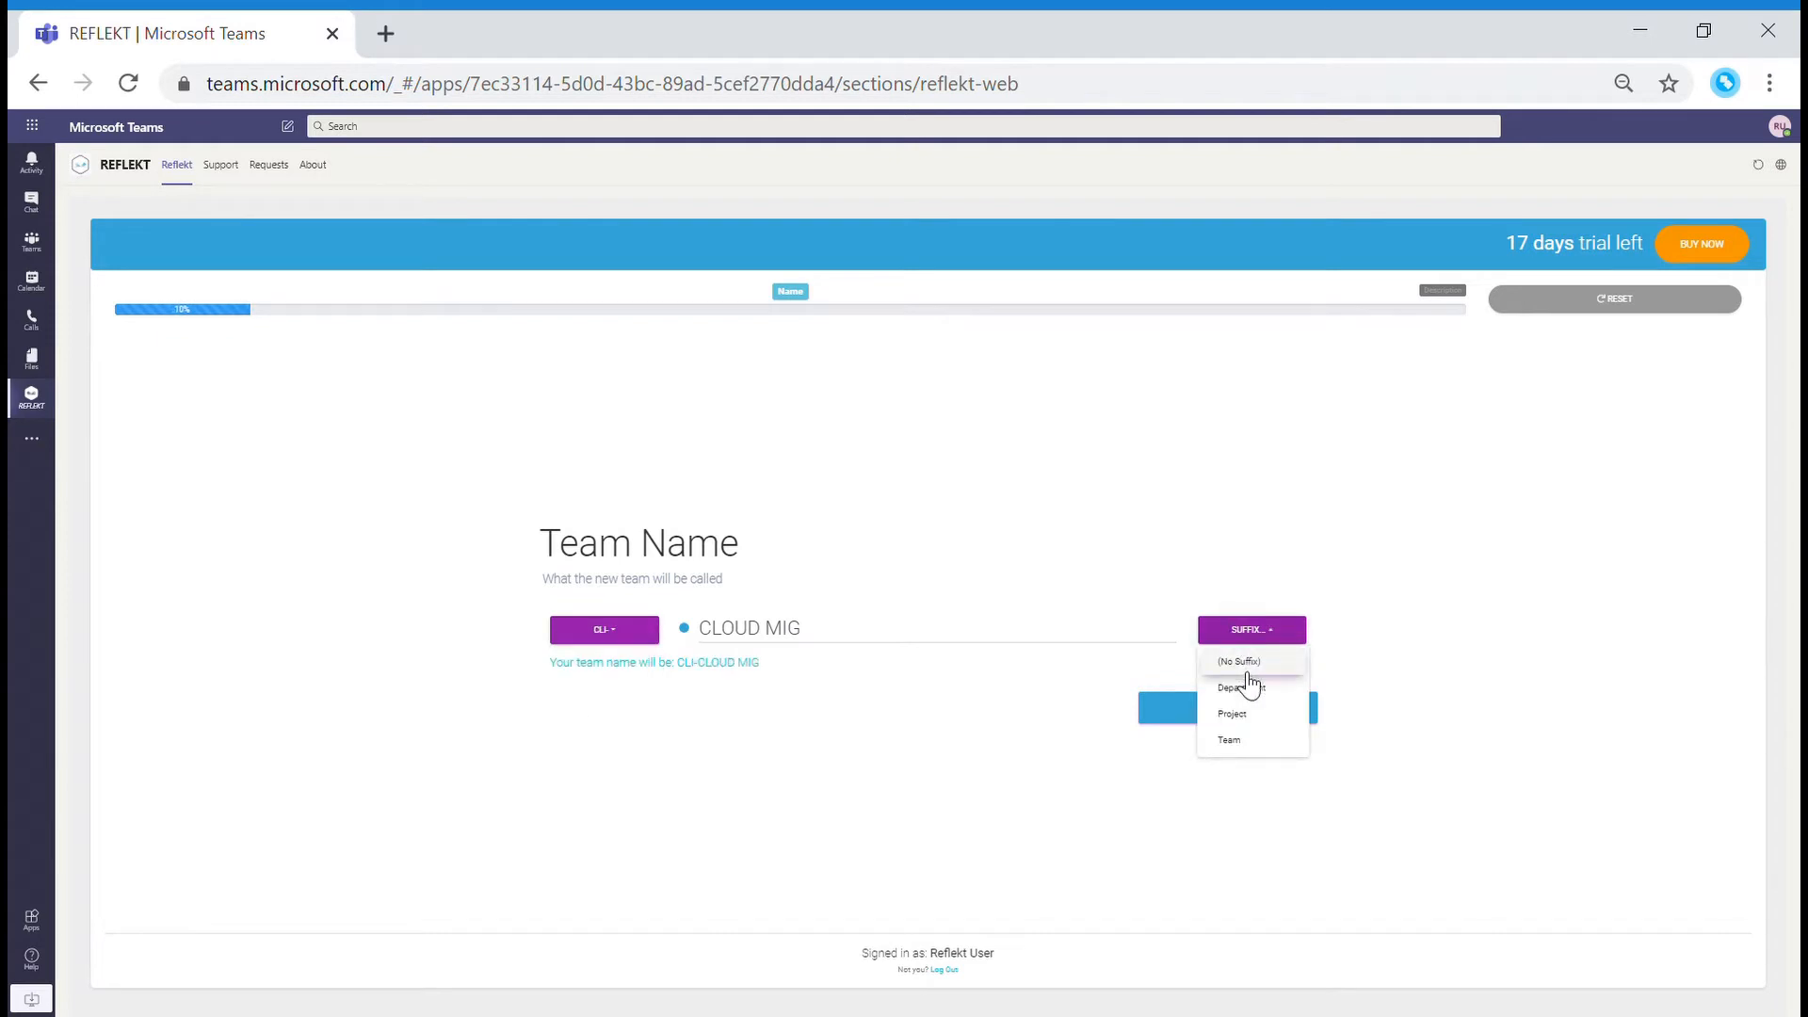
pyautogui.moveTo(1255, 725)
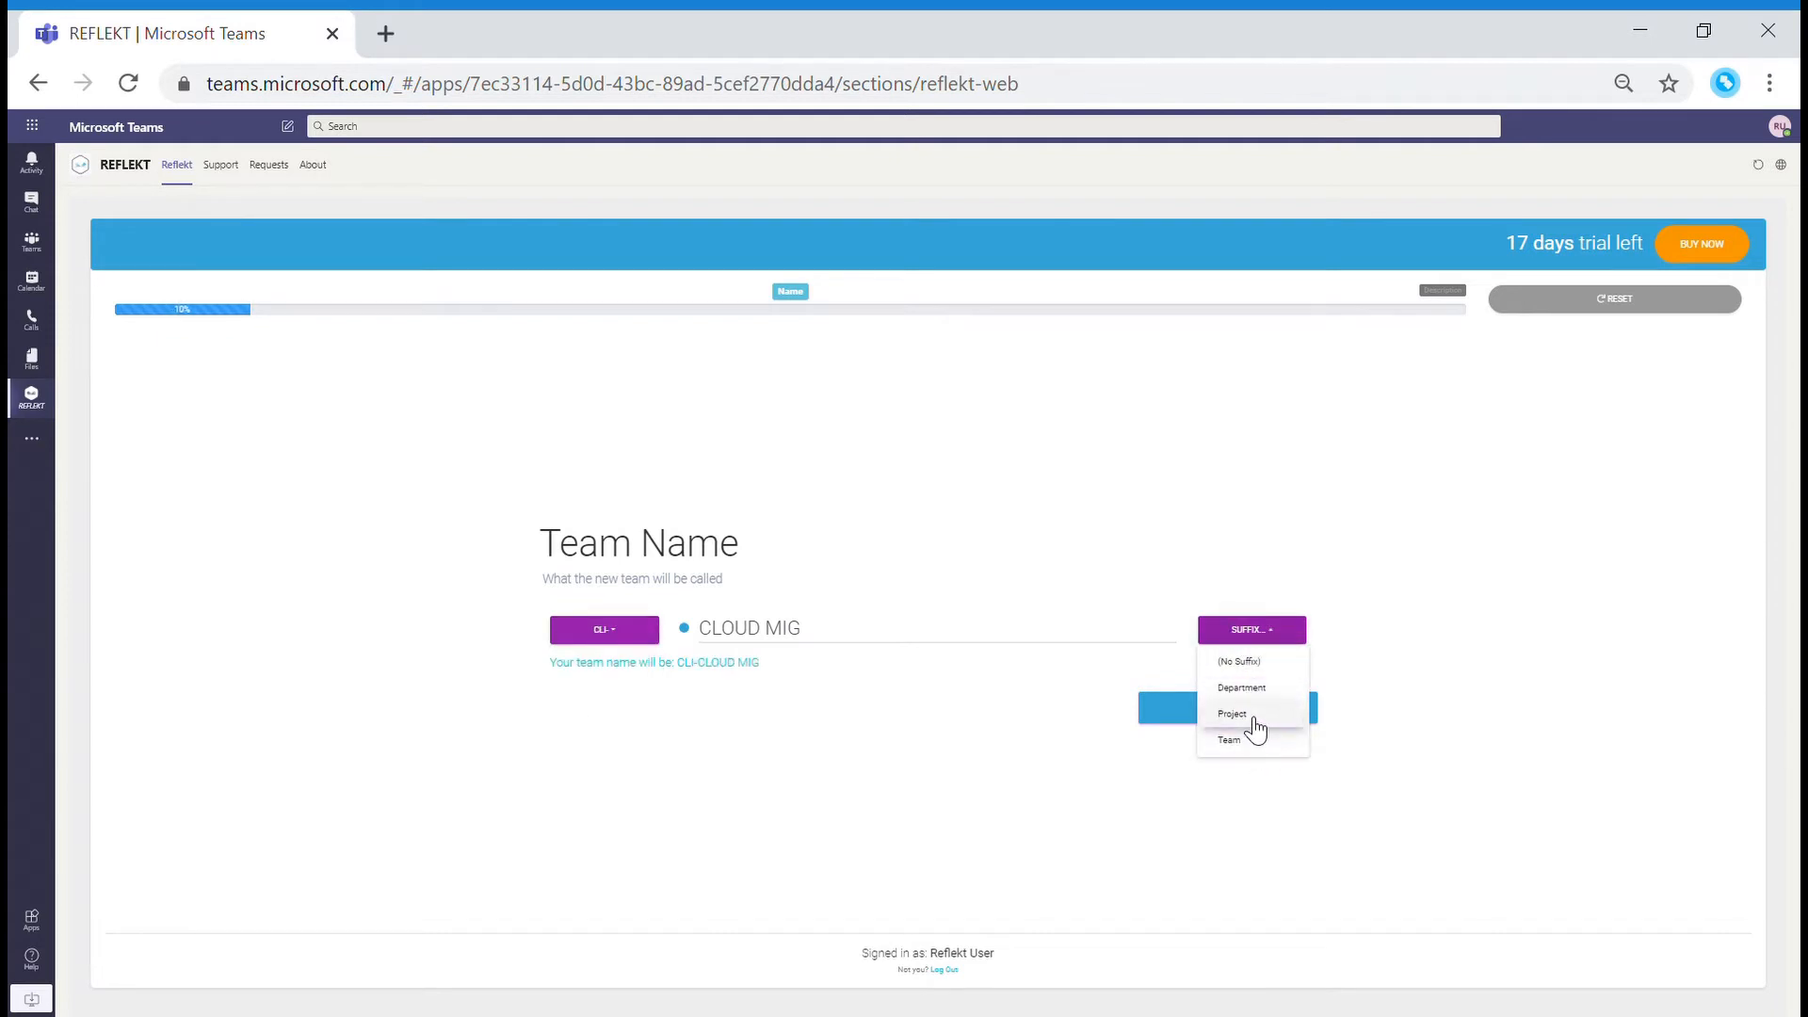
pyautogui.click(1220, 709)
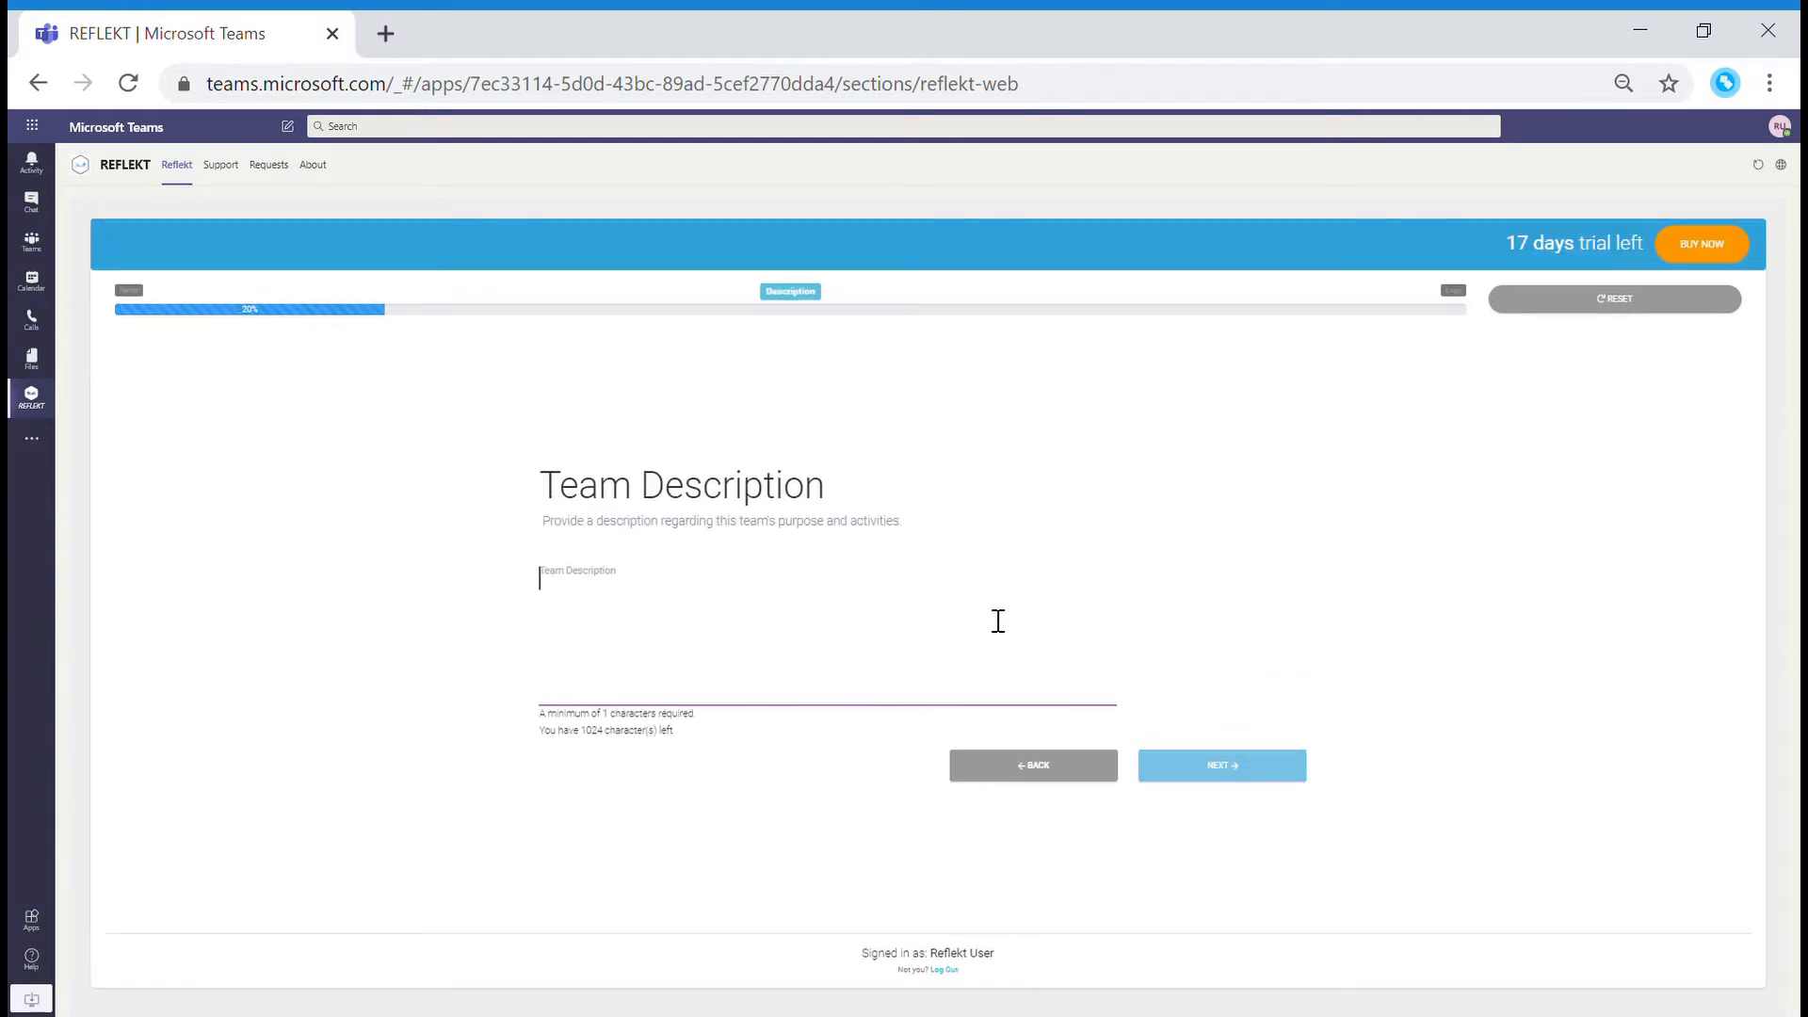
# Enter the description 'This Team is for Cloud Migration related client projects.' and continue.
pyautogui.write('This Team is for Cloud Migration related client projects.')
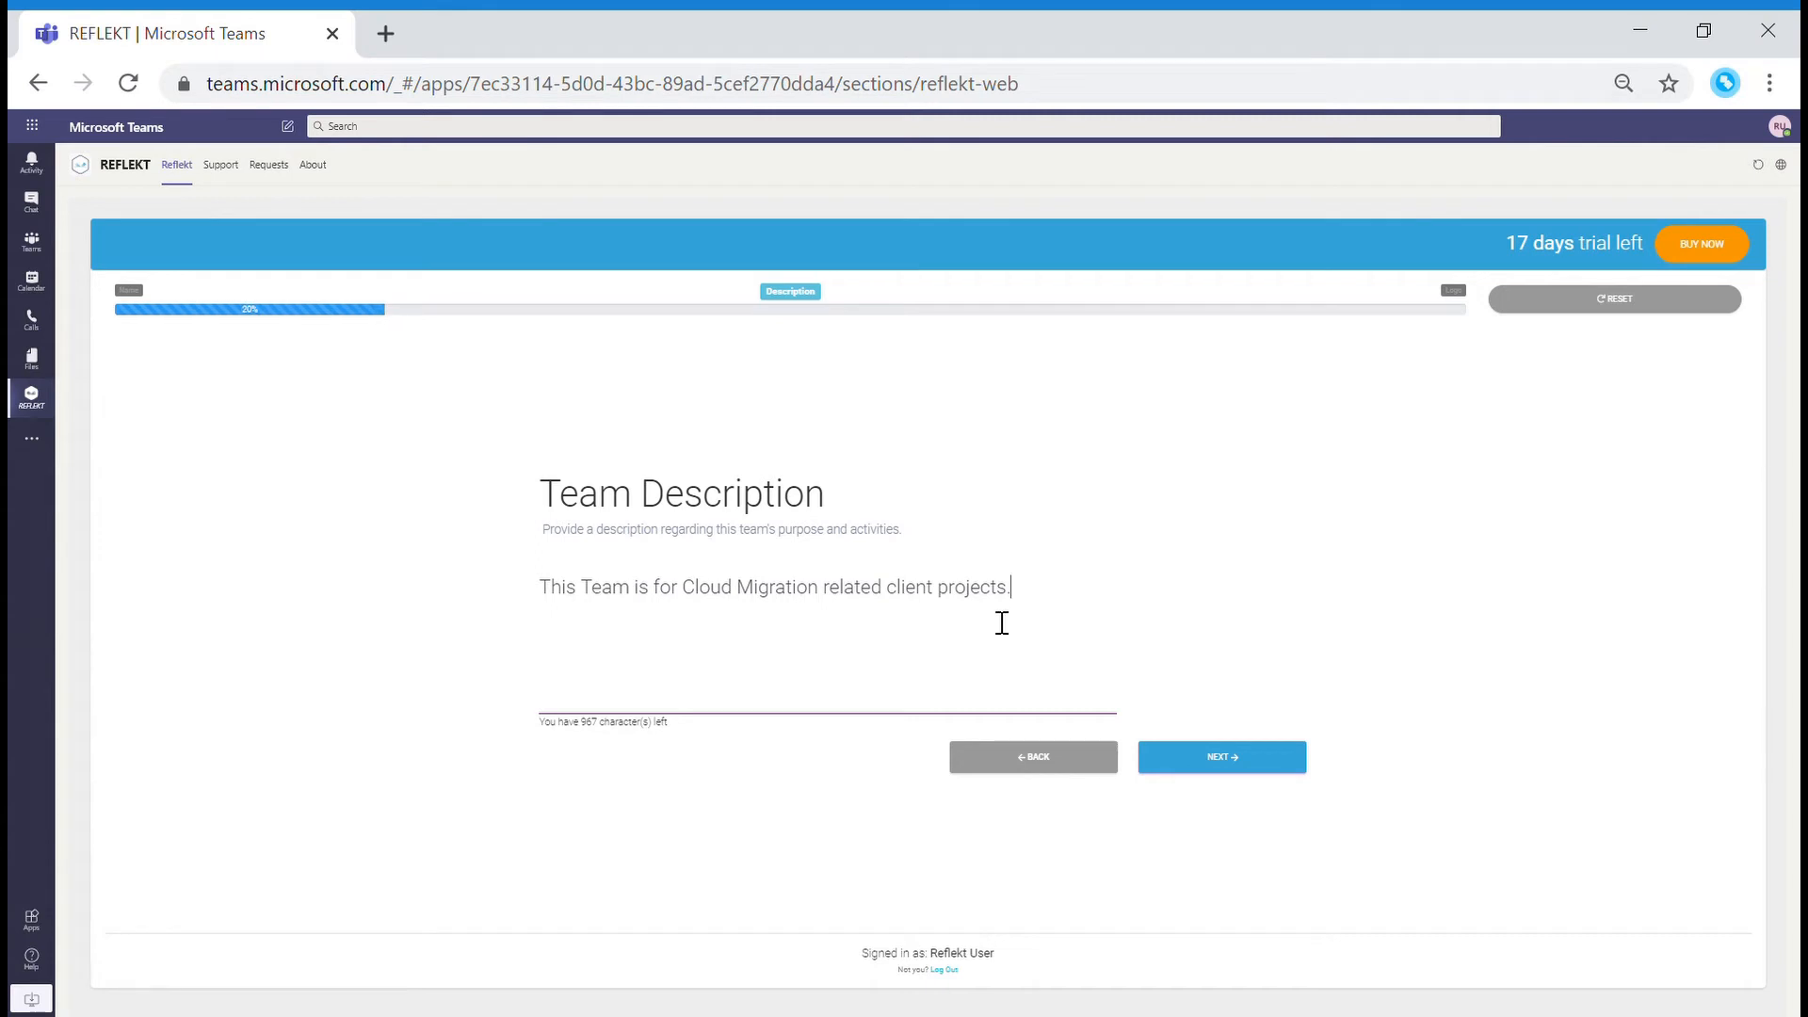
pyautogui.moveTo(1126, 710)
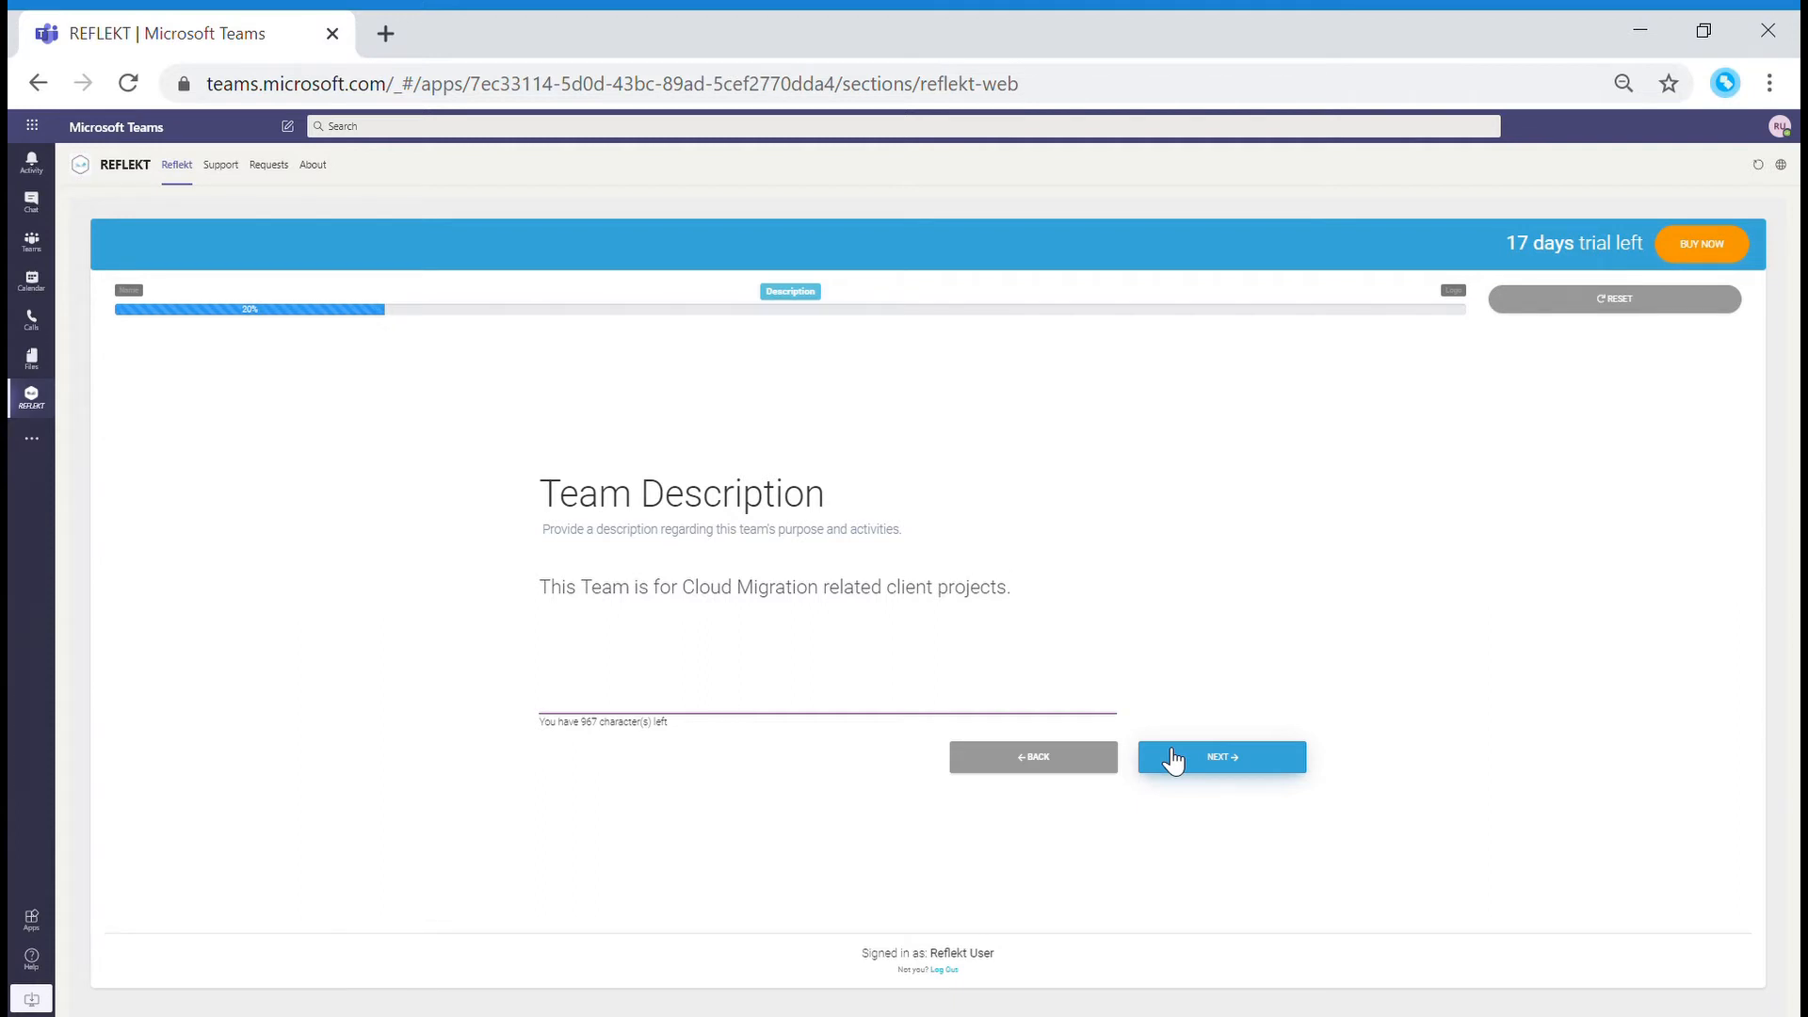
pyautogui.click(1012, 587)
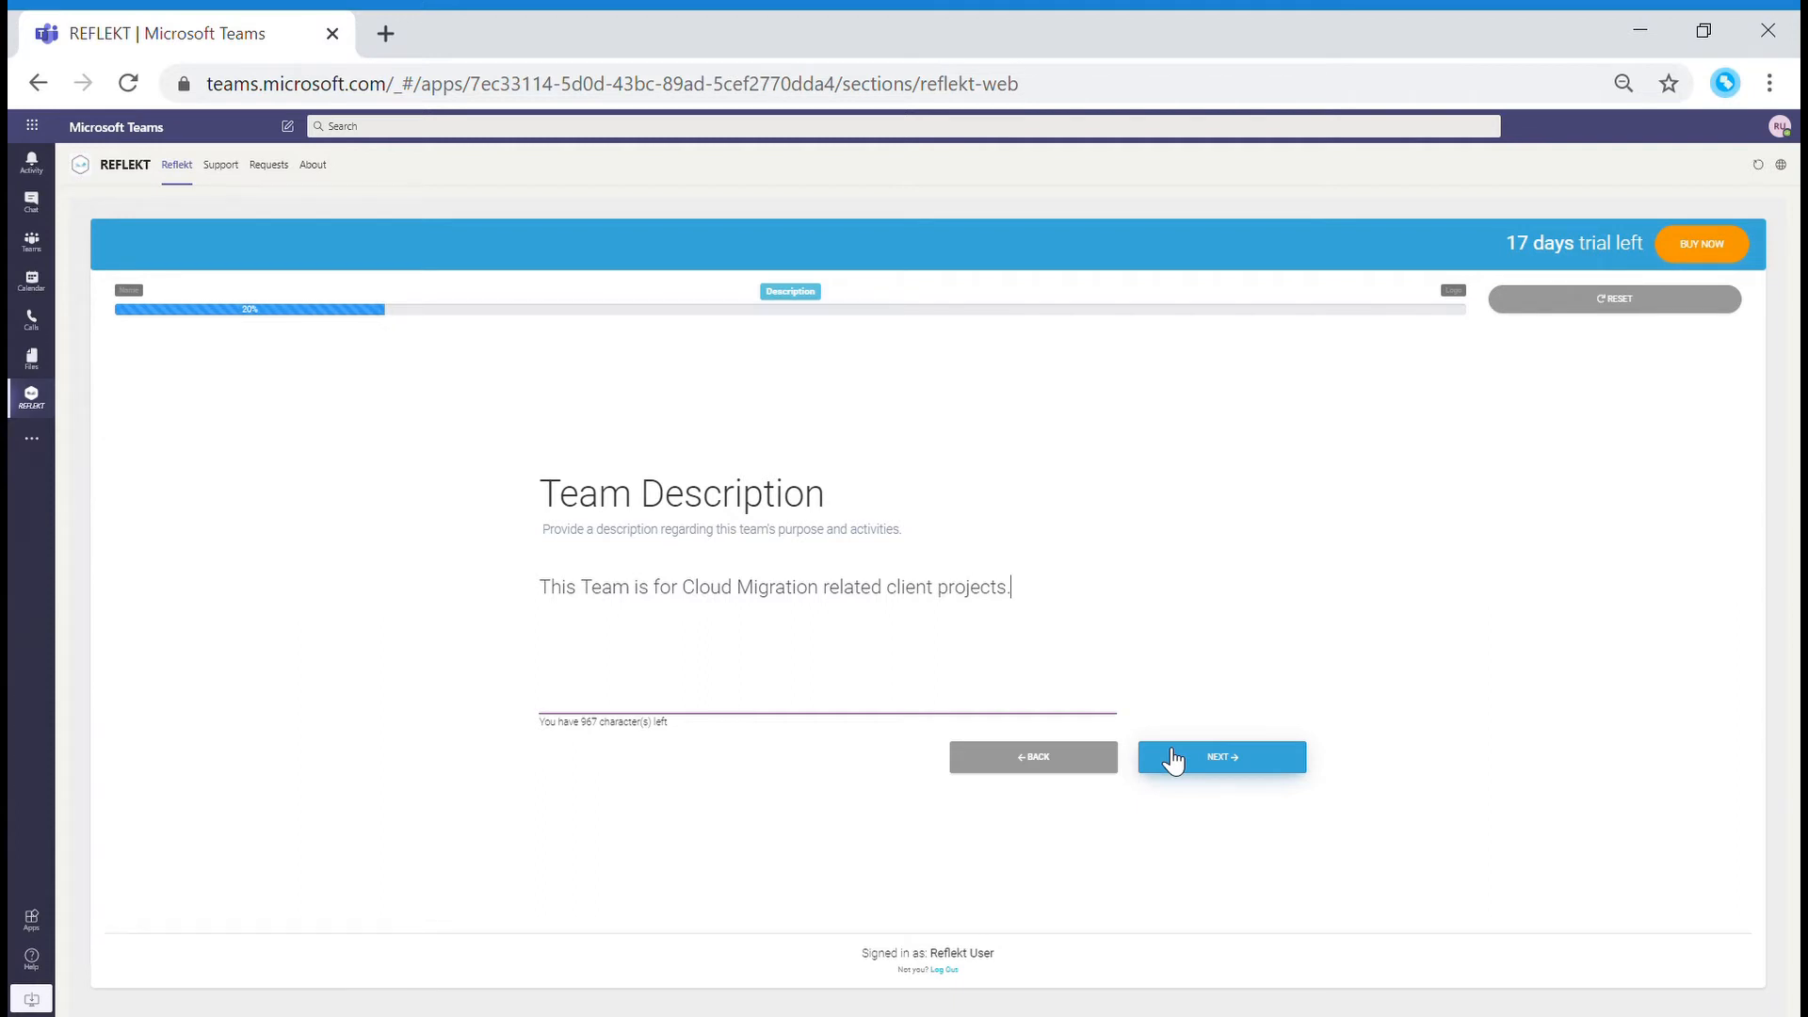
pyautogui.click(1222, 756)
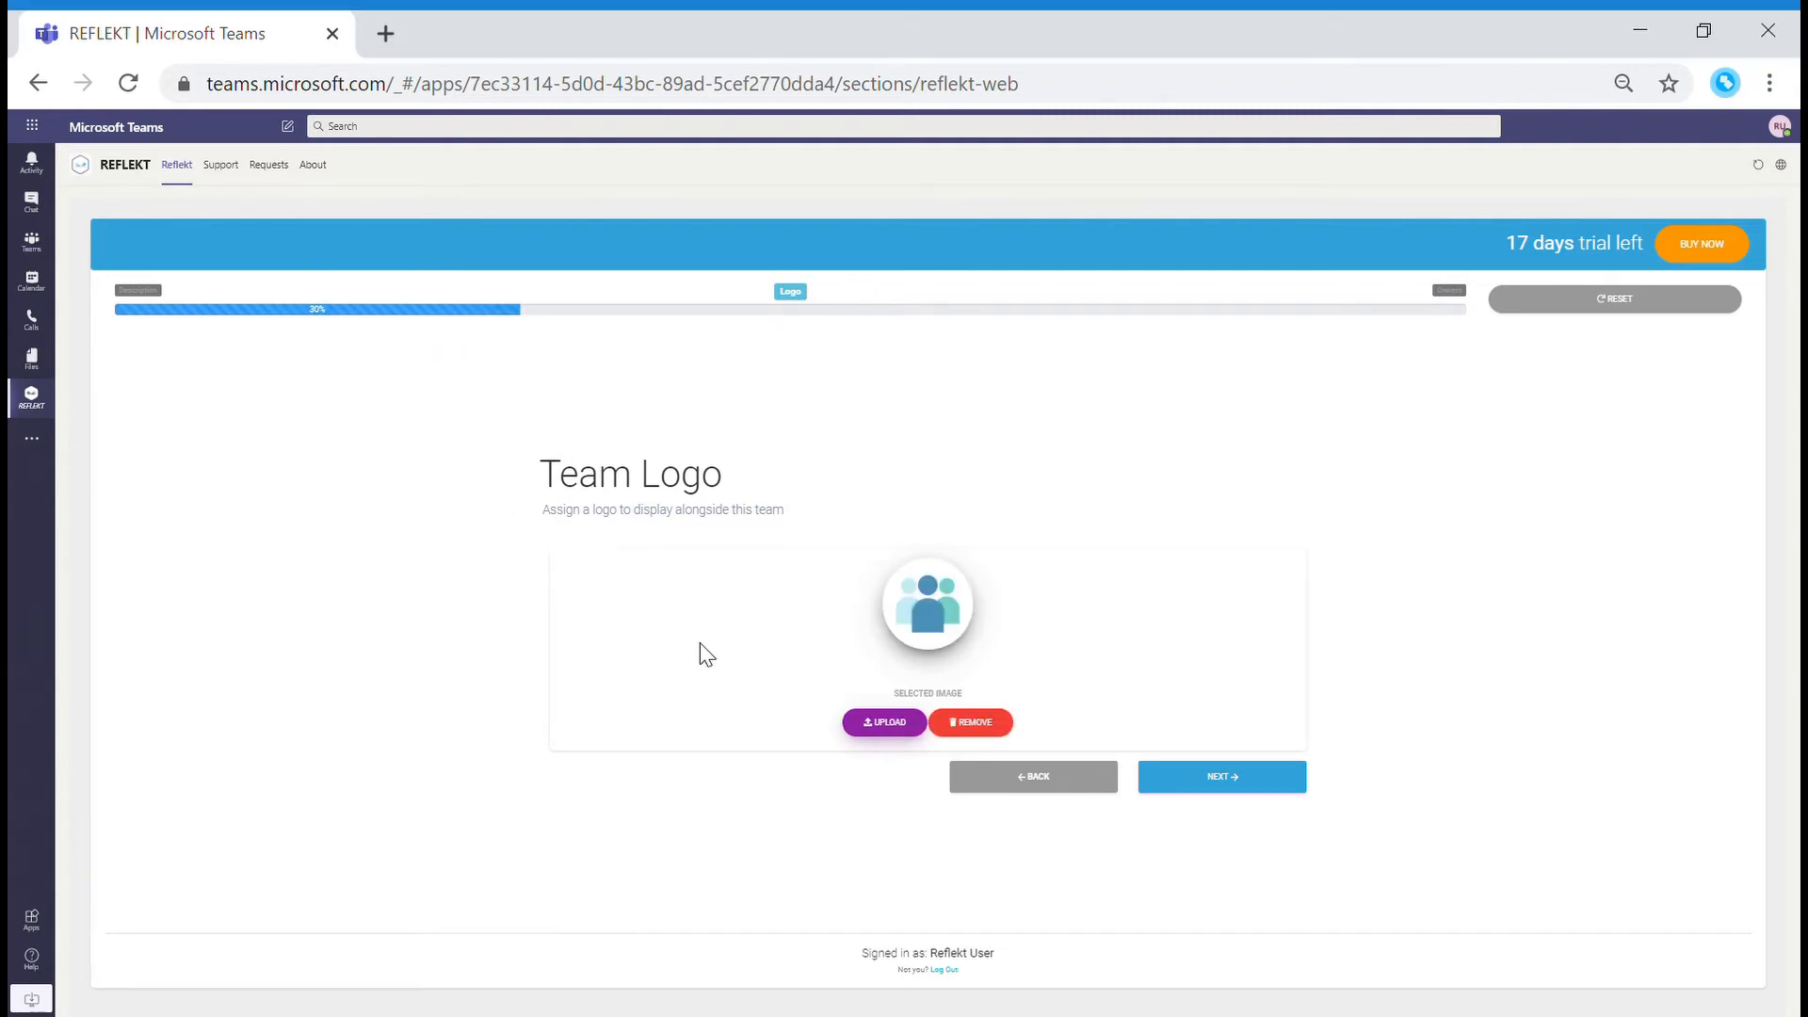
# Keep the default logo, search members for 'Lau', and continue to Team Visibility.
pyautogui.click(1221, 776)
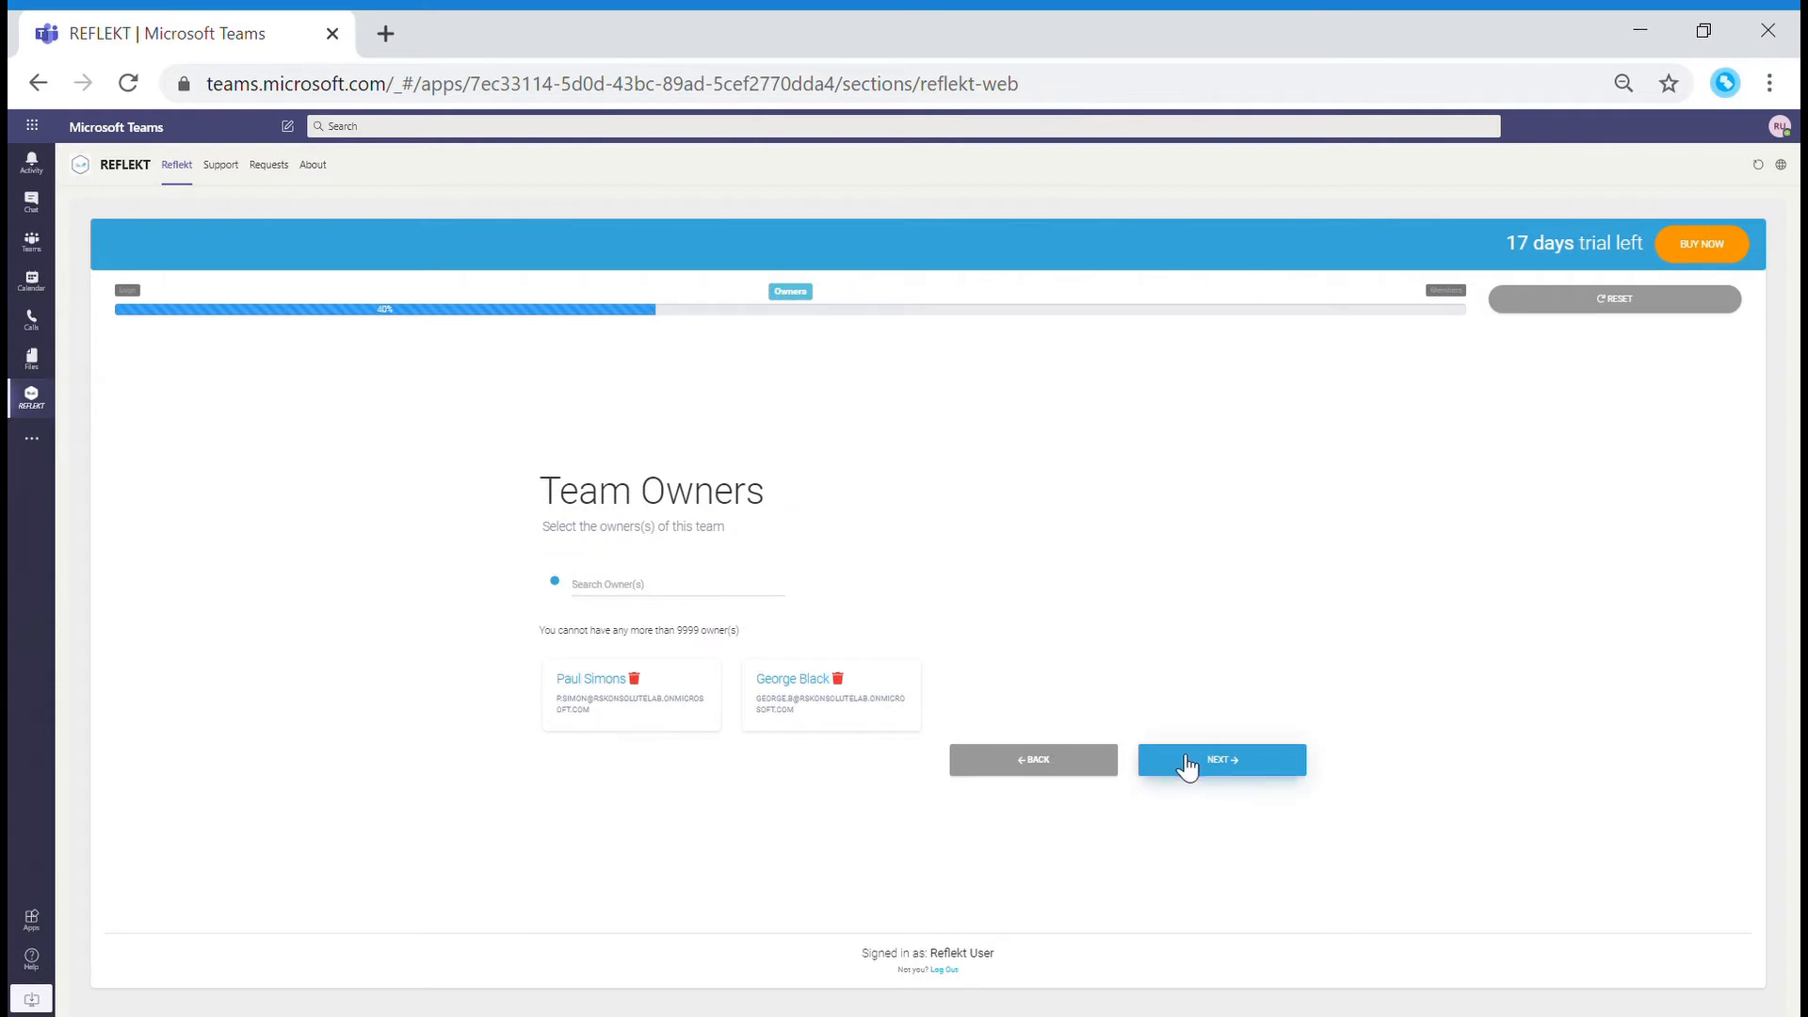
pyautogui.click(1221, 760)
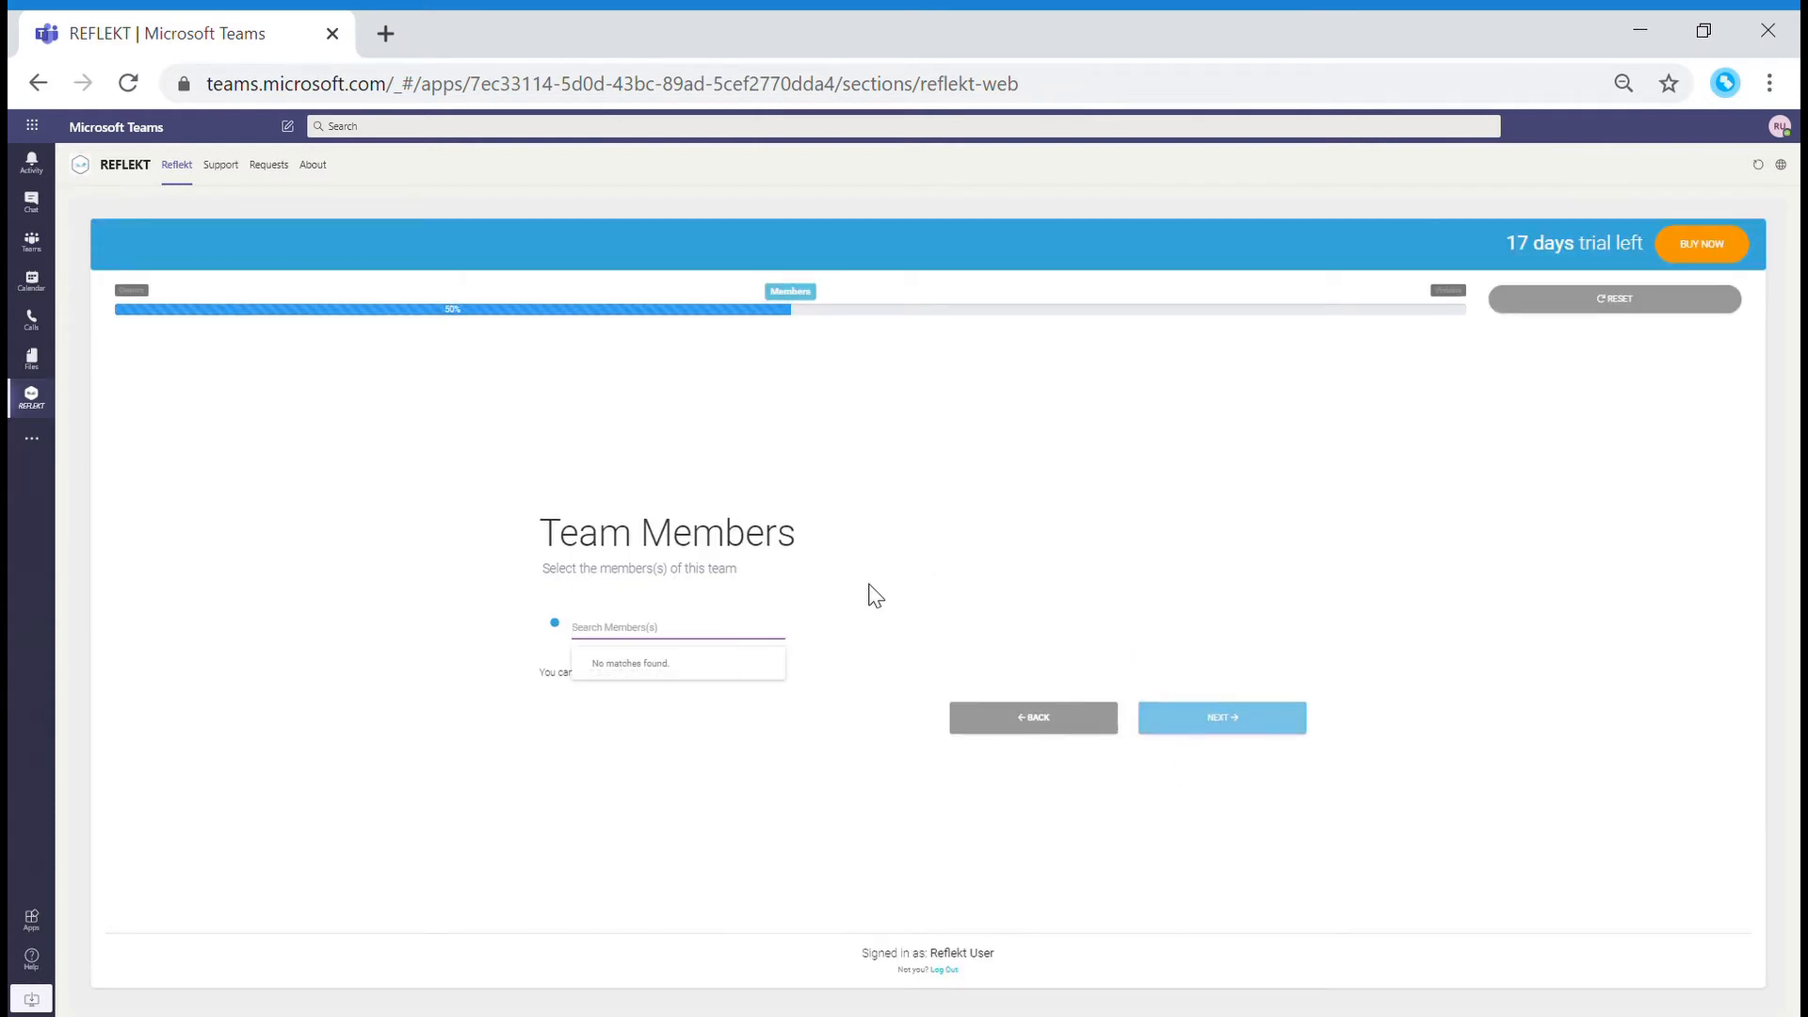
pyautogui.write('Lau')
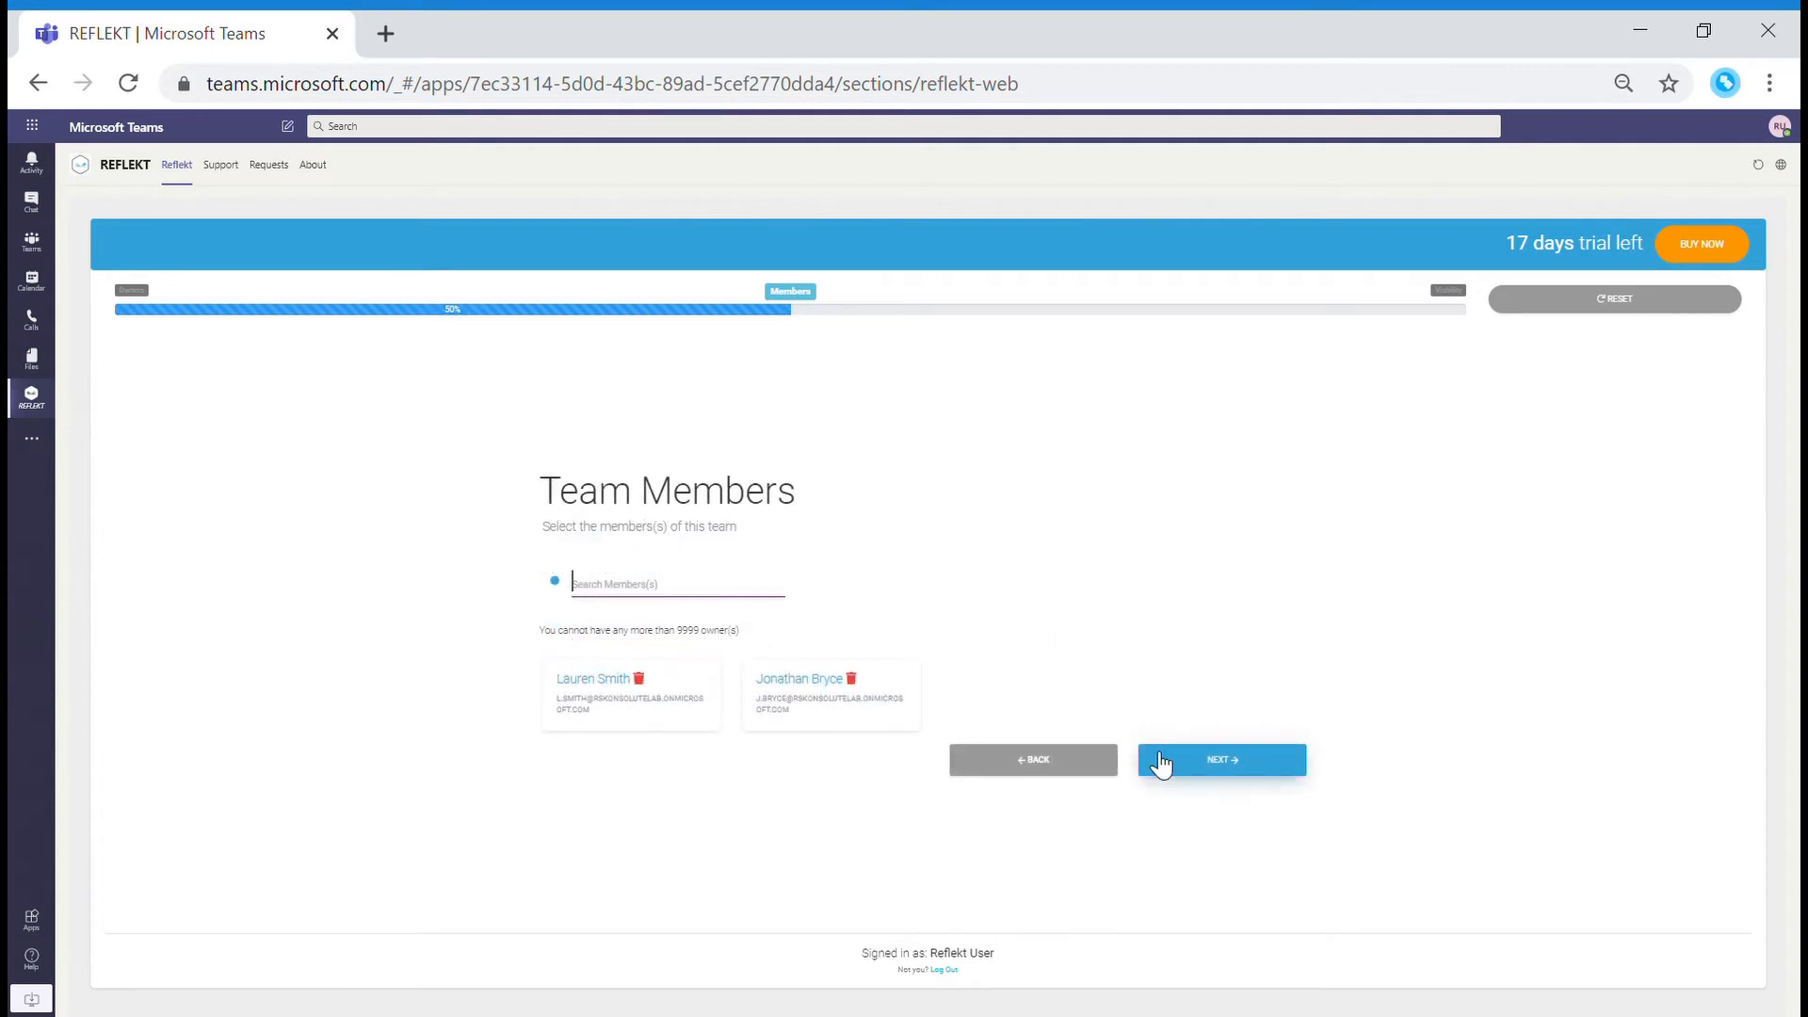
pyautogui.click(1220, 759)
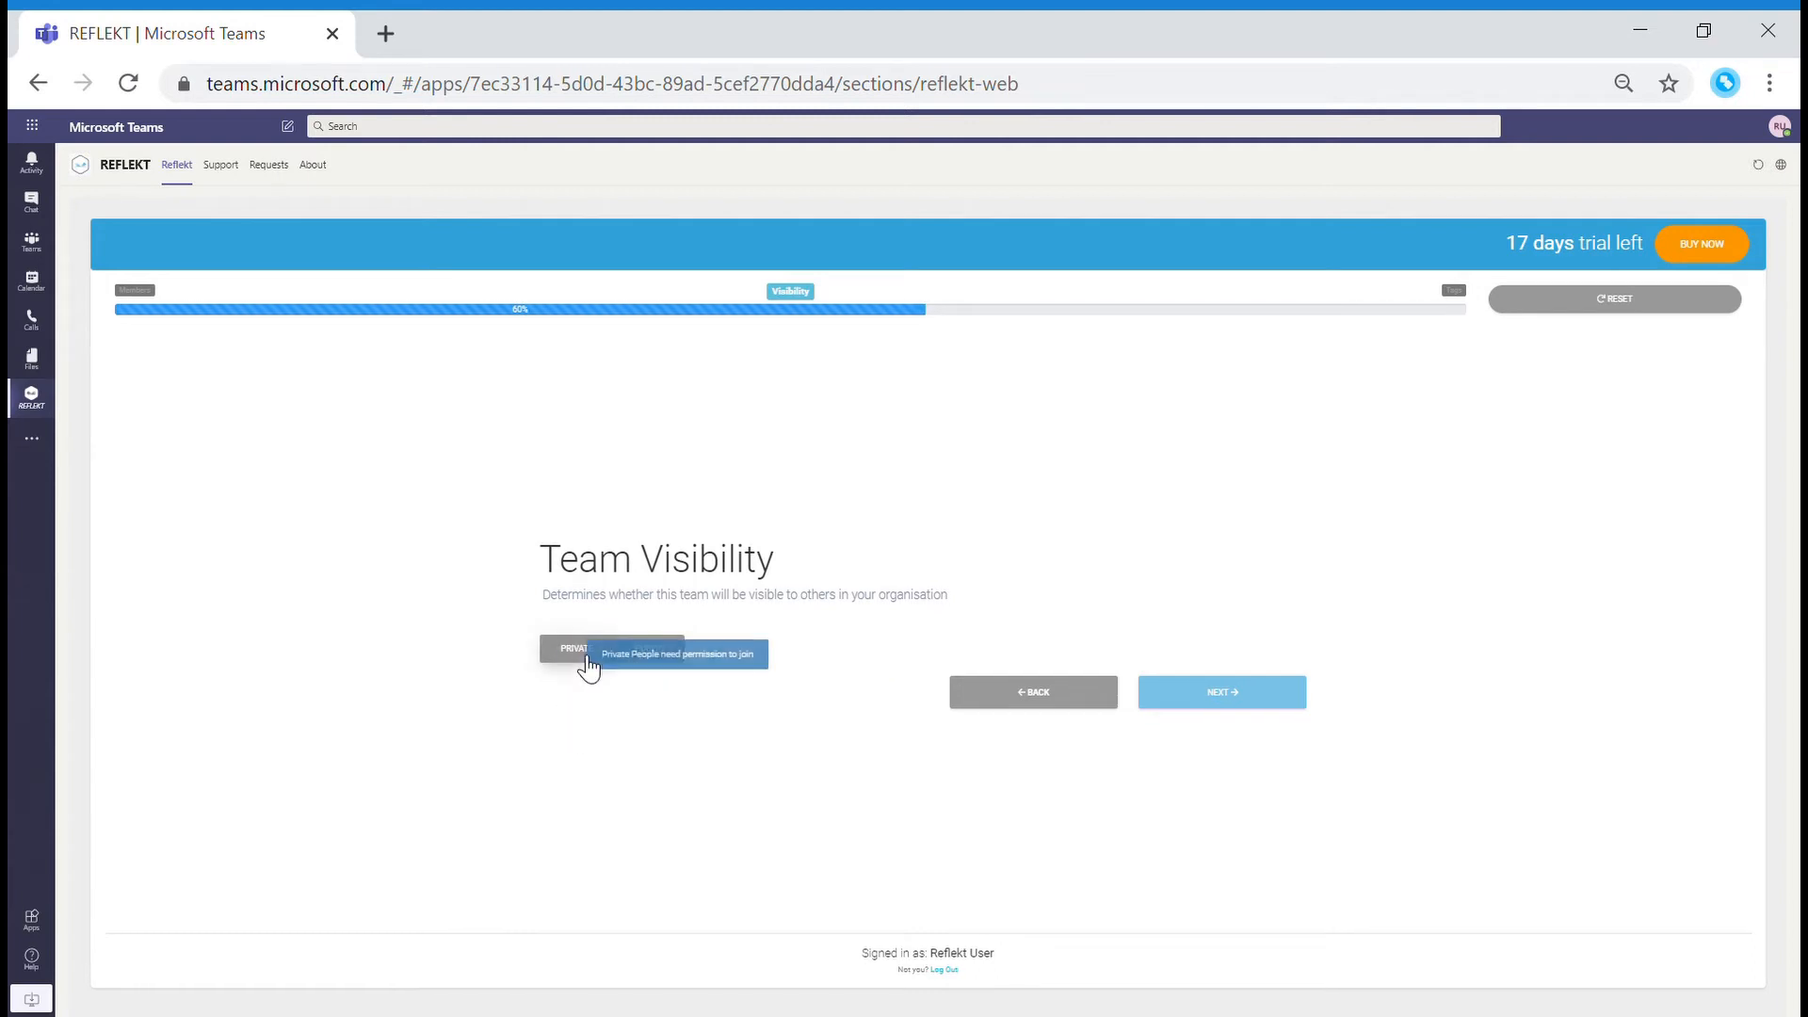
# Set the team to Private and add the UK tag.
pyautogui.click(1222, 692)
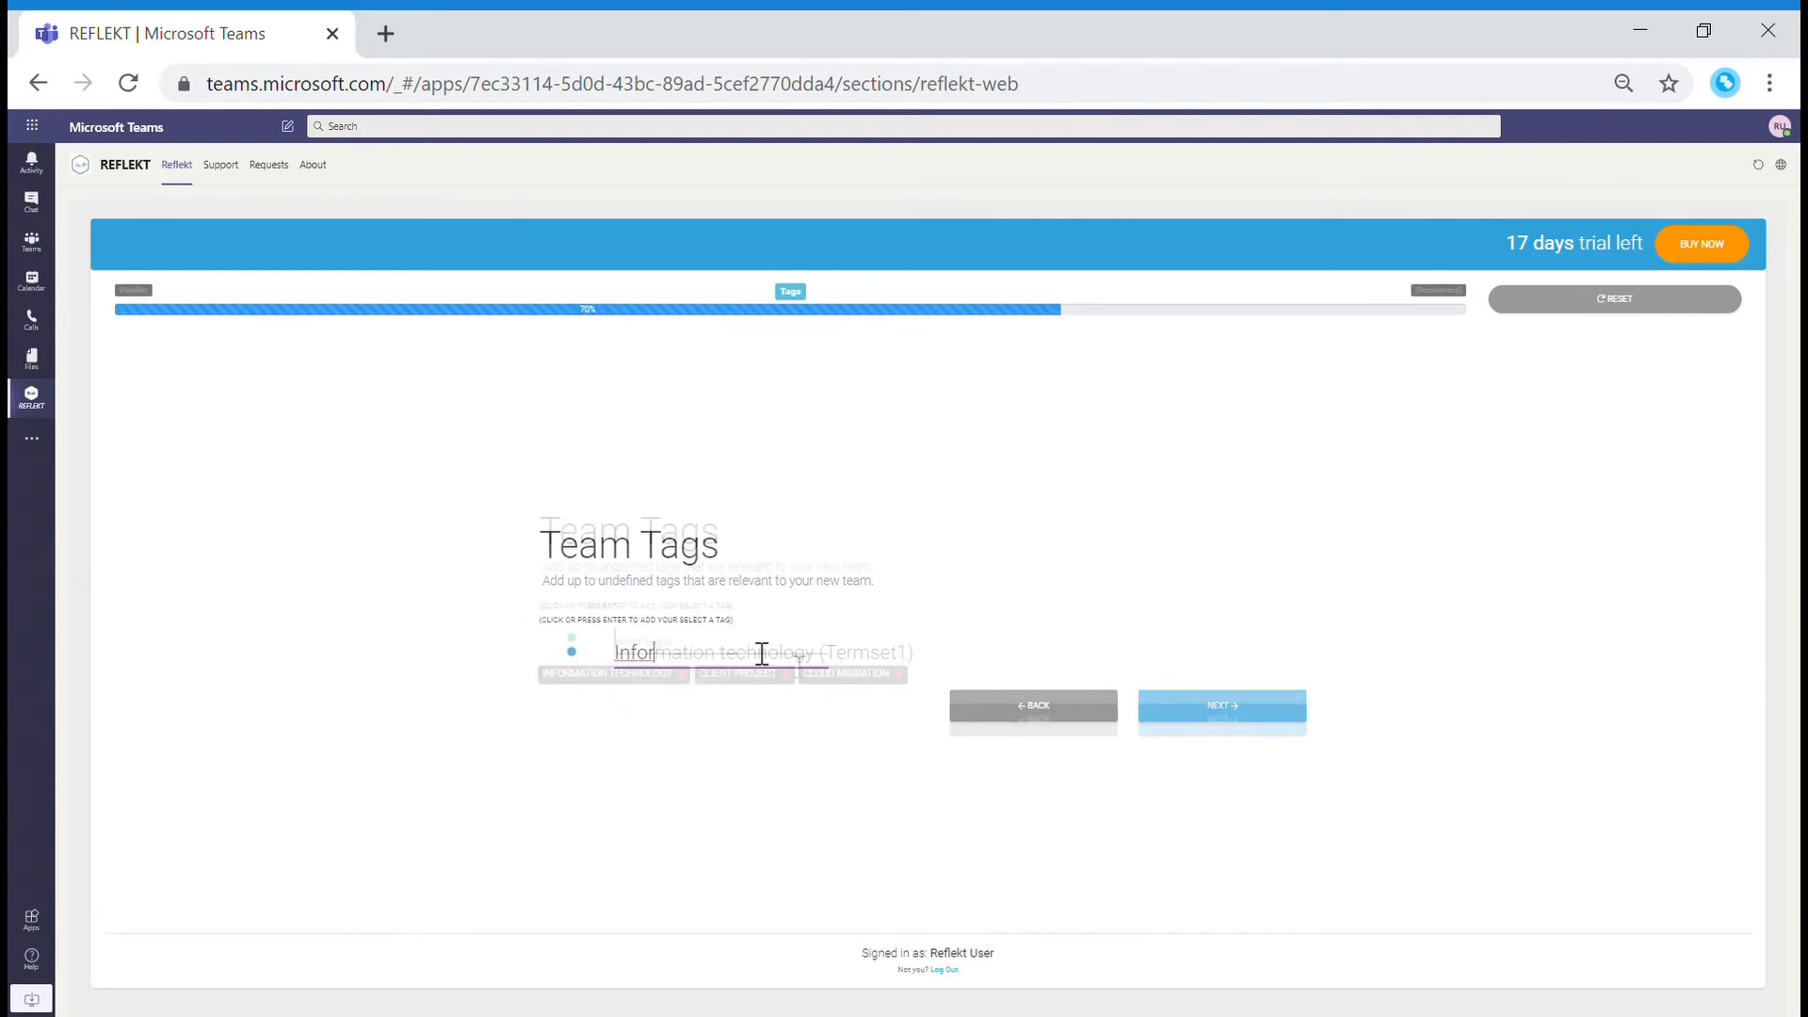
pyautogui.write('UK')
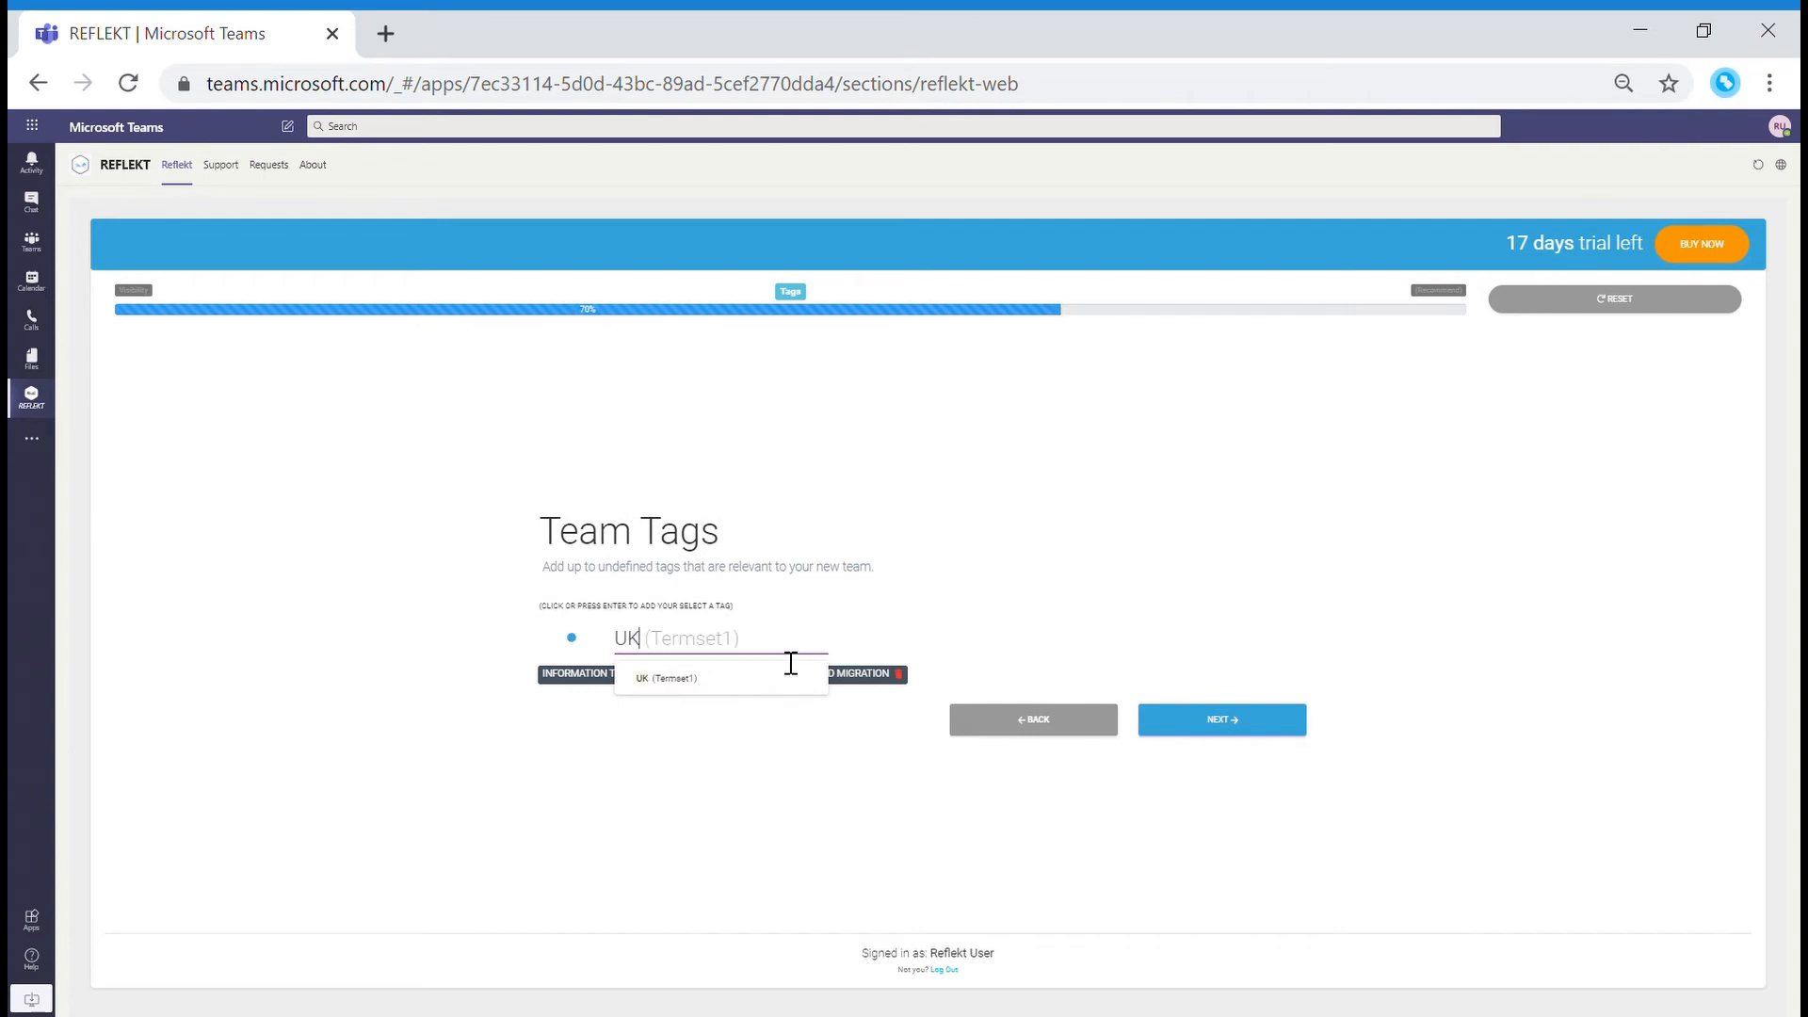
pyautogui.click(666, 677)
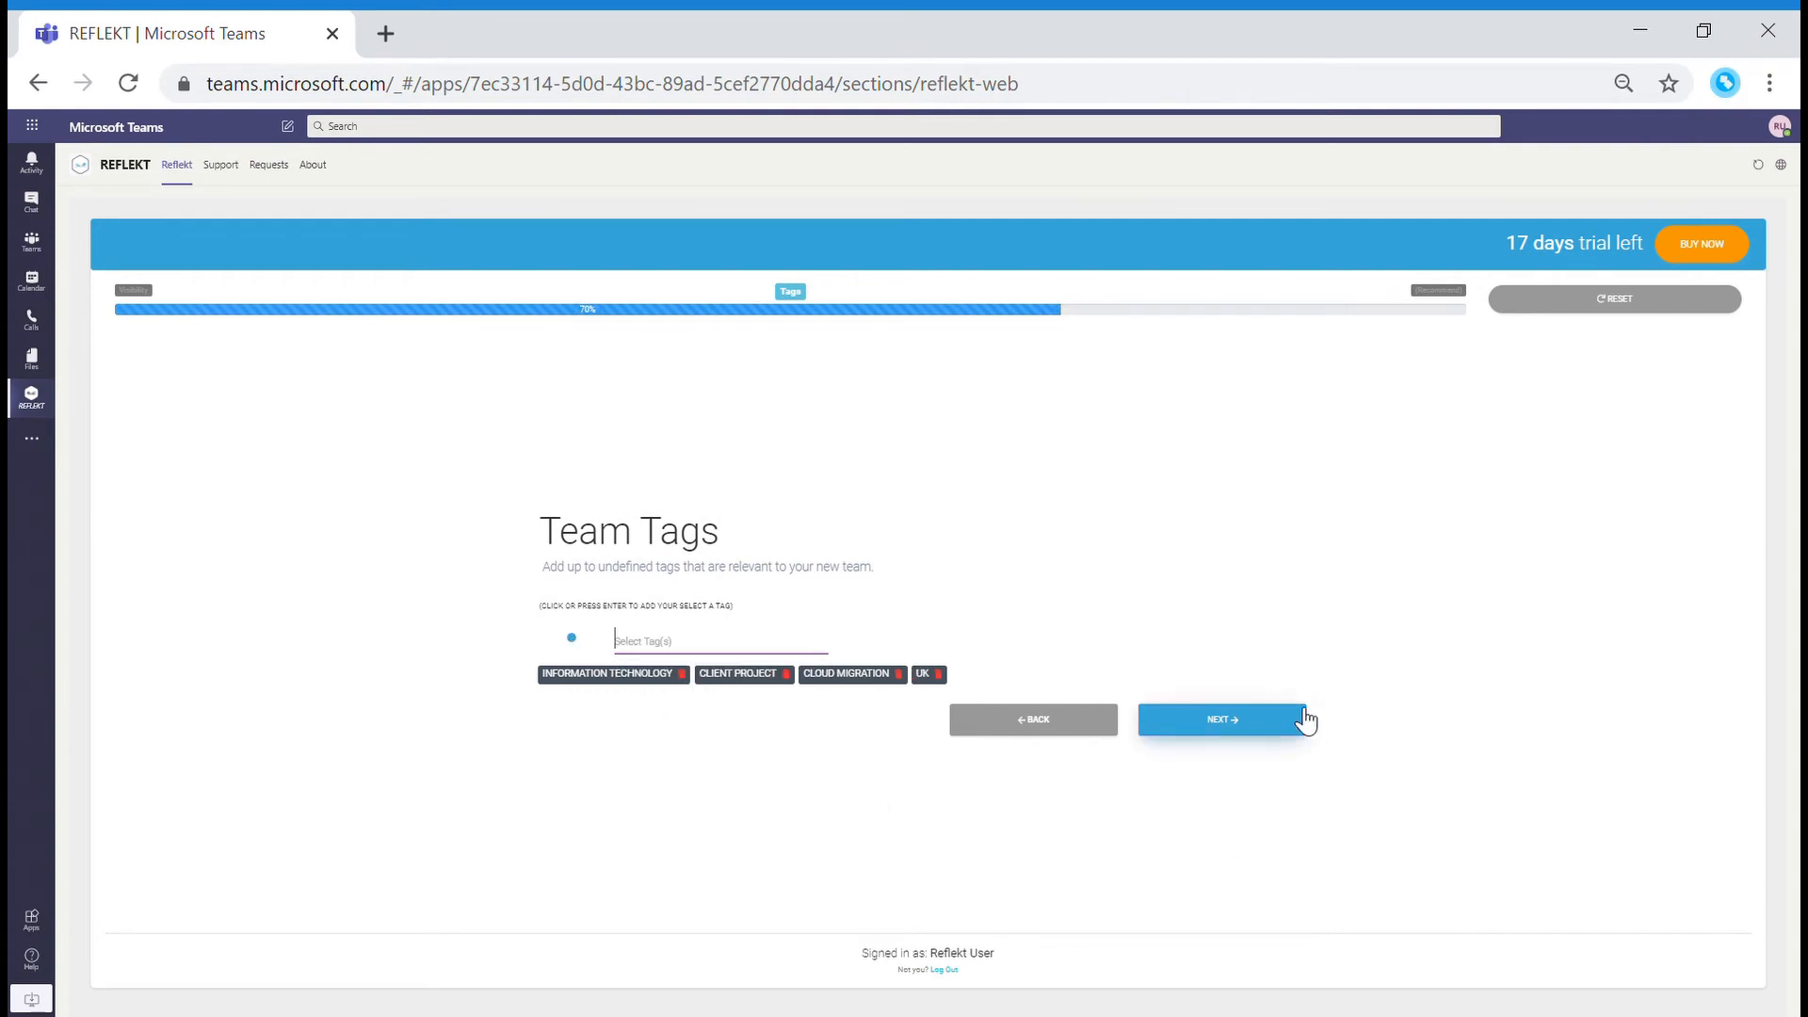
pyautogui.click(1226, 720)
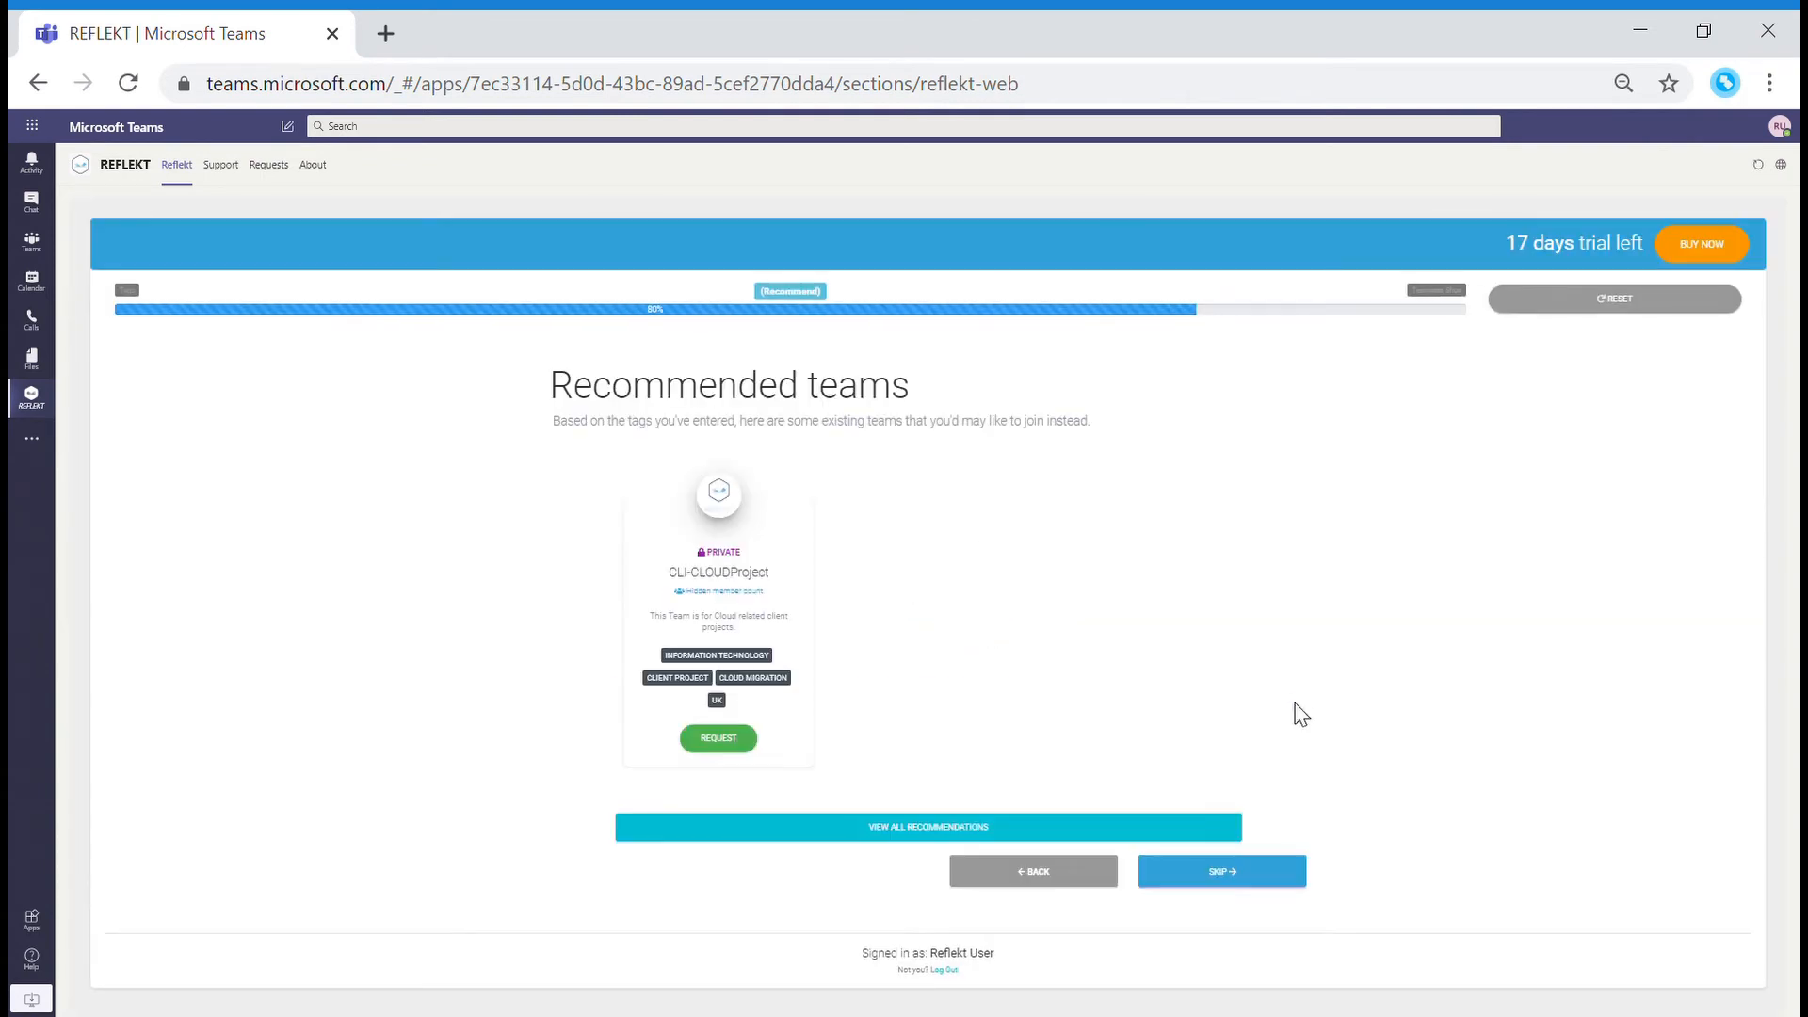
pyautogui.moveTo(1265, 697)
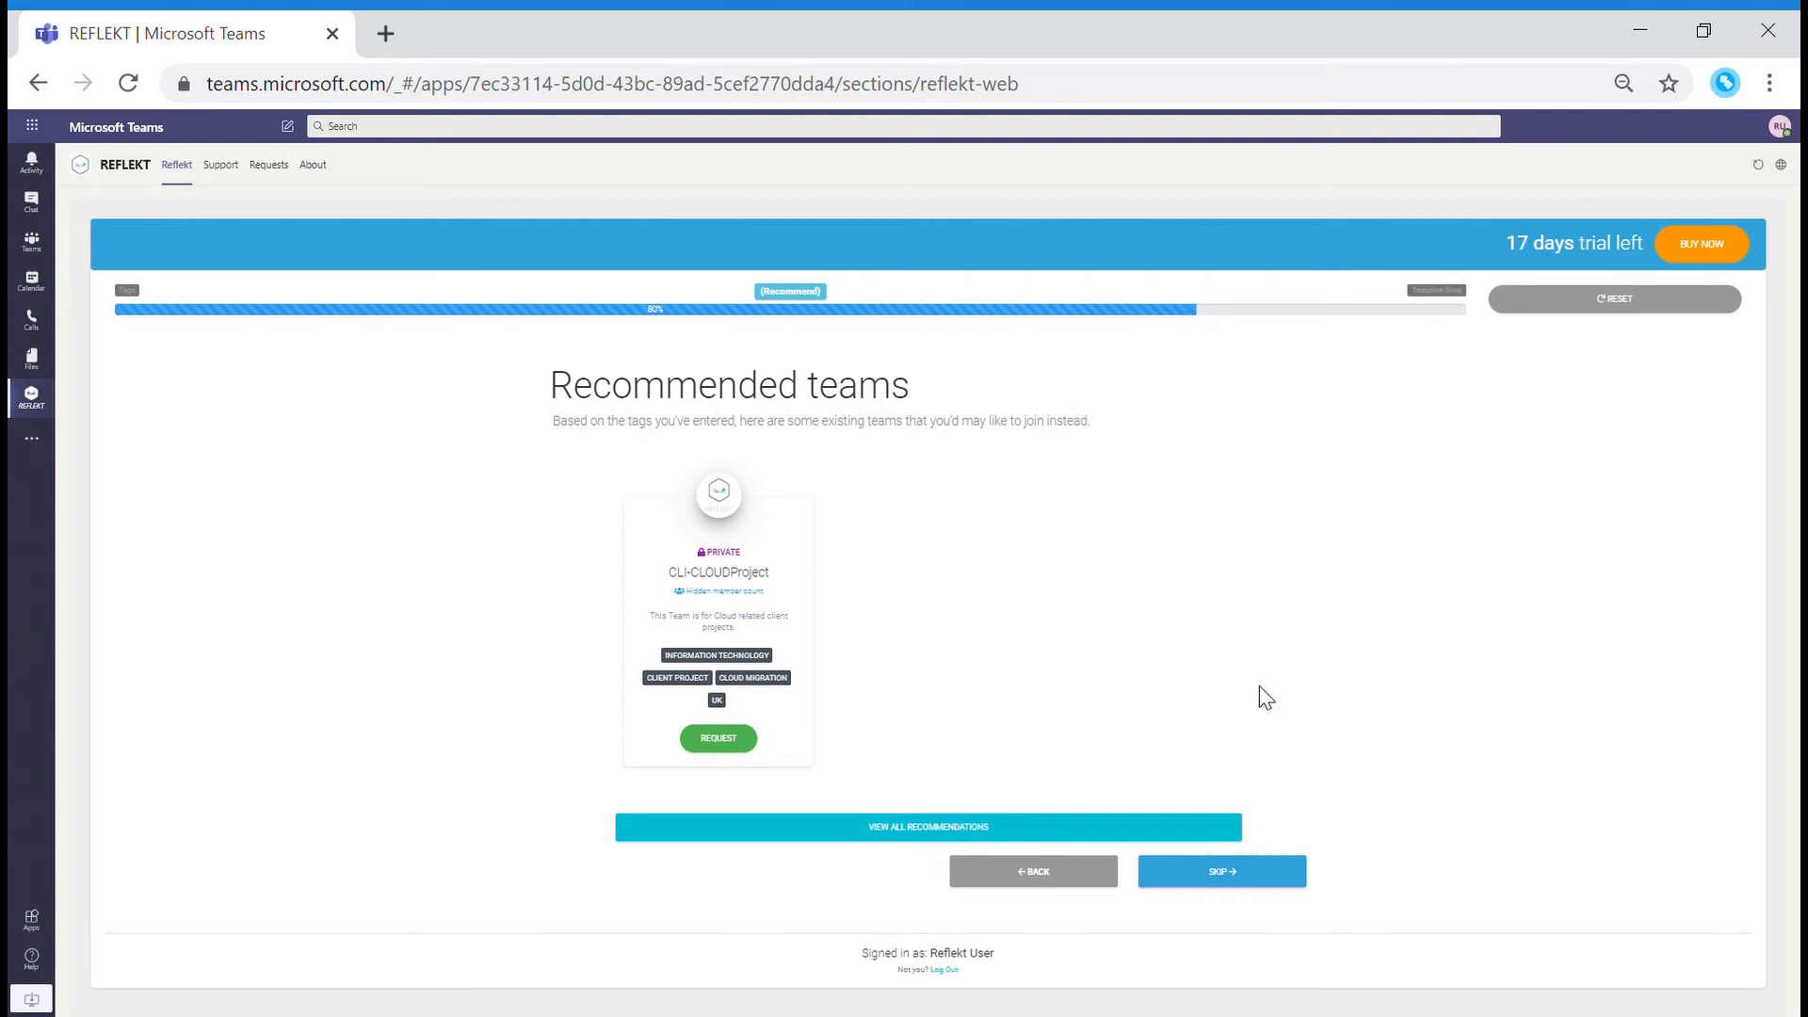
pyautogui.moveTo(865, 752)
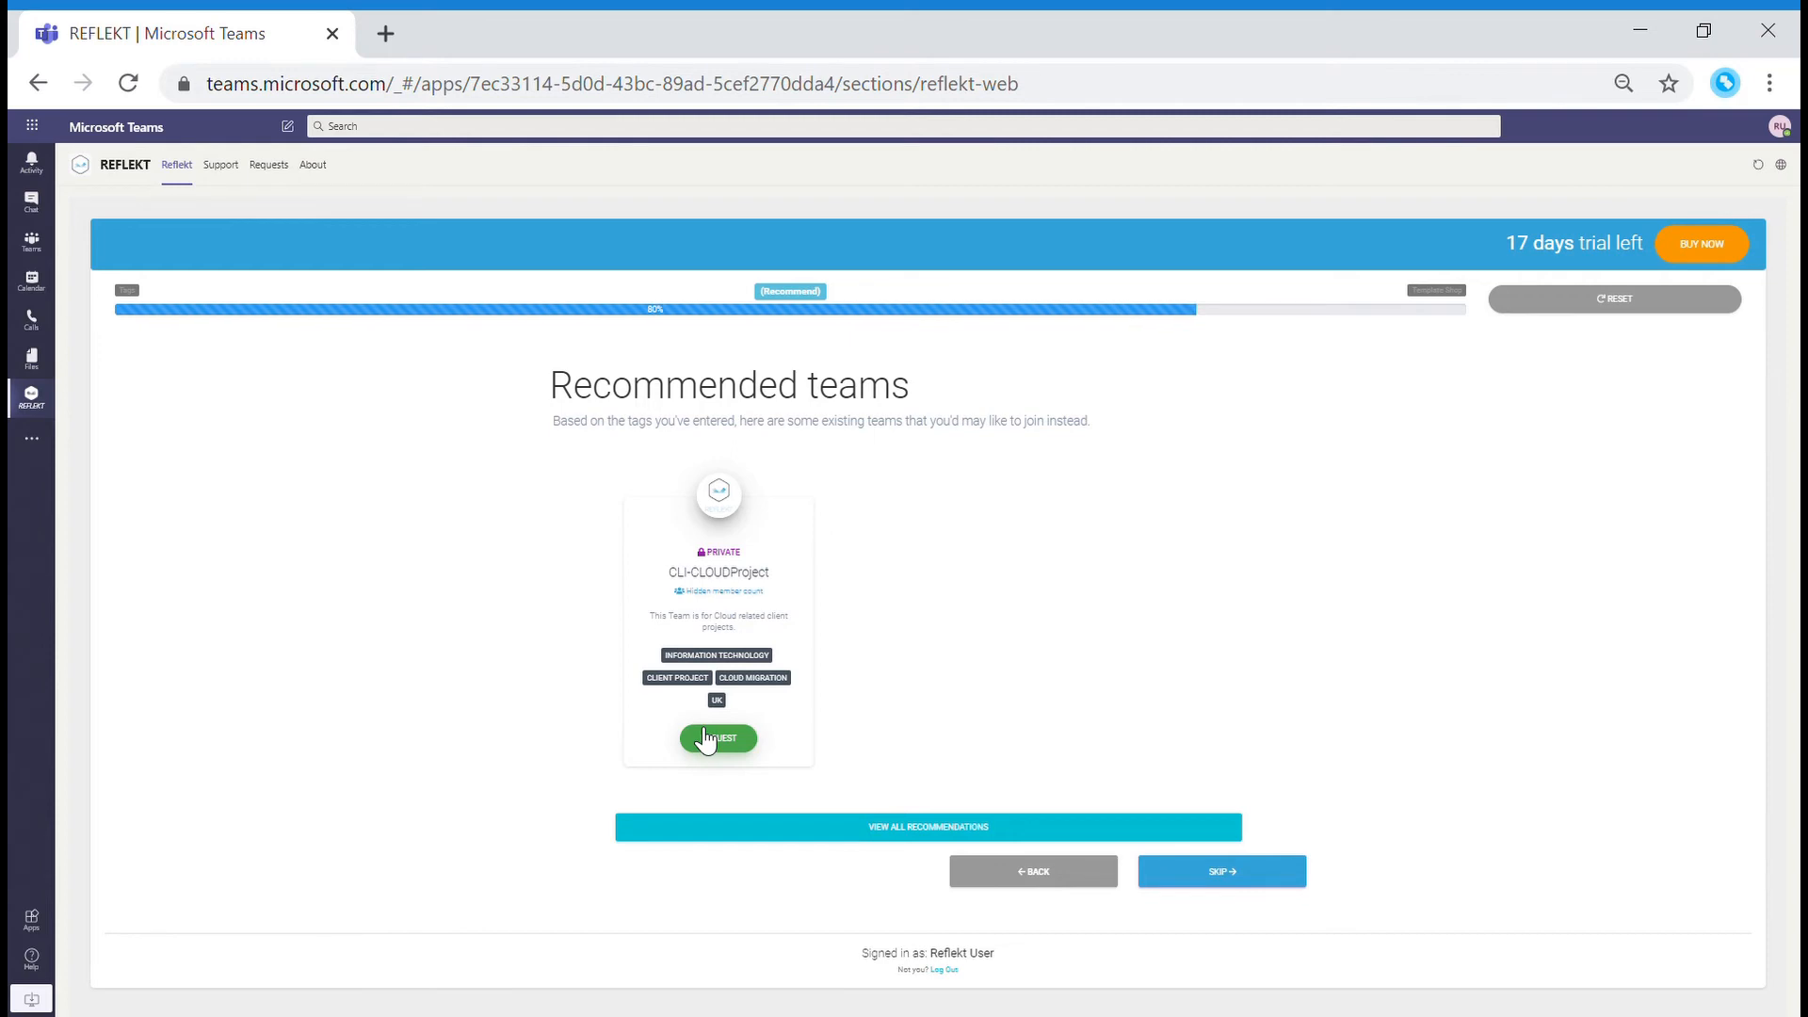
# Skip the recommended CLI-CLOUDProject team to reach the Template Shop.
pyautogui.click(1221, 871)
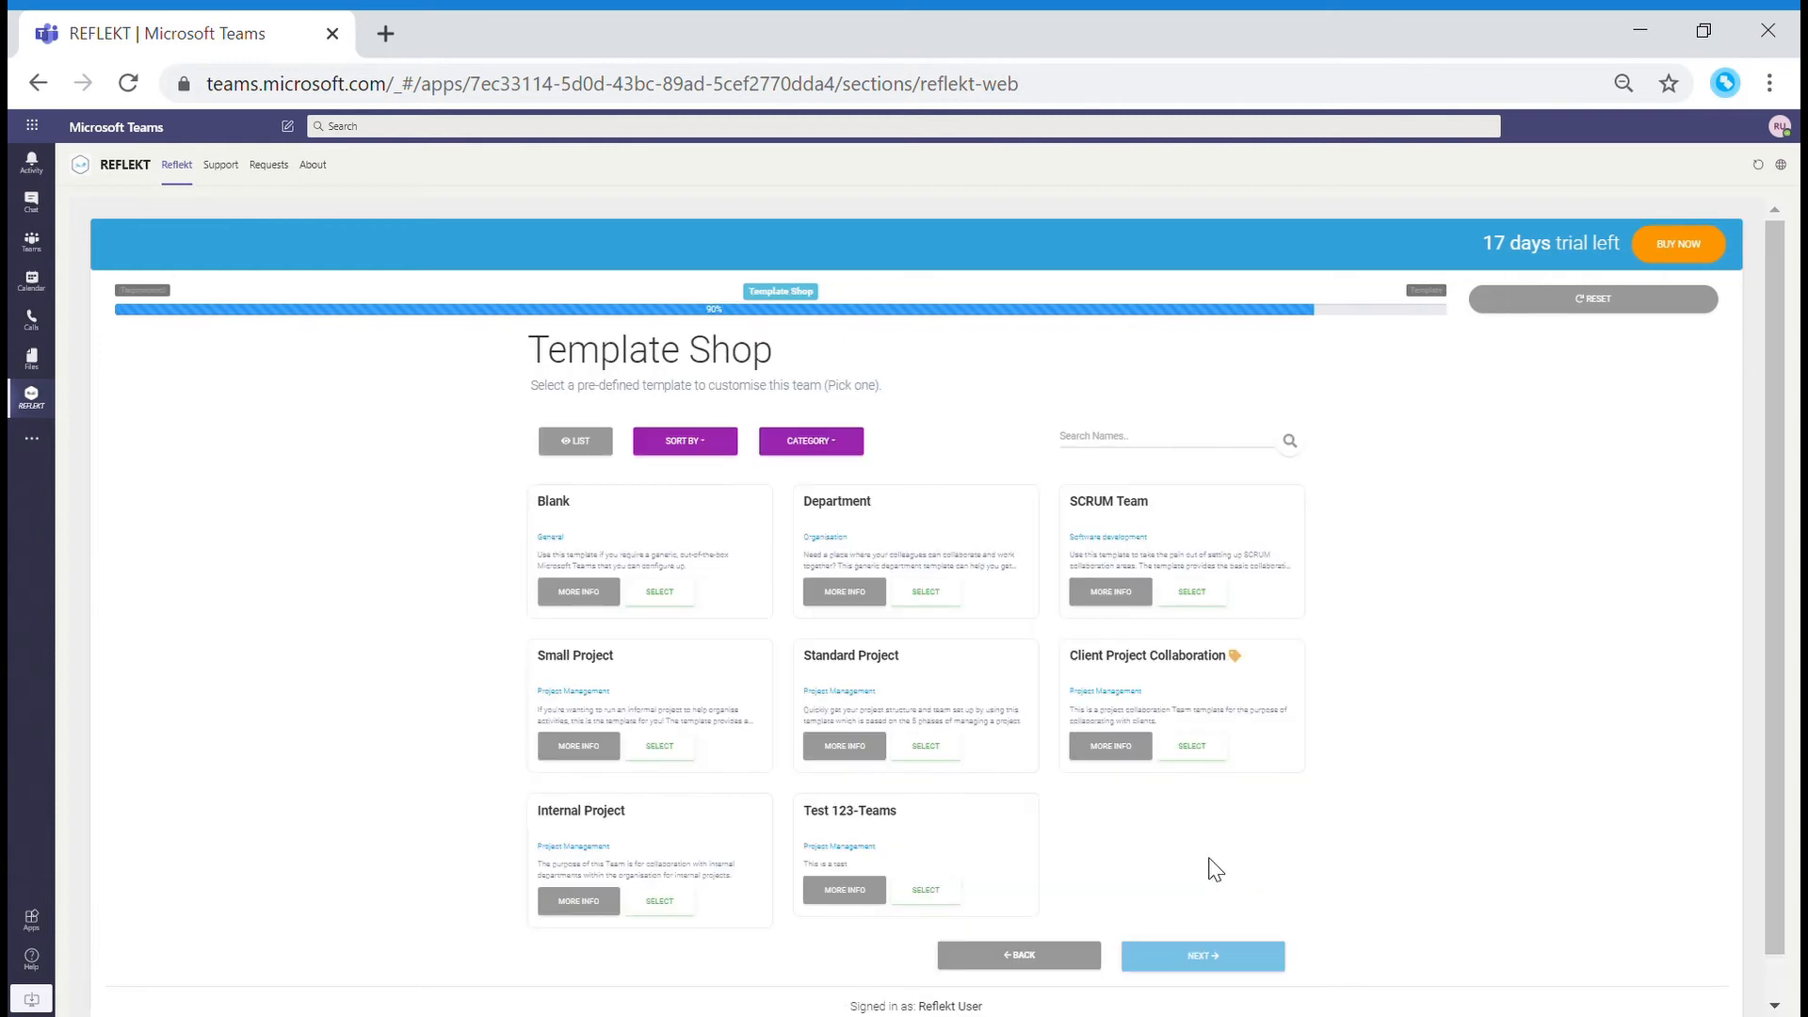
pyautogui.moveTo(1120, 791)
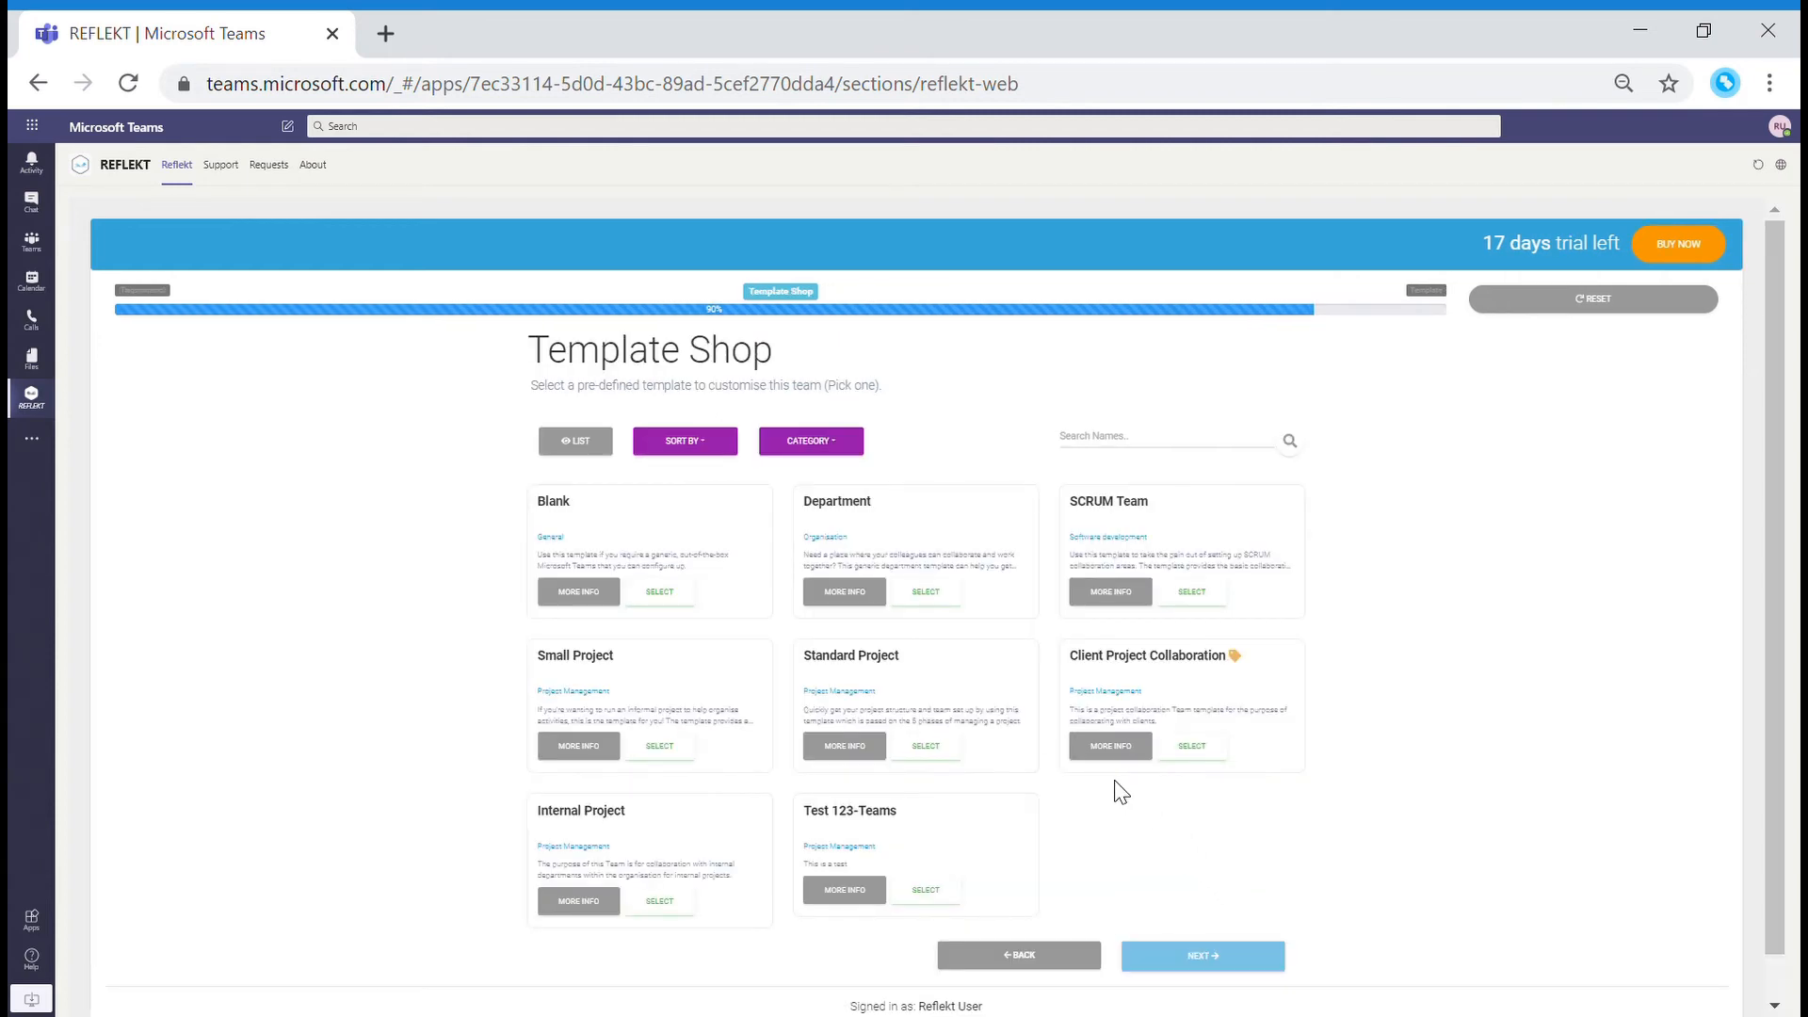
pyautogui.moveTo(1170, 826)
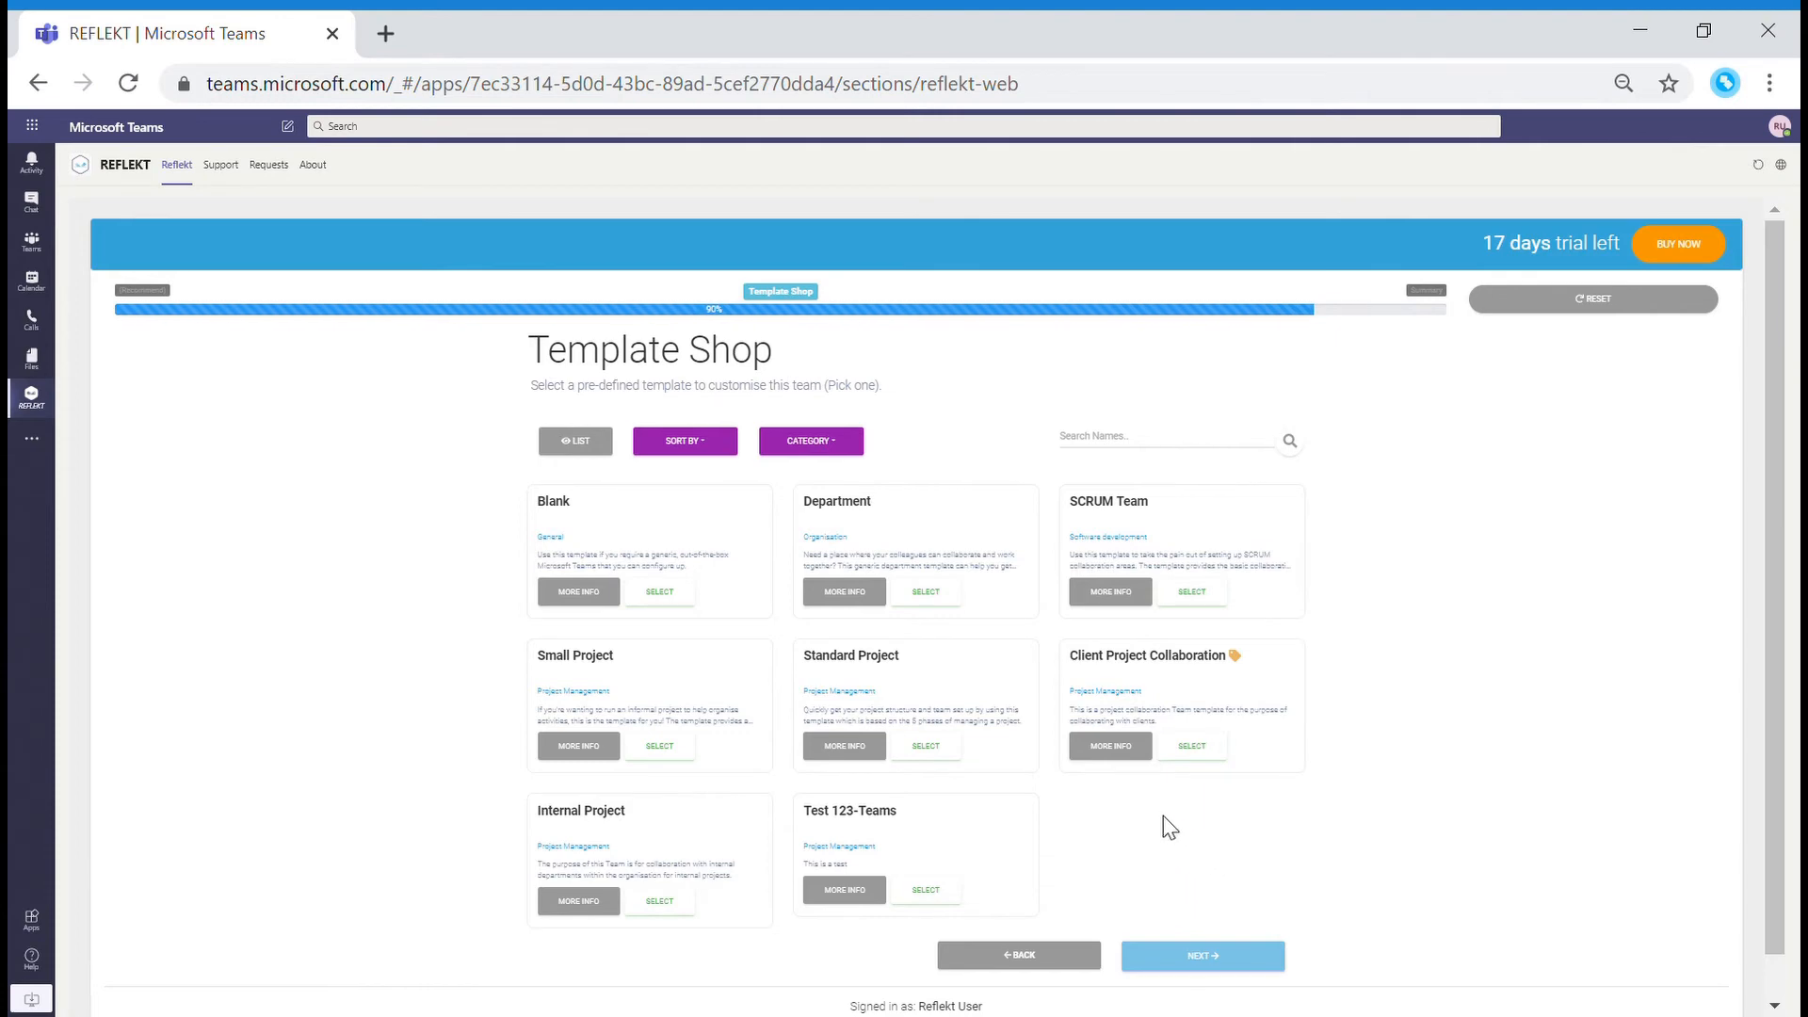
pyautogui.moveTo(1122, 790)
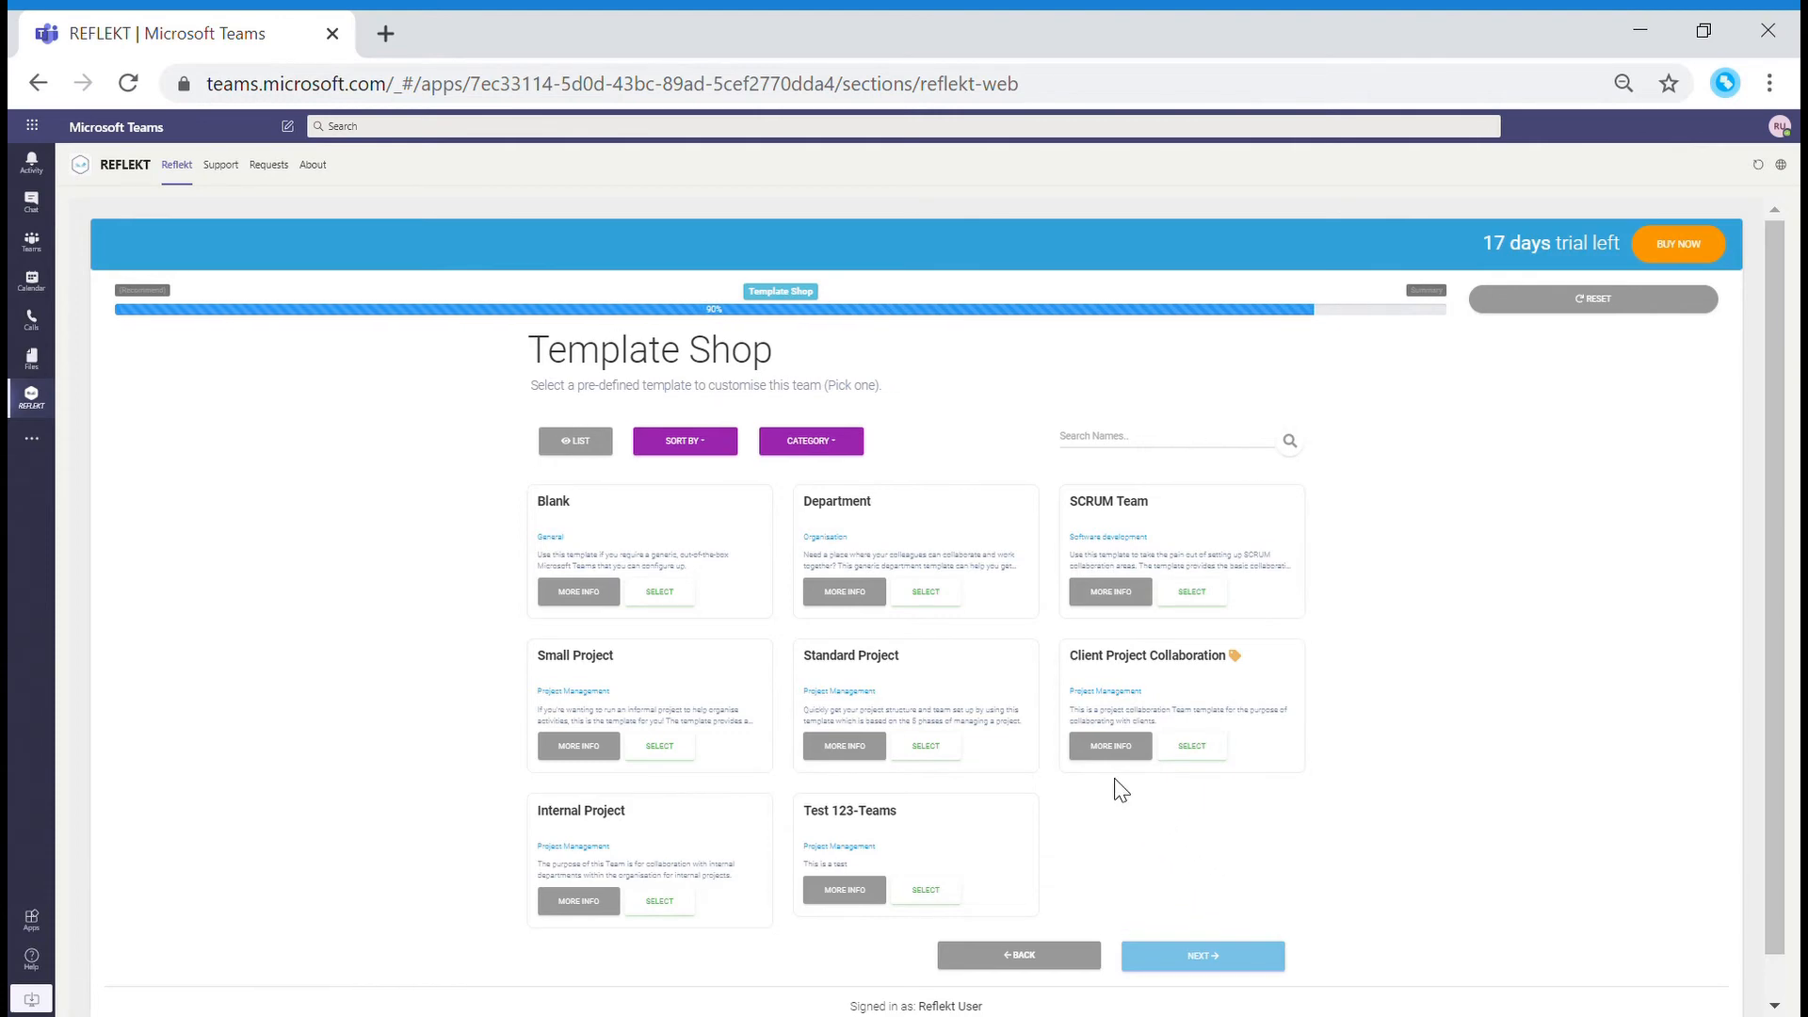
# Select a project template card in the Template Shop.
pyautogui.click(925, 746)
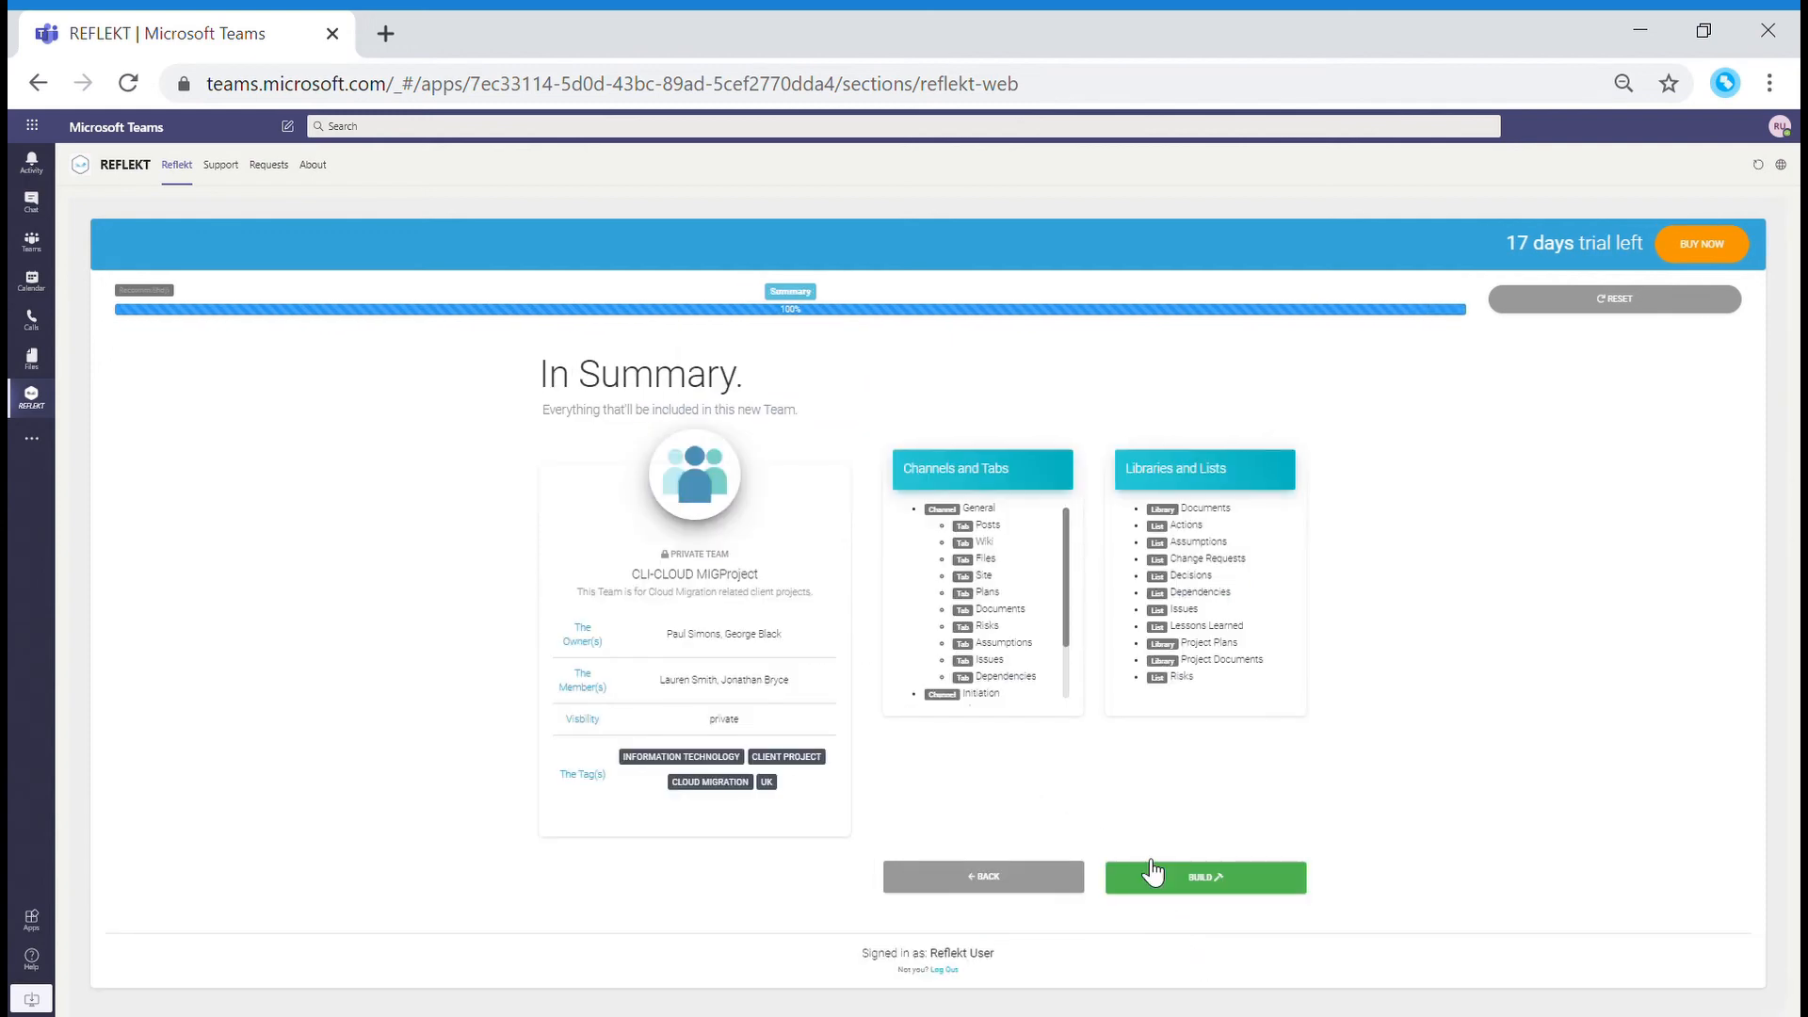
pyautogui.moveTo(1104, 754)
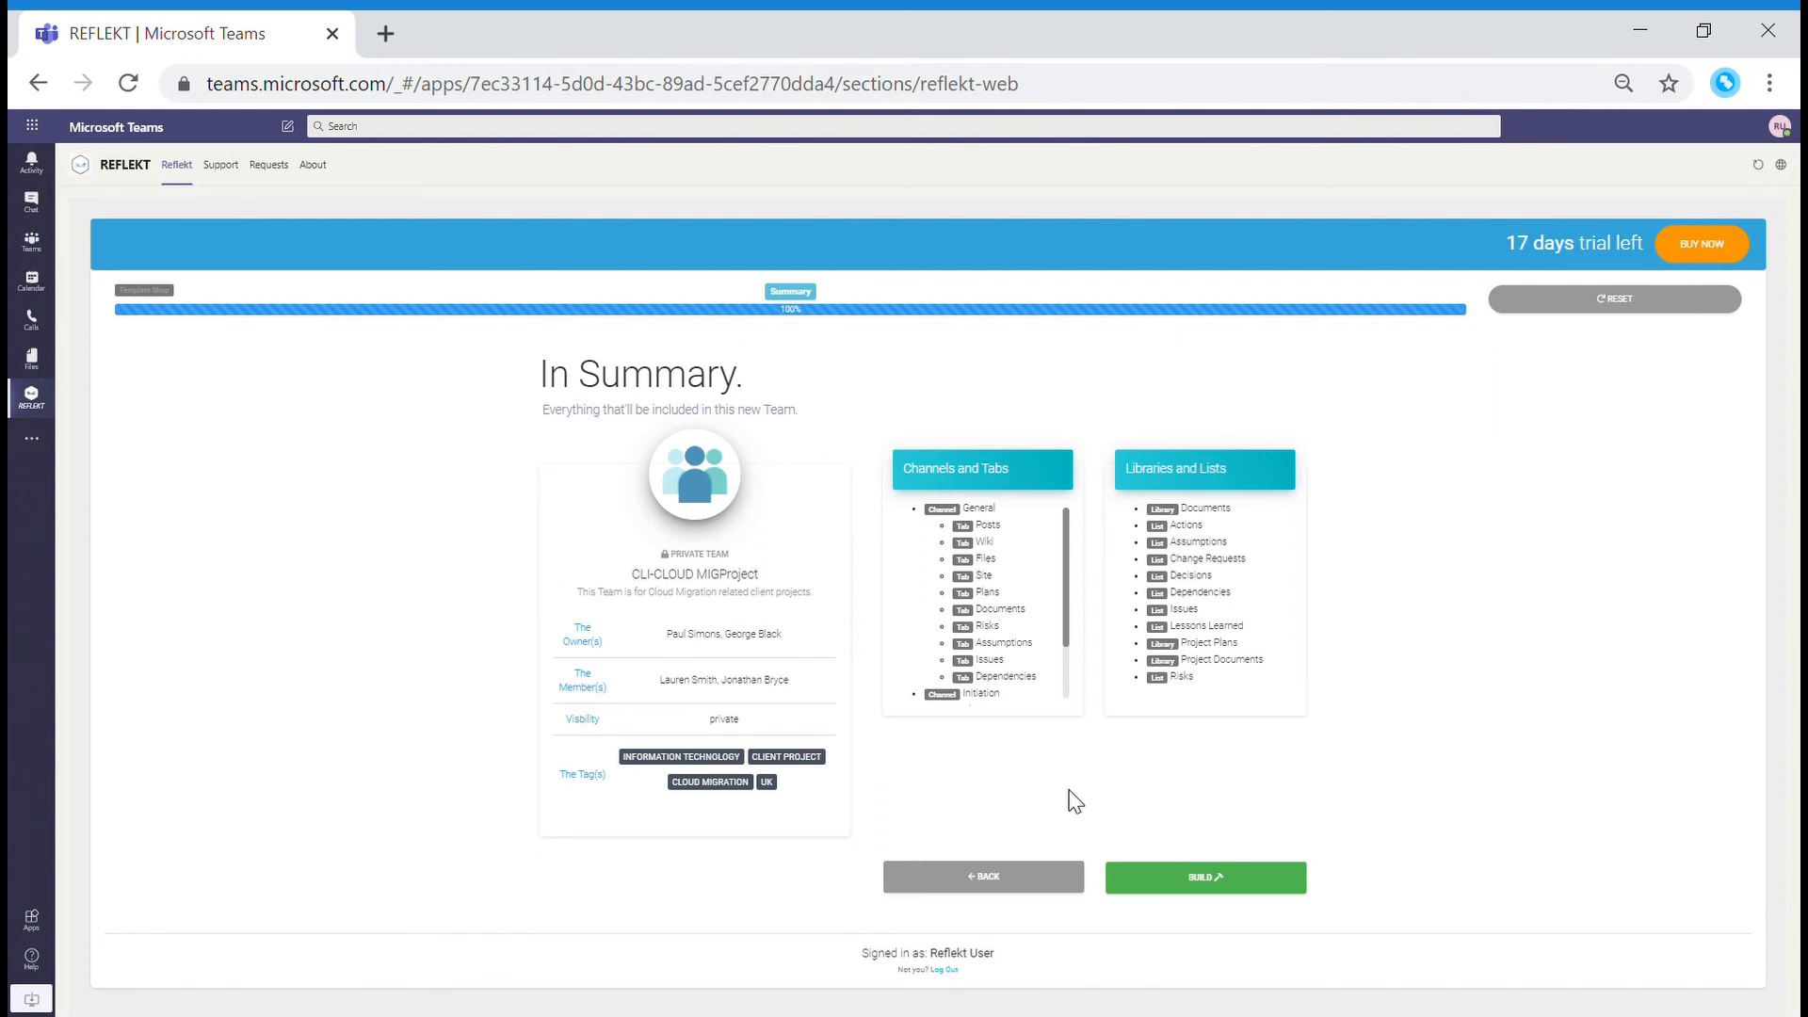
pyautogui.moveTo(1059, 745)
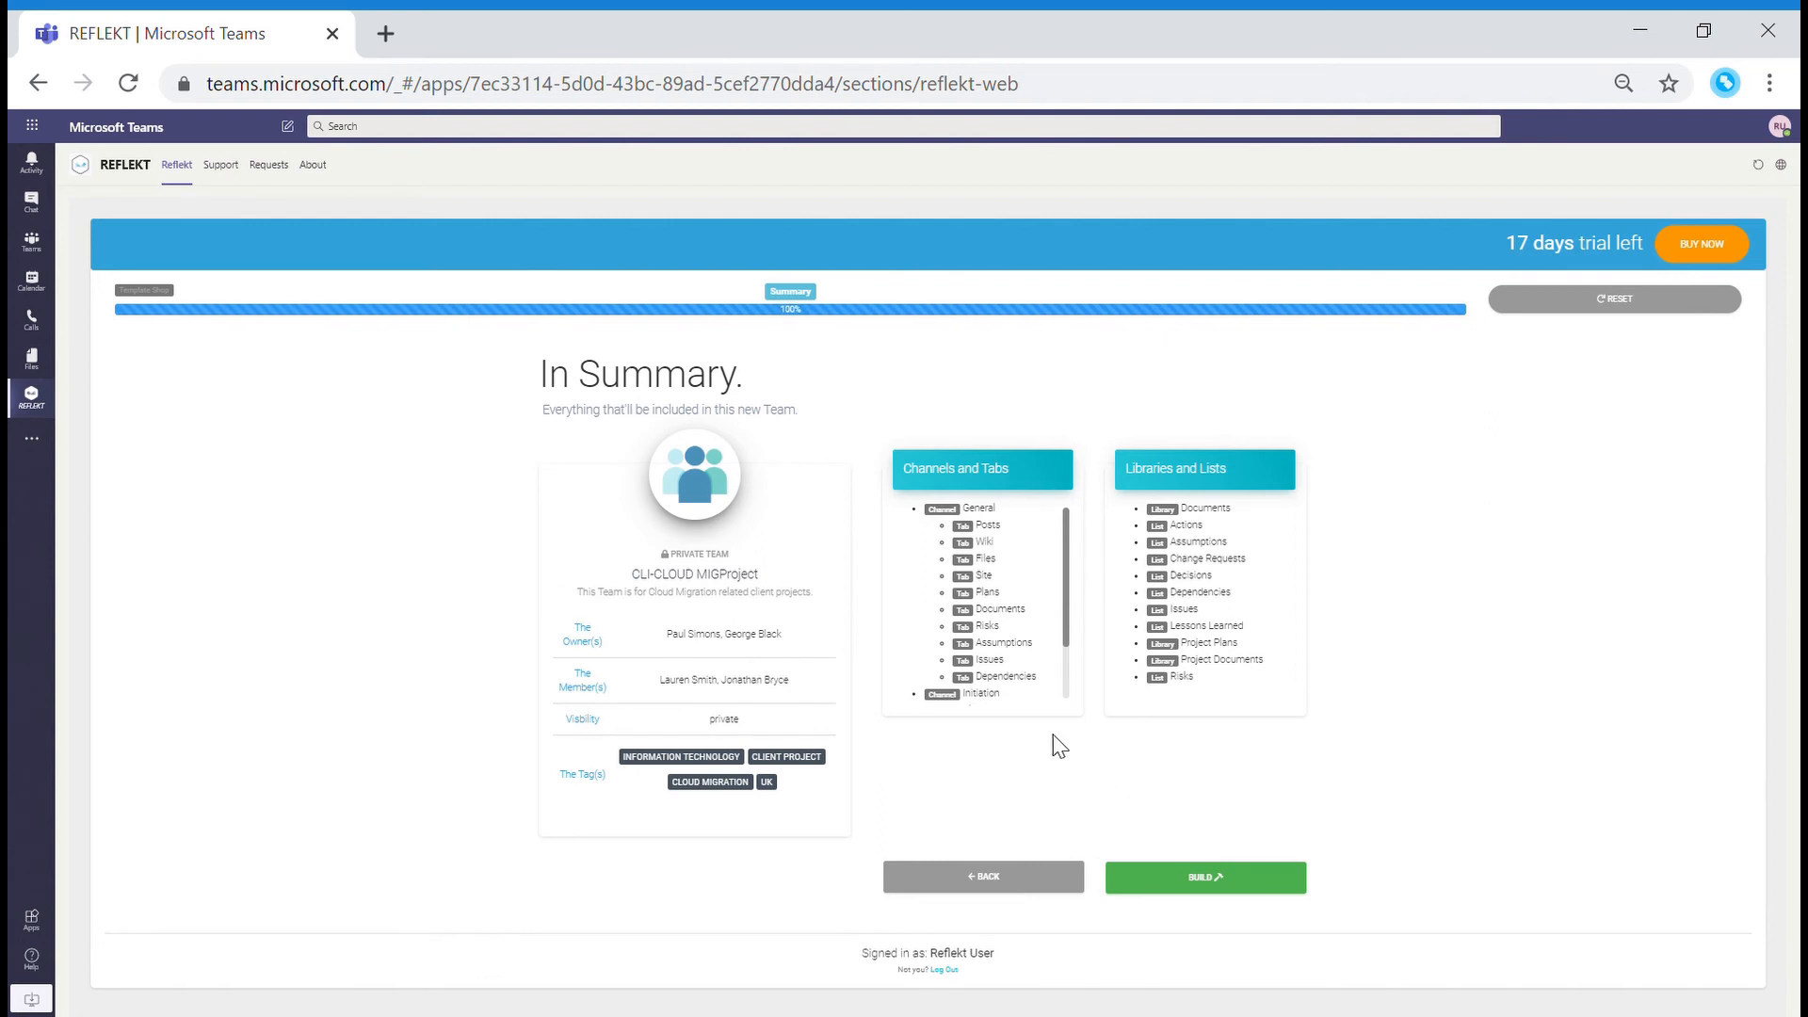
pyautogui.moveTo(1084, 798)
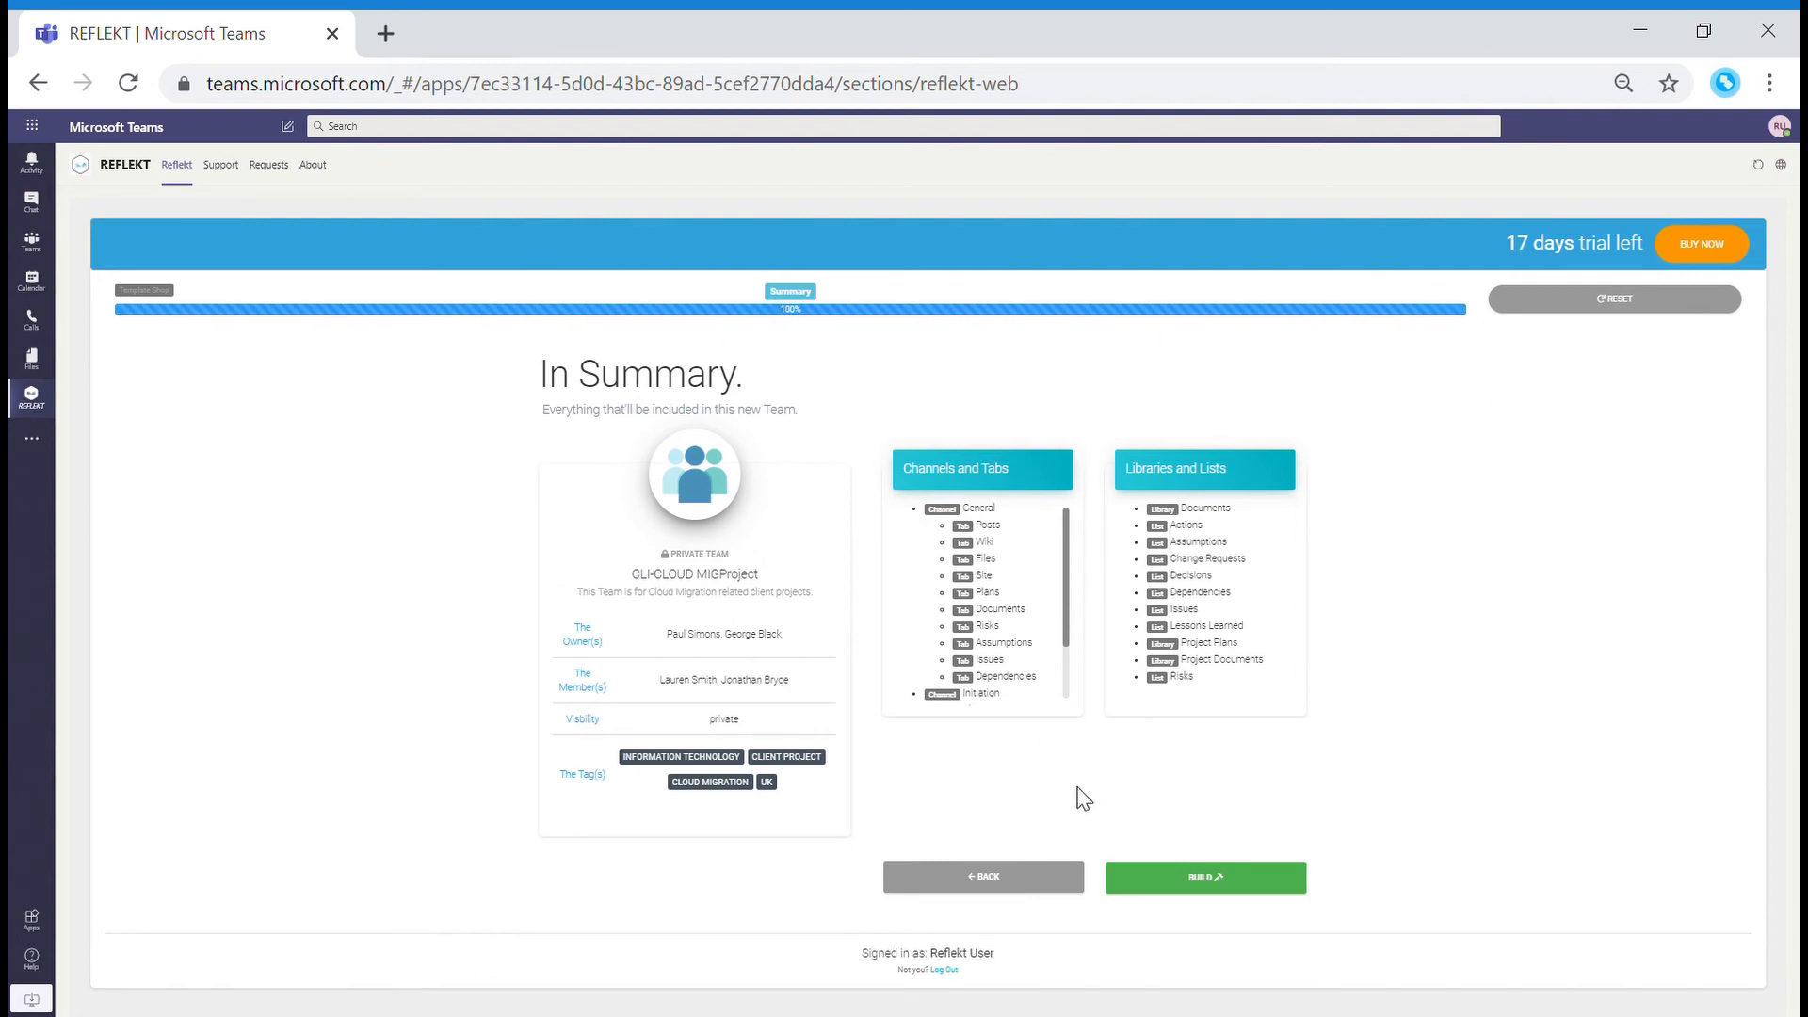
# Build the private CLI-CLOUD MIGProject team from the Summary page.
pyautogui.click(1204, 877)
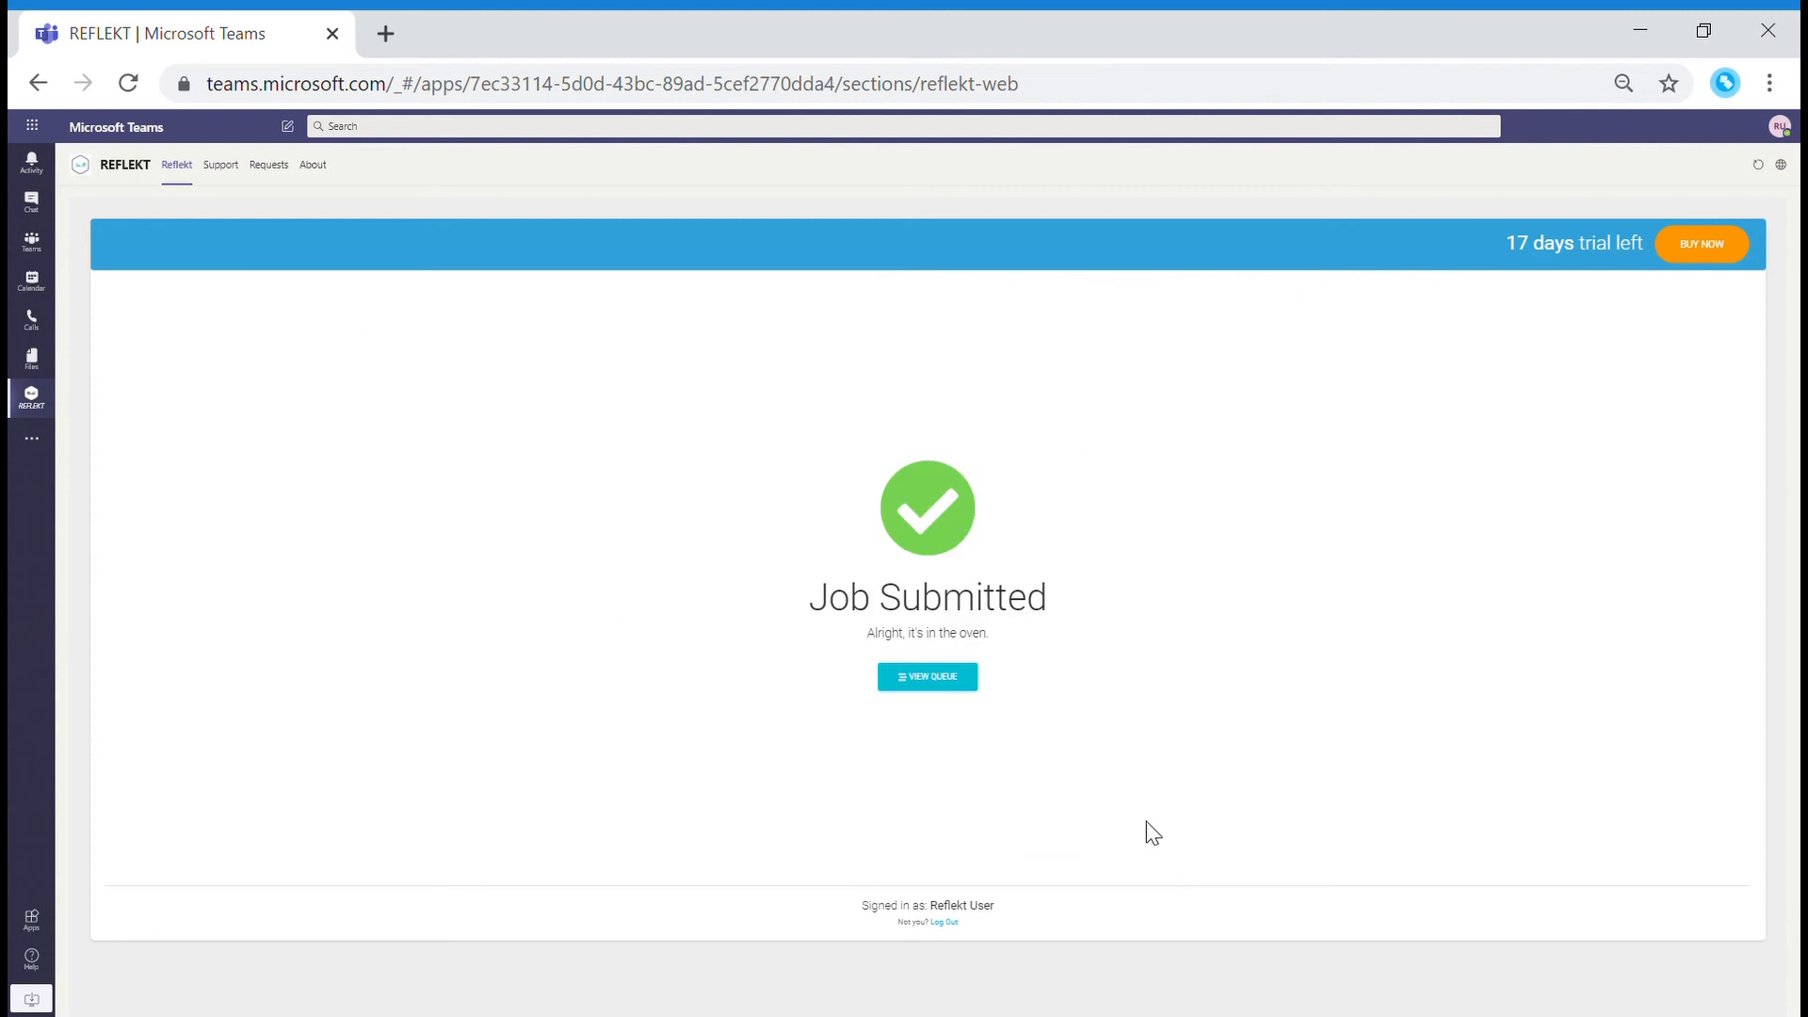
# View the queue showing CLI-CLOUD MIGProject pending, then start another build.
pyautogui.click(926, 677)
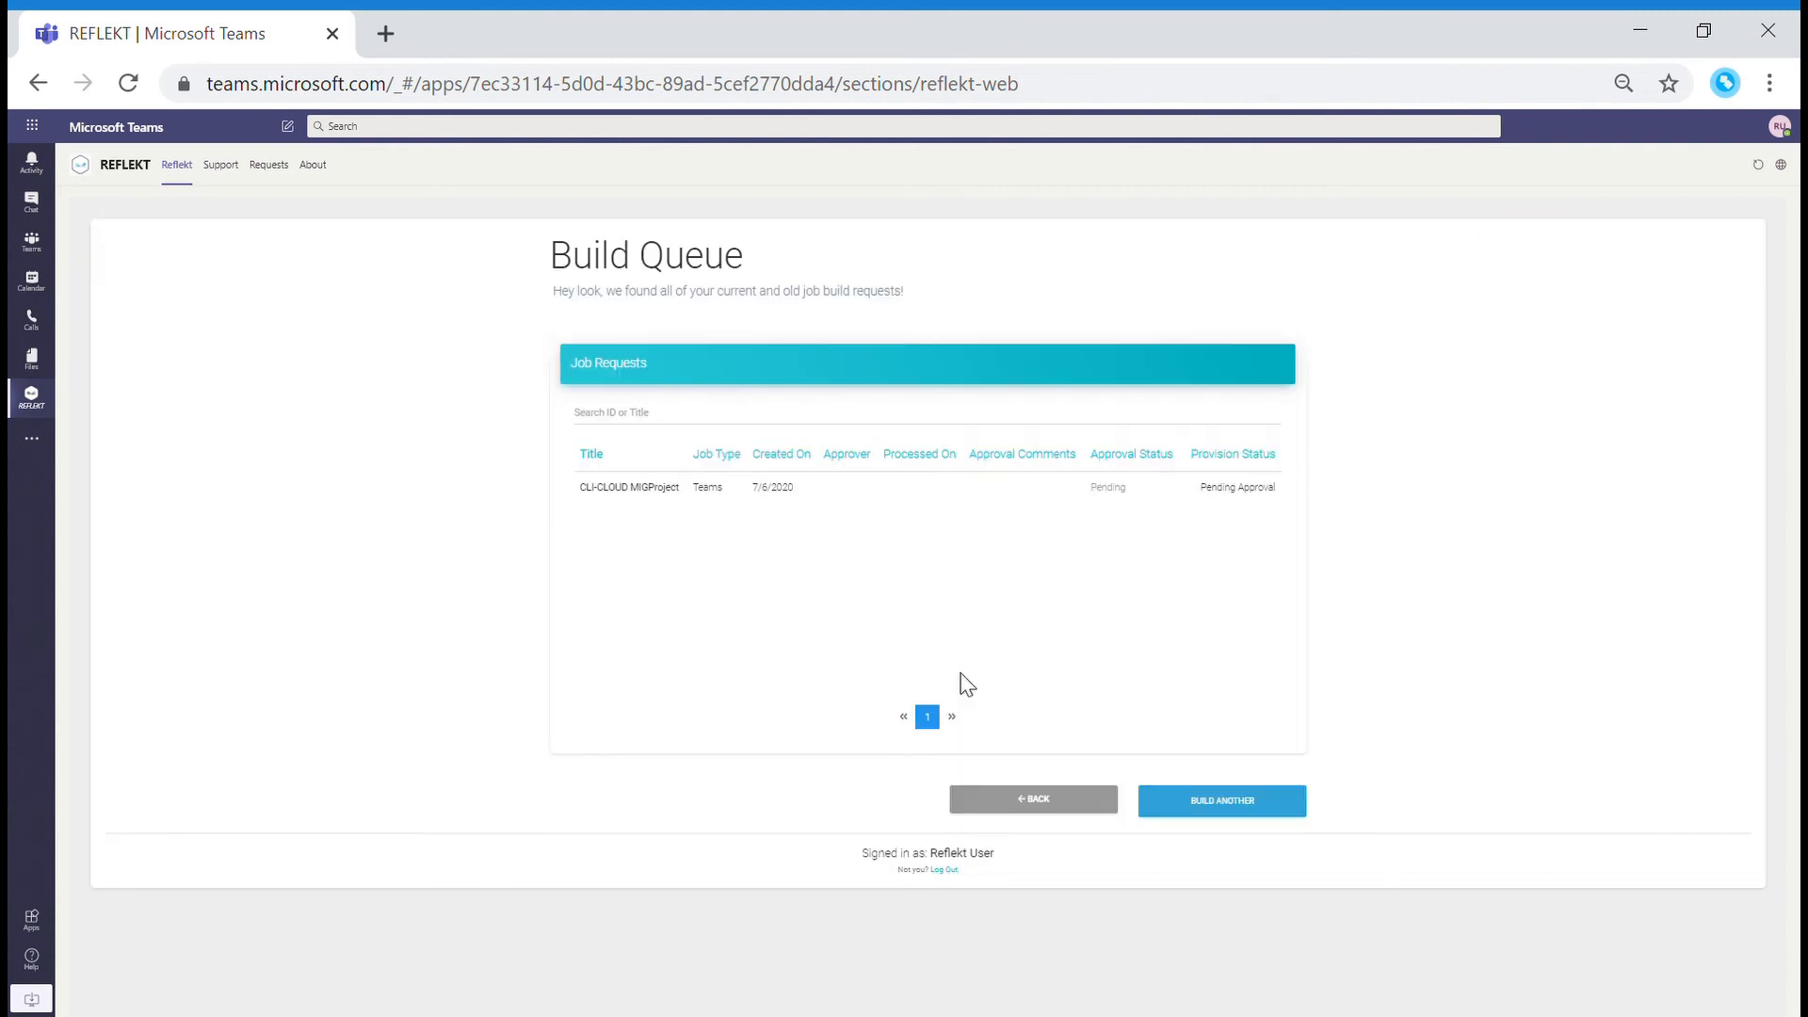
pyautogui.moveTo(1221, 800)
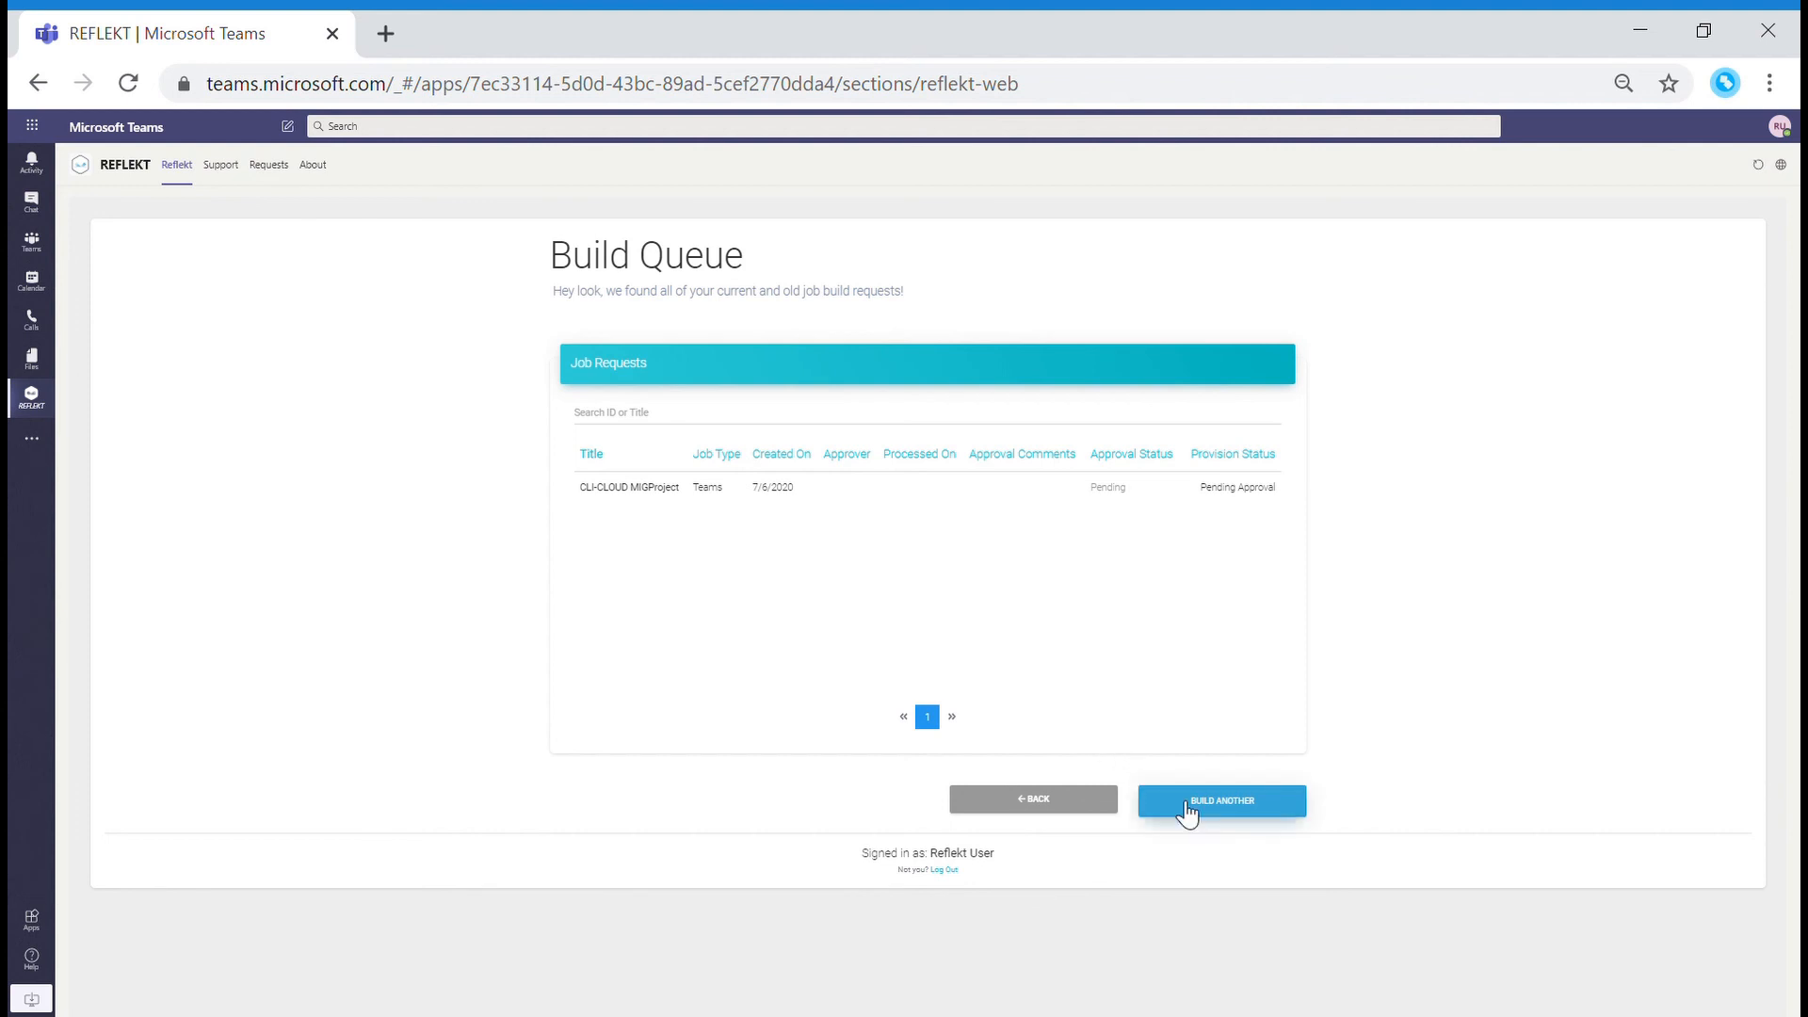
pyautogui.click(1221, 801)
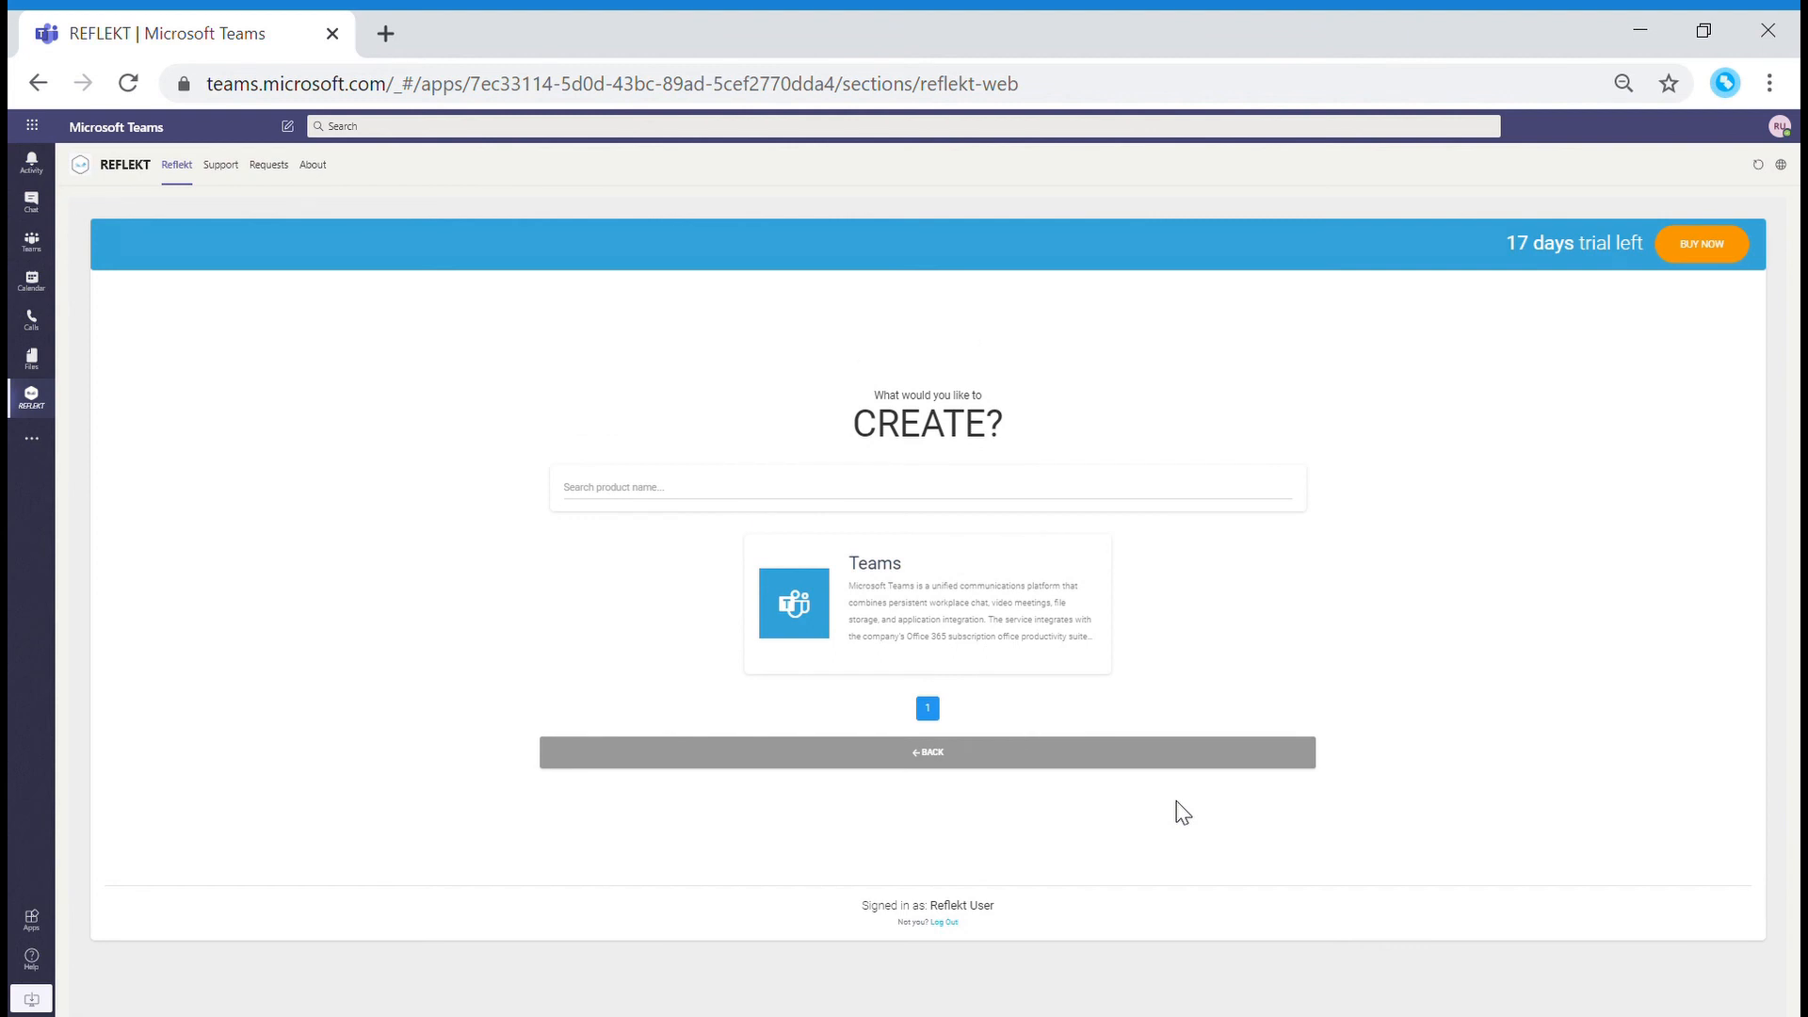